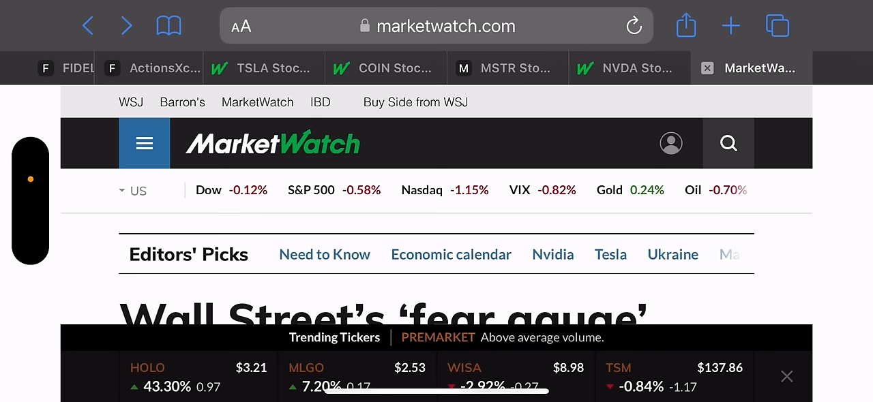
Scroll the Sheets file list and open the TSLY 2024 spreadsheet
scroll(down, 3)
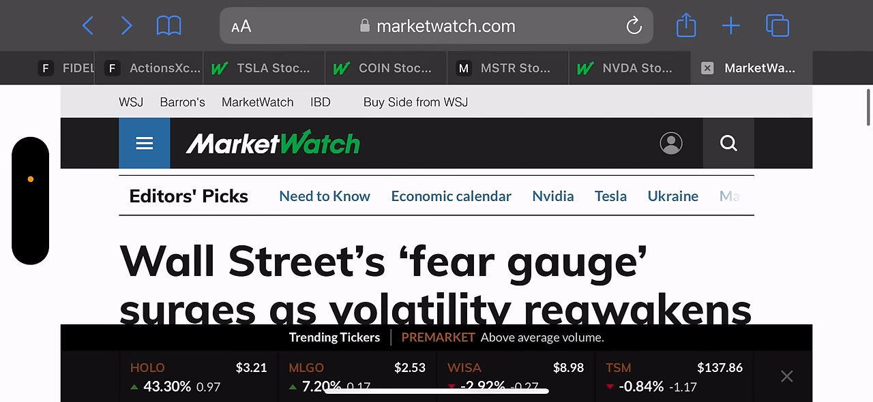
scroll(down, 3)
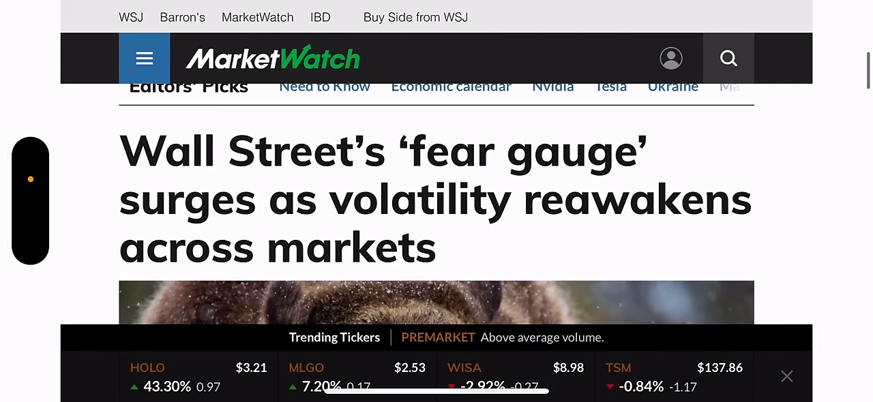
scroll(down, 3)
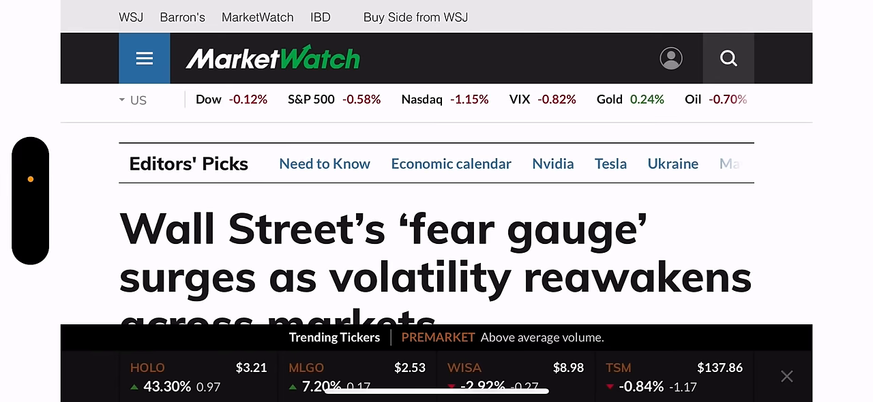
scroll(down, 3)
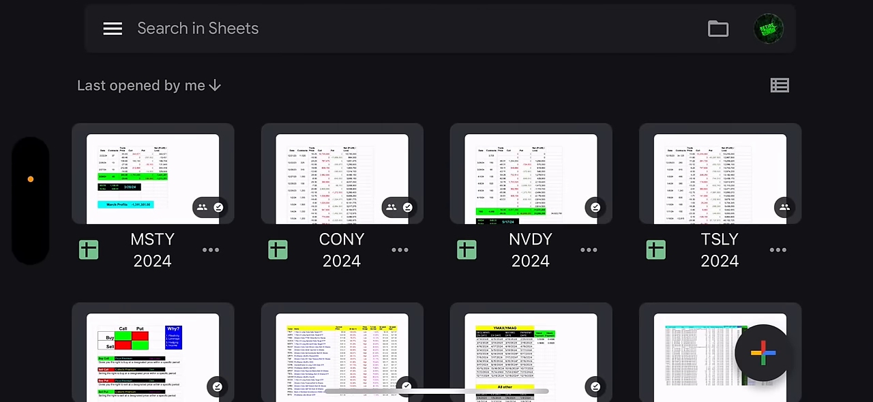
click(720, 175)
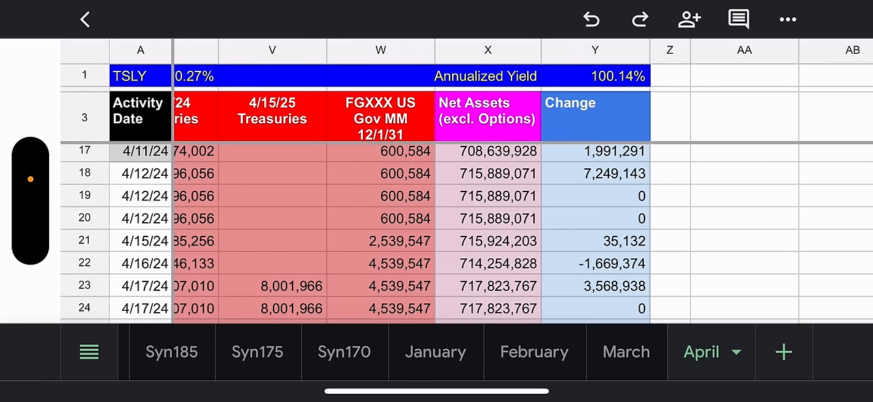
Review the Syn175 sheet, then switch to Syn170 with its 170 strike for 5/17/24
click(256, 352)
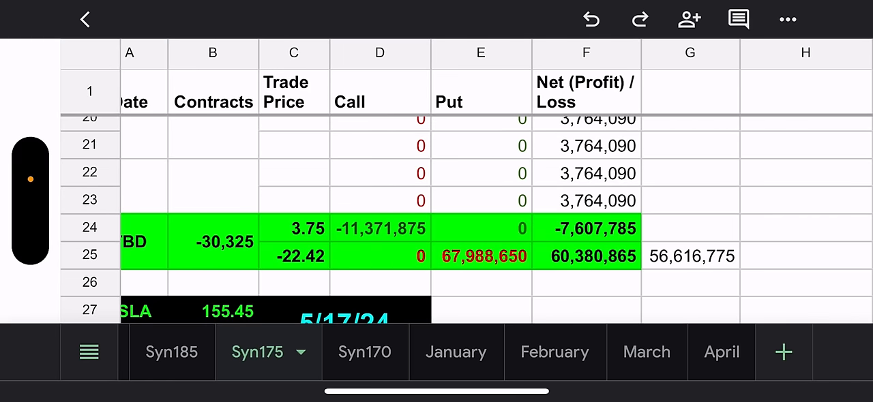
scroll(down, 3)
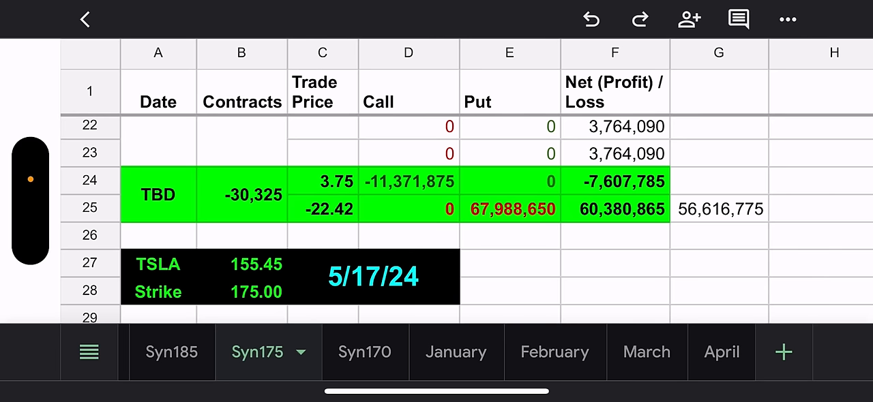
click(364, 352)
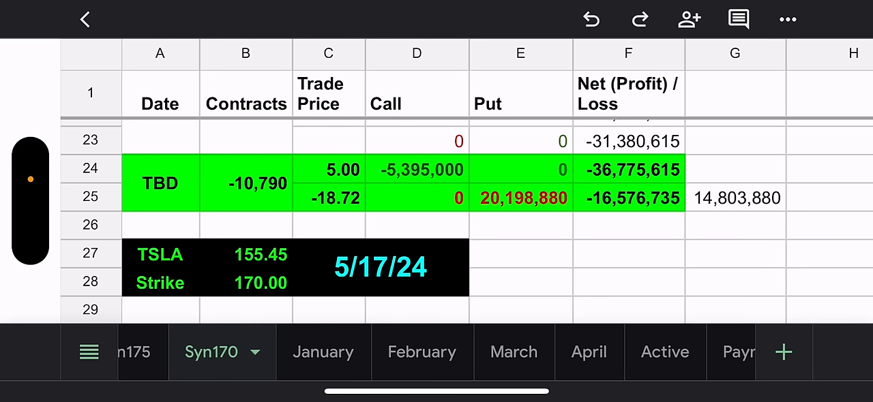
Show the April sheet and scroll across to the Call Debit and Running Total columns
click(567, 352)
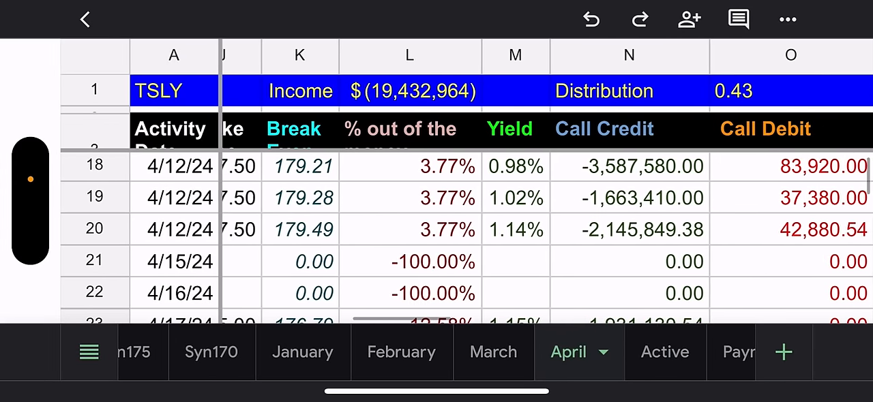
scroll(right, 3)
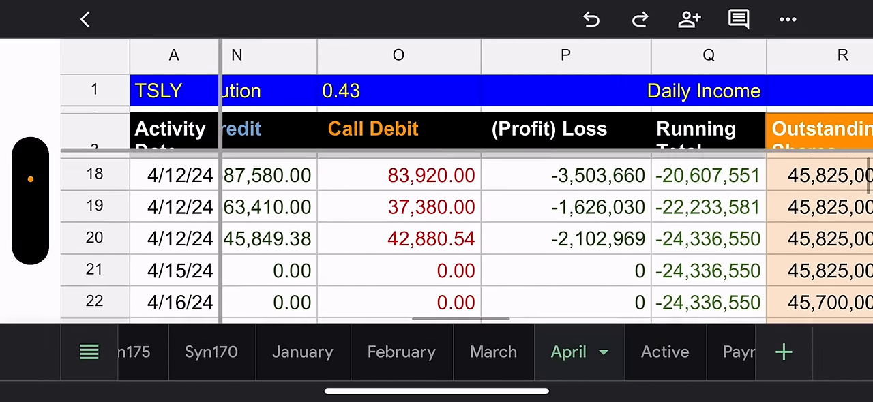
scroll(down, 3)
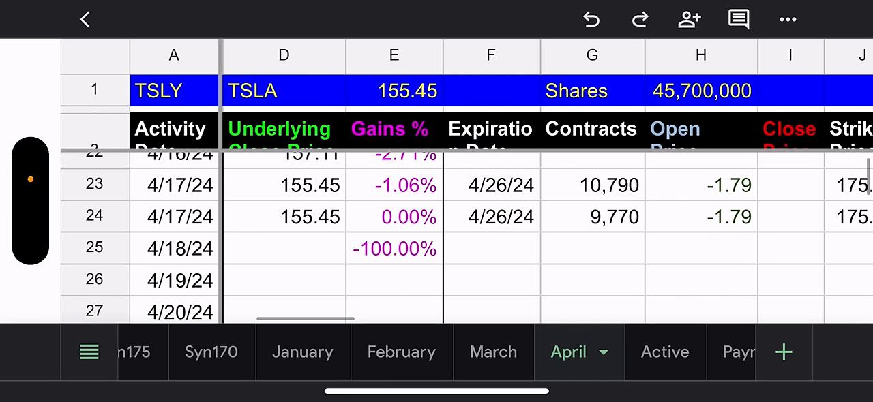
scroll(right, 3)
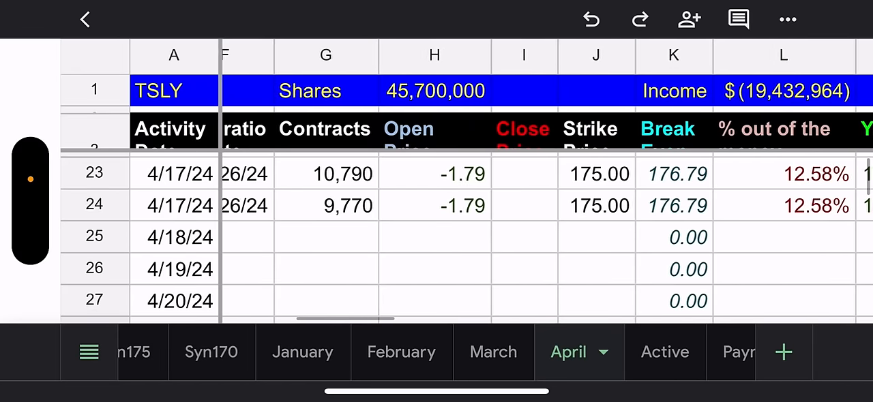
scroll(right, 3)
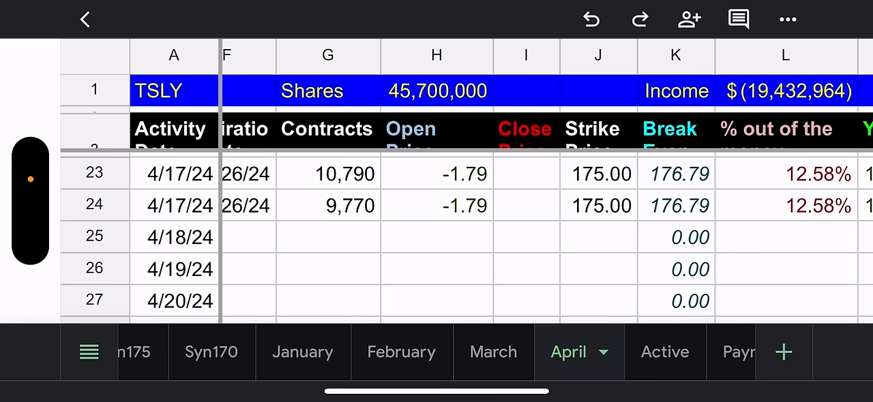
scroll(right, 3)
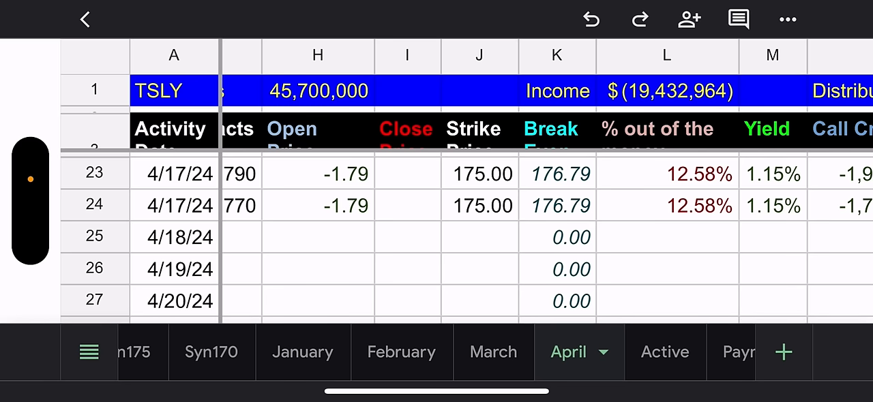
scroll(right, 3)
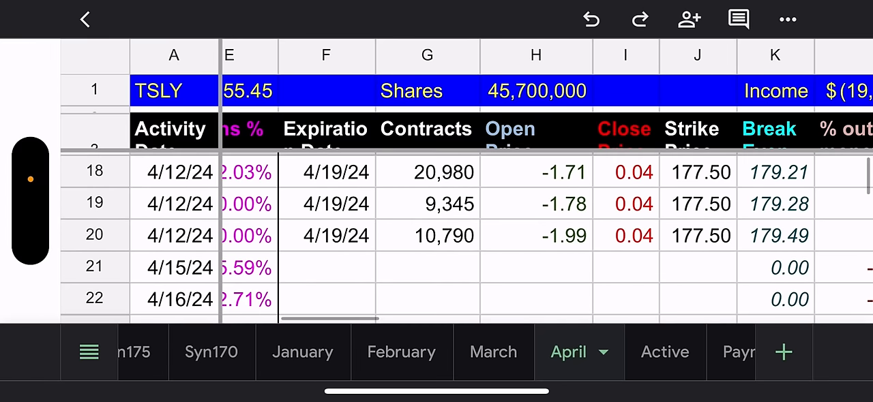
scroll(down, 3)
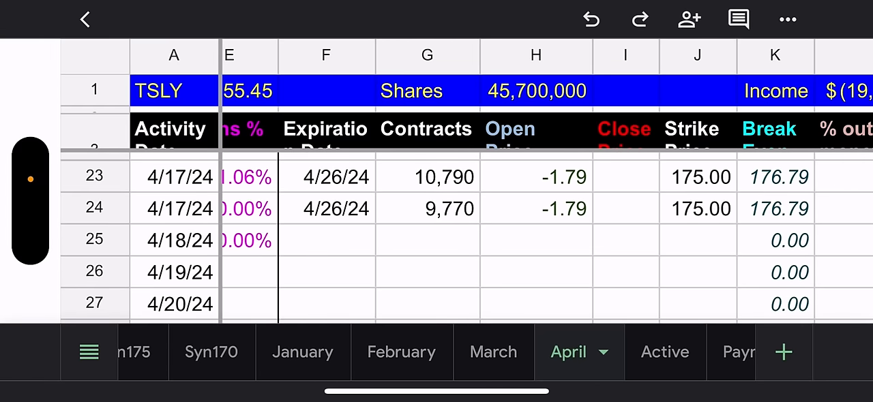
scroll(right, 3)
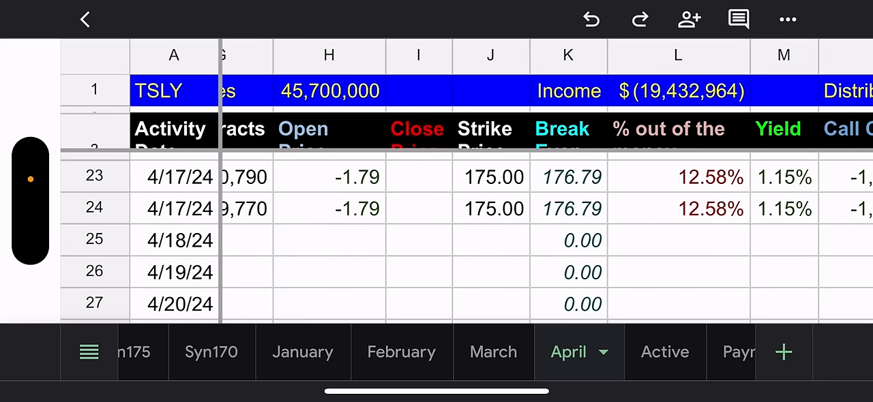
scroll(right, 3)
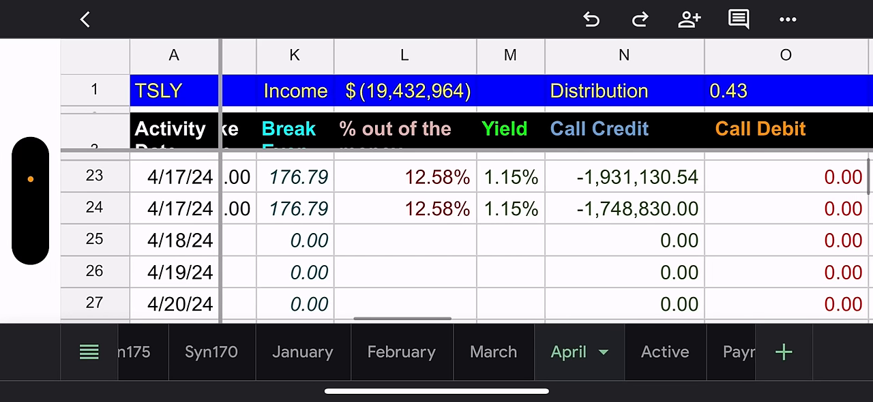
scroll(right, 3)
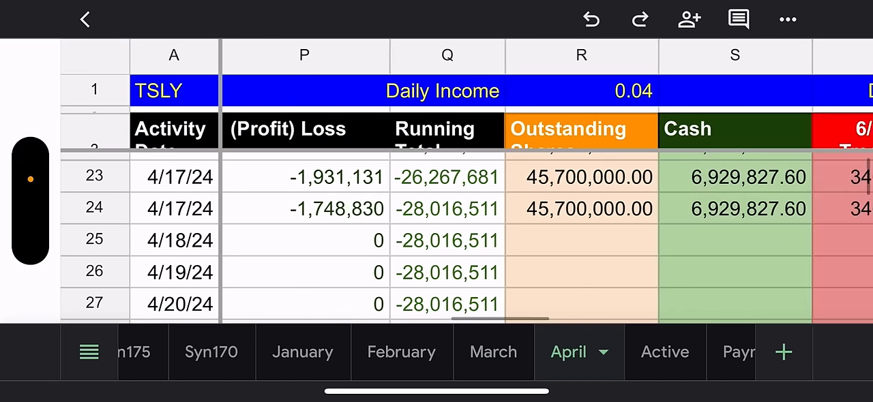
scroll(right, 3)
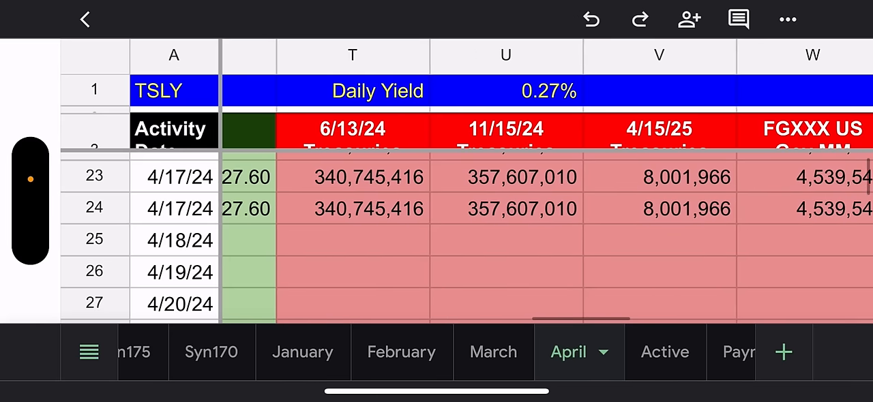
scroll(right, 3)
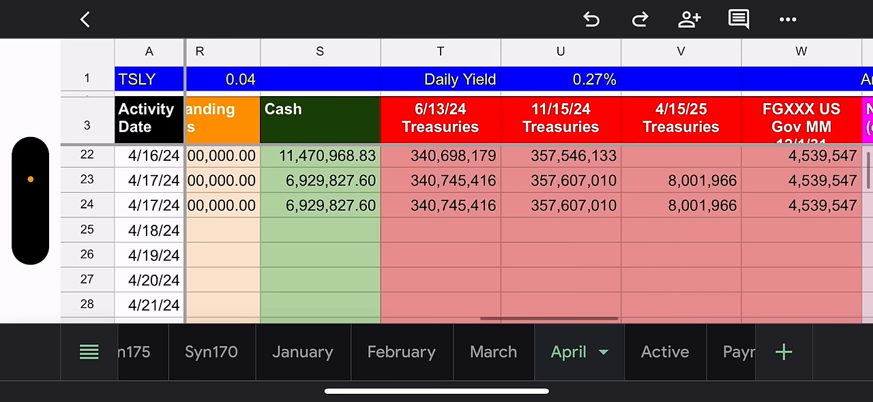
scroll(left, 3)
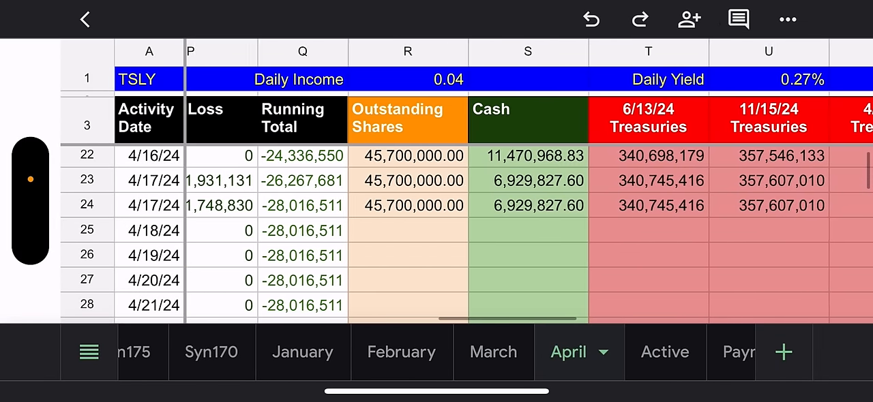
scroll(right, 3)
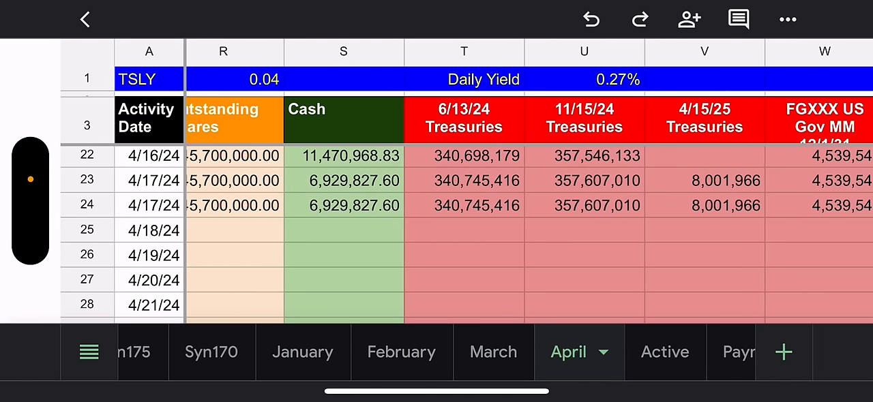
scroll(left, 3)
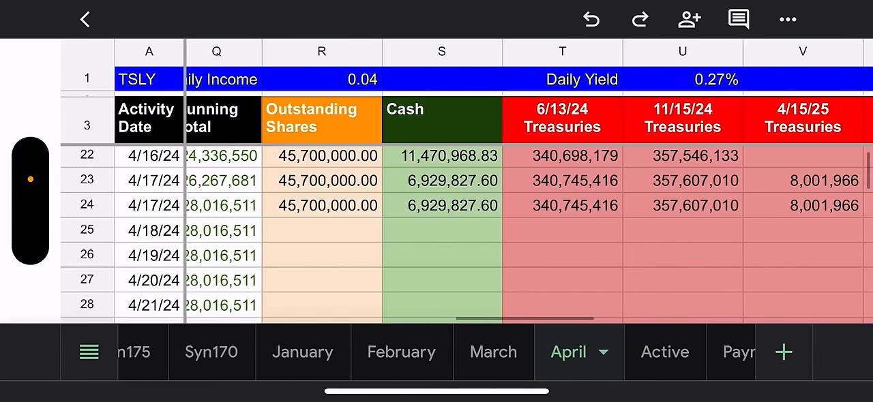
scroll(left, 3)
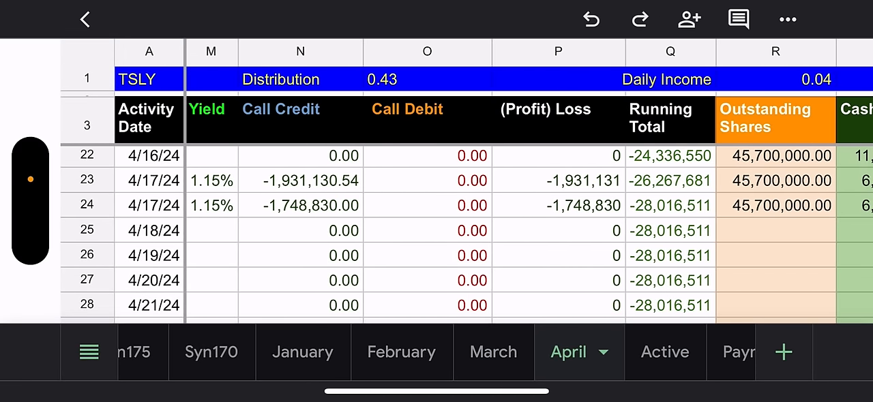
scroll(right, 3)
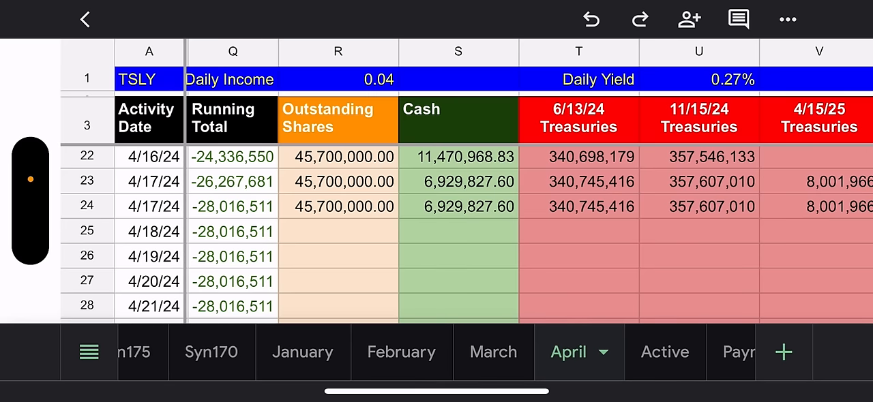
scroll(right, 3)
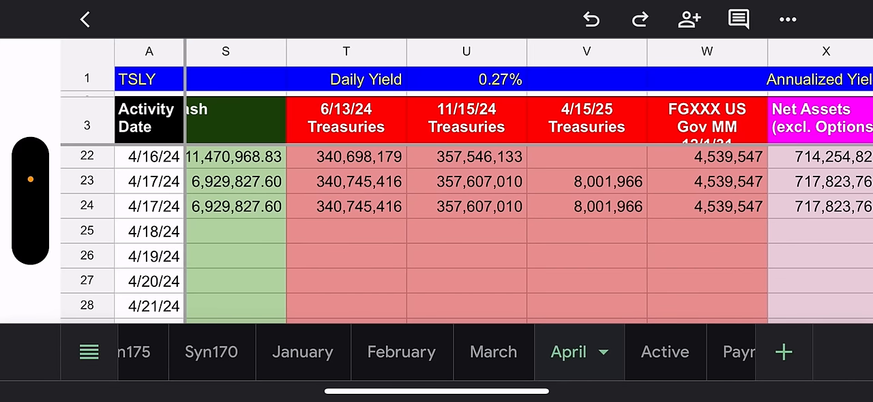
scroll(right, 3)
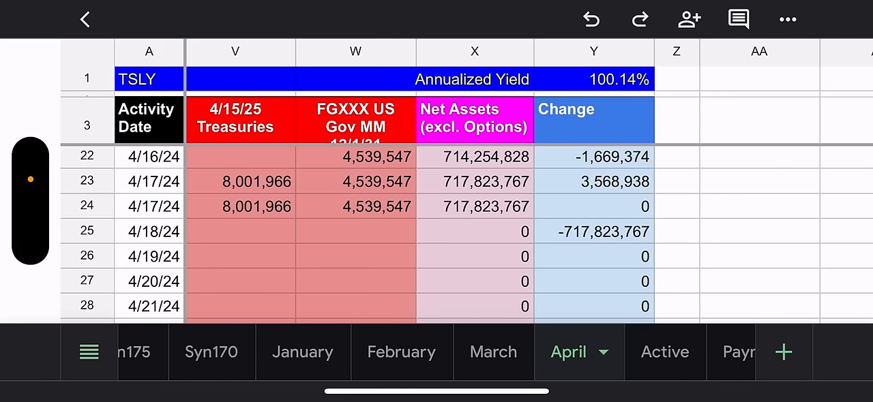
scroll(right, 3)
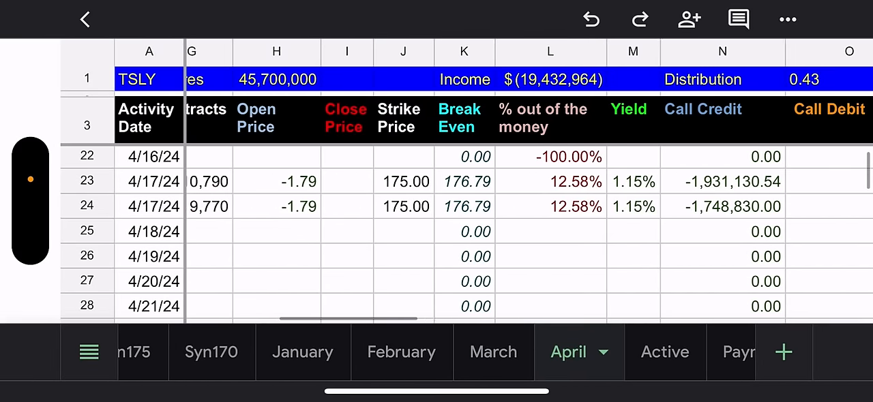
scroll(right, 3)
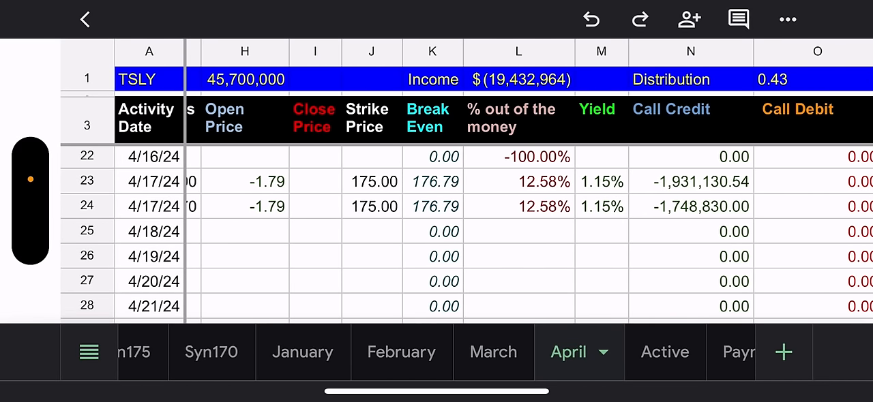
scroll(right, 3)
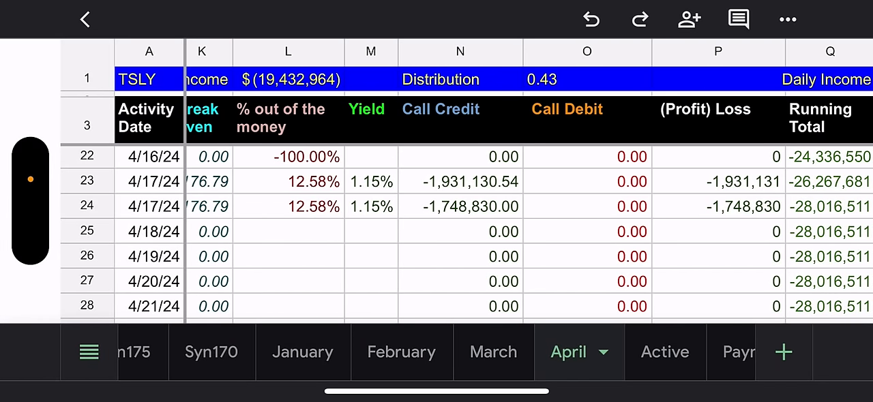
scroll(right, 3)
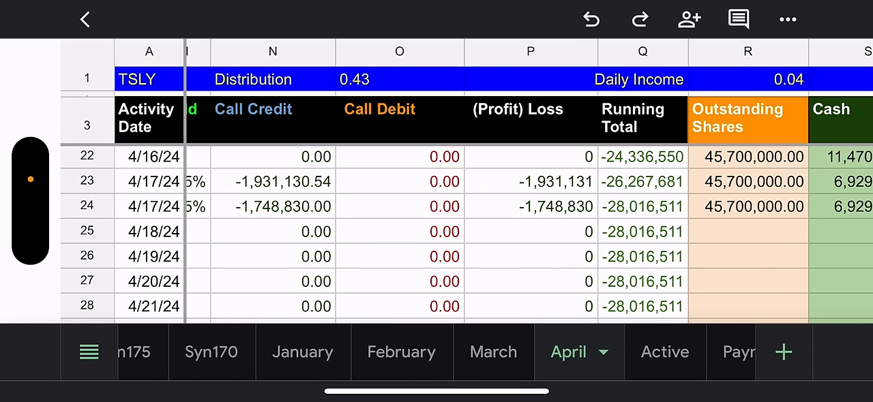
scroll(right, 3)
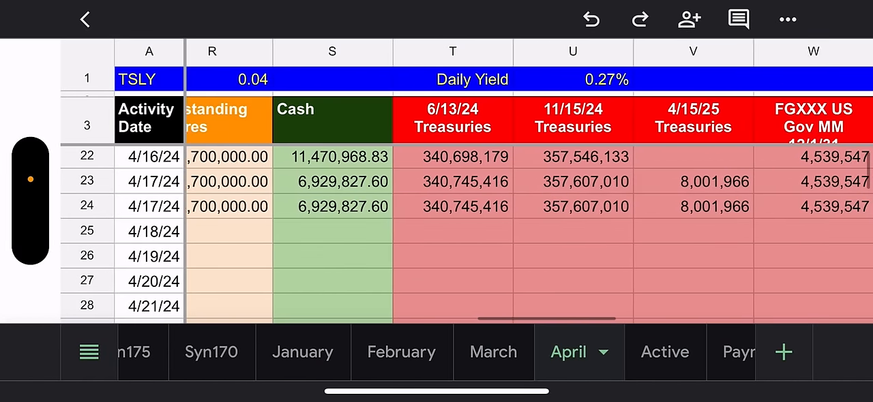
scroll(right, 3)
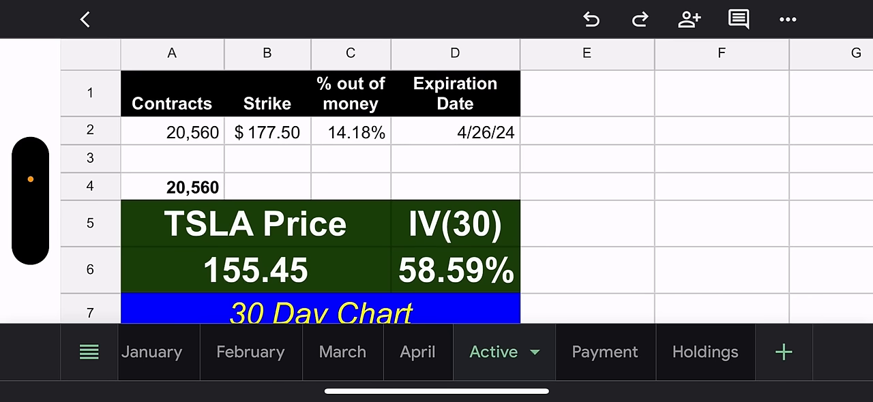
Scroll the Active sheet through the 20,560 contracts, 30-day chart, CAP table and Reaction image
scroll(down, 3)
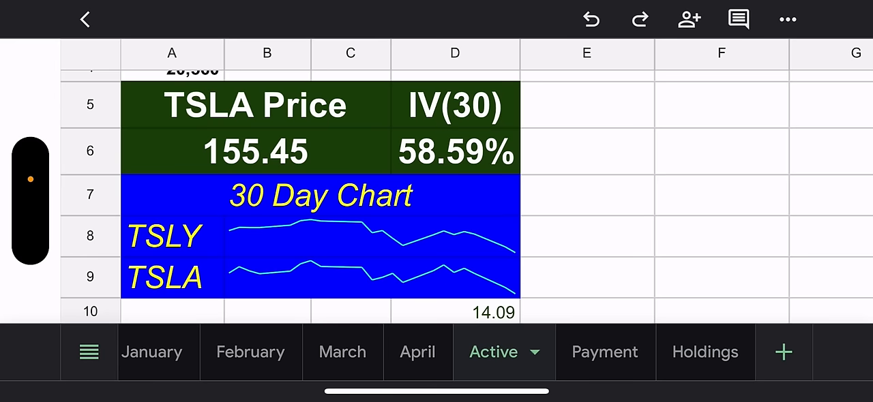
scroll(down, 3)
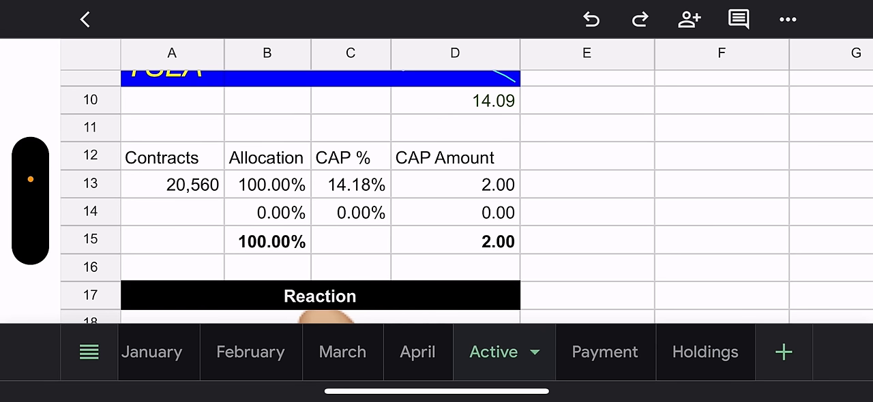
scroll(down, 3)
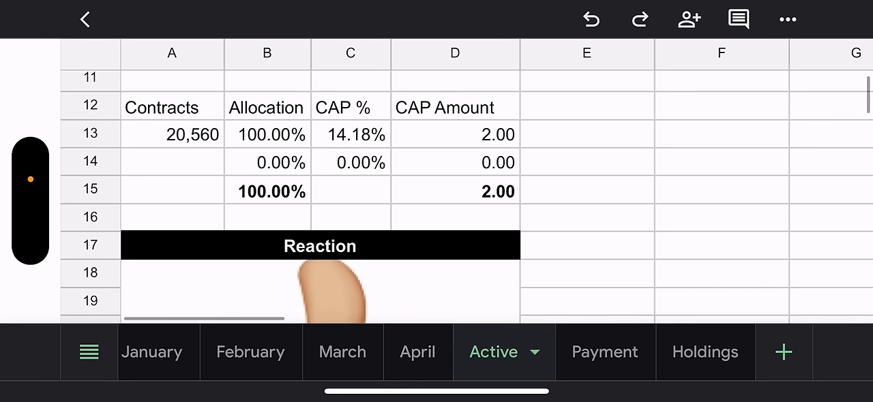
scroll(down, 3)
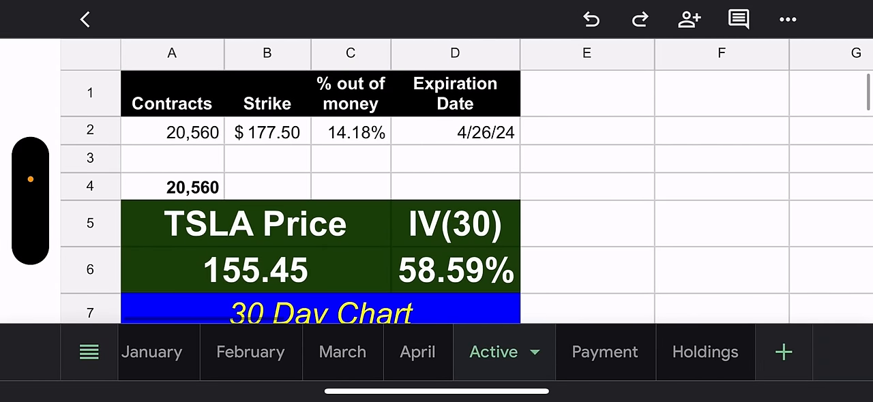
scroll(down, 3)
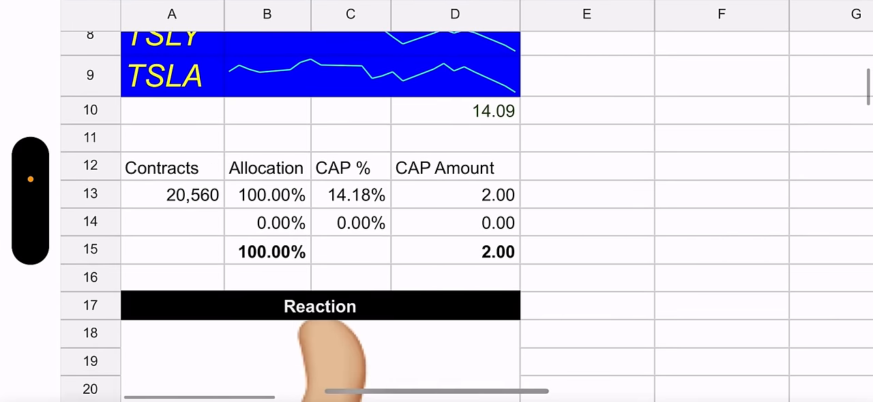
scroll(down, 3)
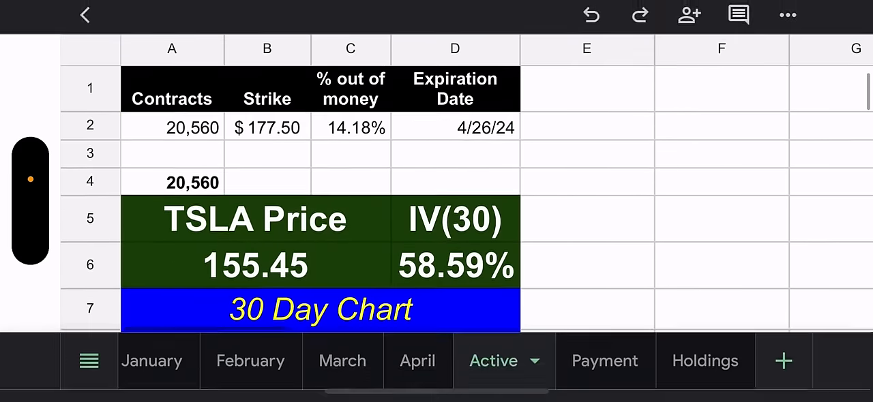
scroll(down, 3)
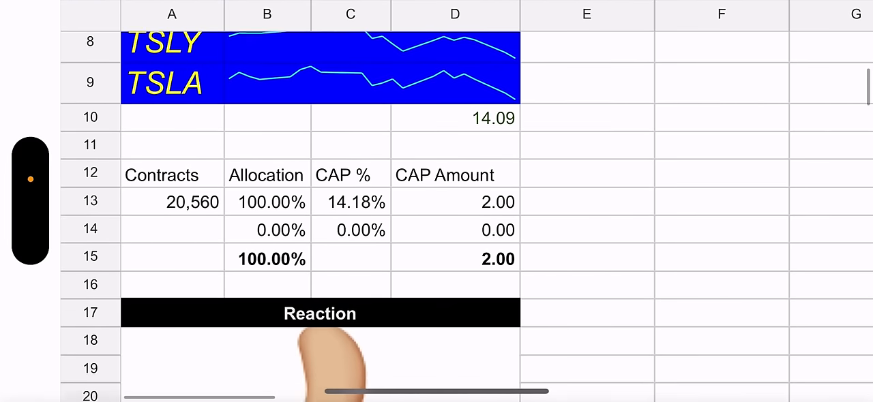
scroll(down, 3)
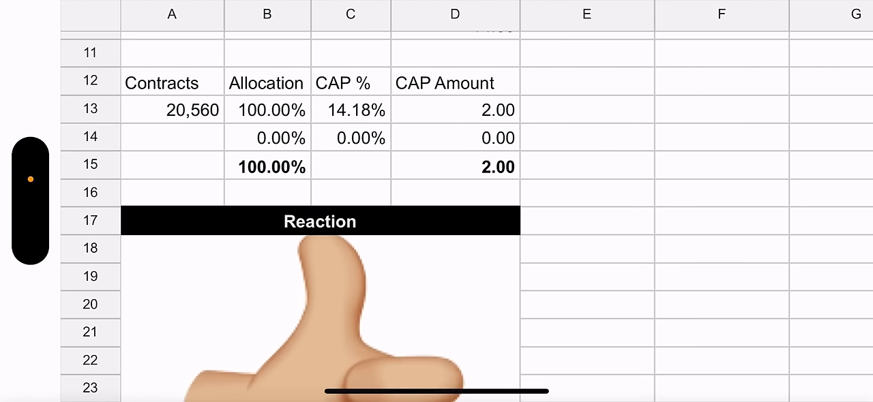
scroll(down, 3)
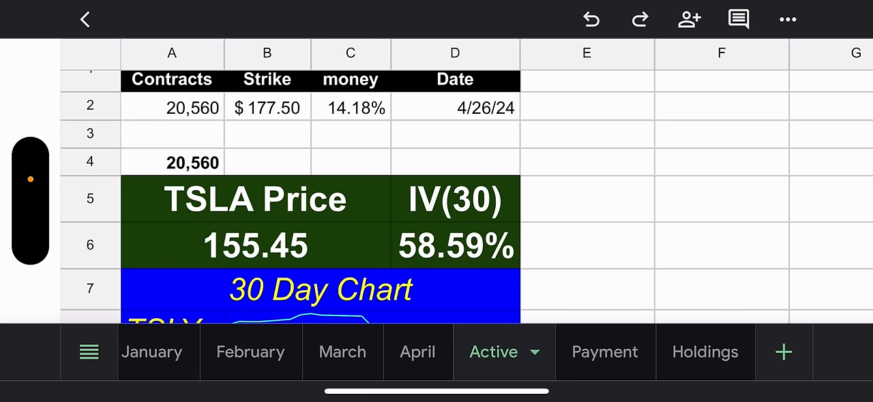
Check April's Strike Price column, then return to Active for the $175.00 strike
click(418, 352)
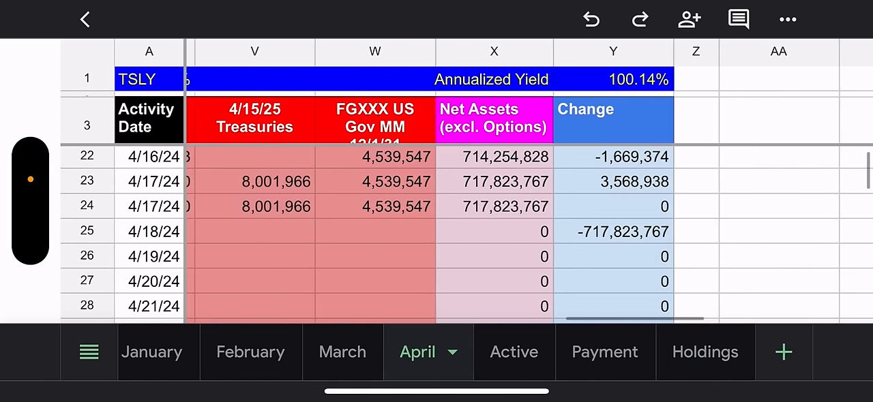
scroll(left, 3)
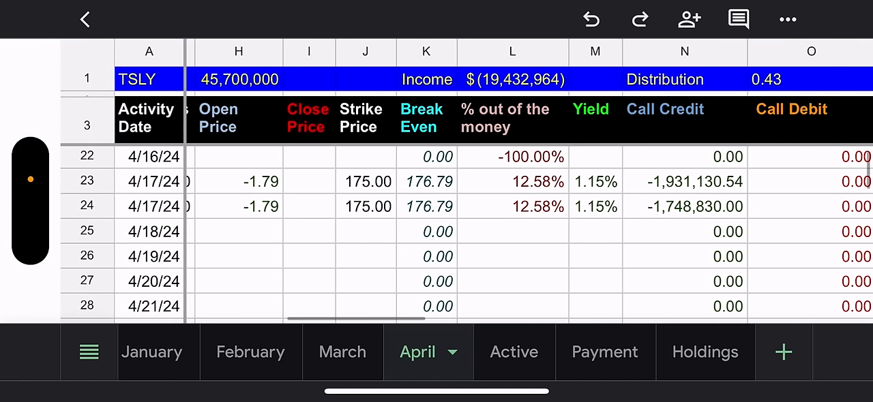
scroll(left, 3)
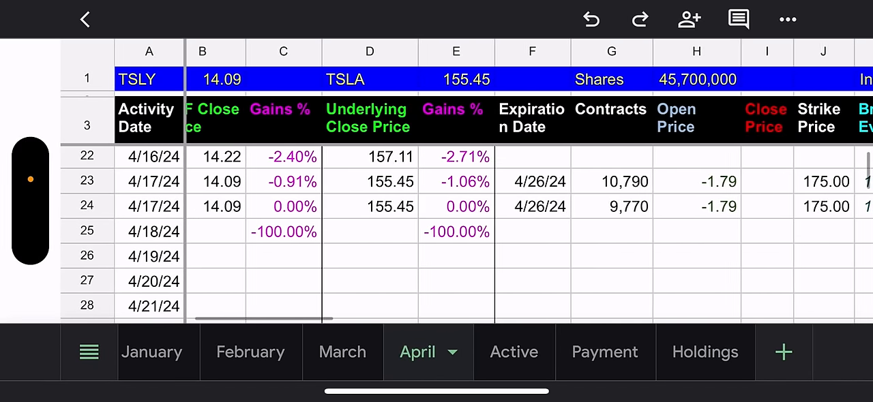
scroll(right, 3)
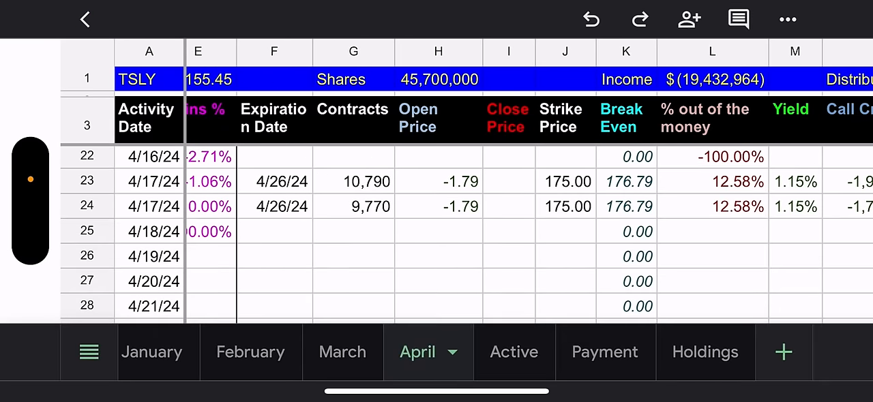
click(494, 352)
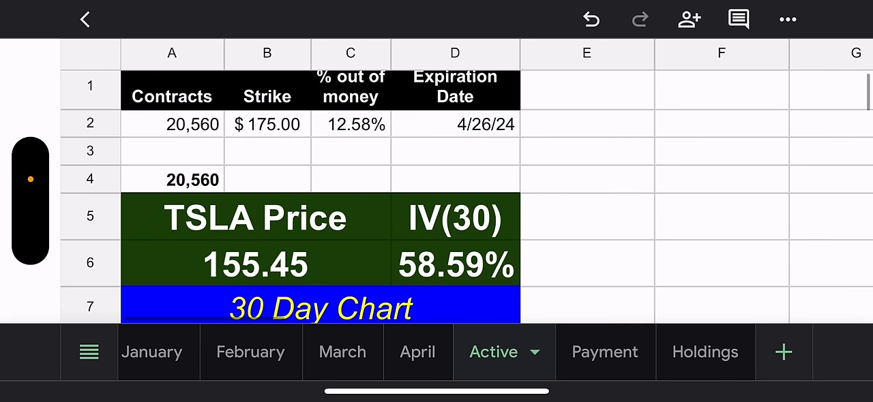
scroll(down, 3)
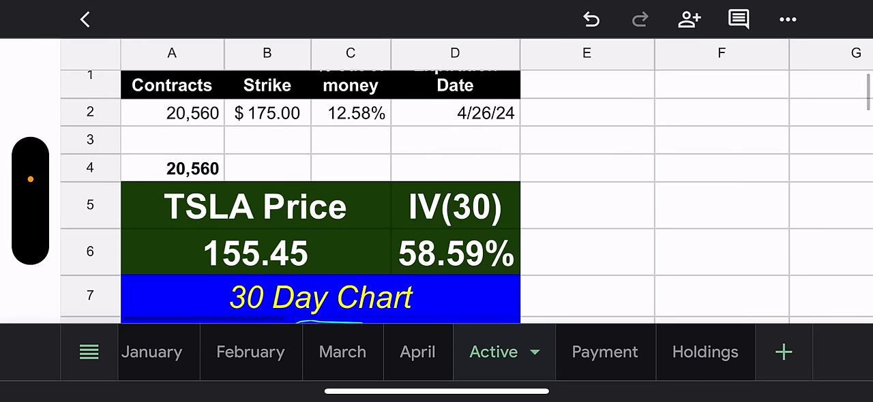
scroll(down, 3)
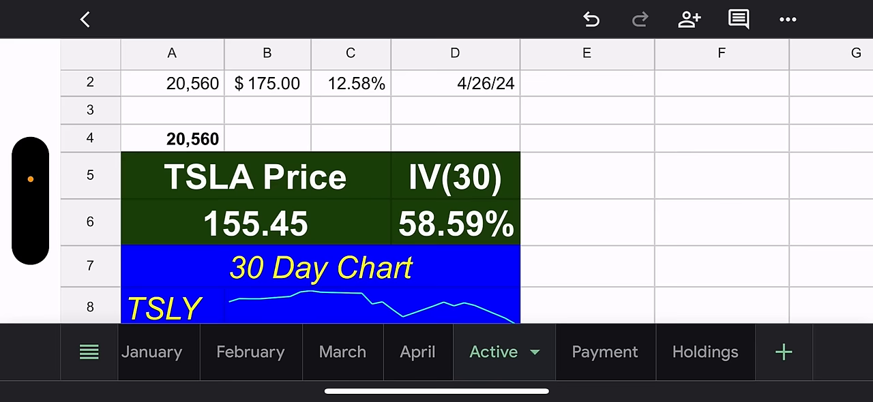
scroll(down, 3)
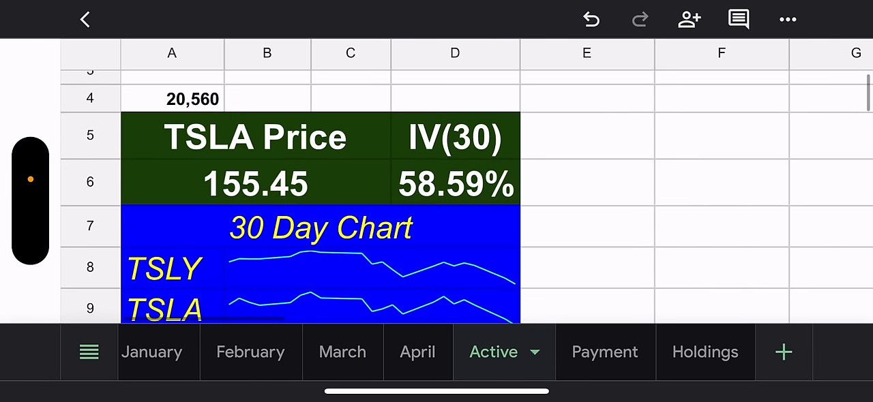
scroll(down, 3)
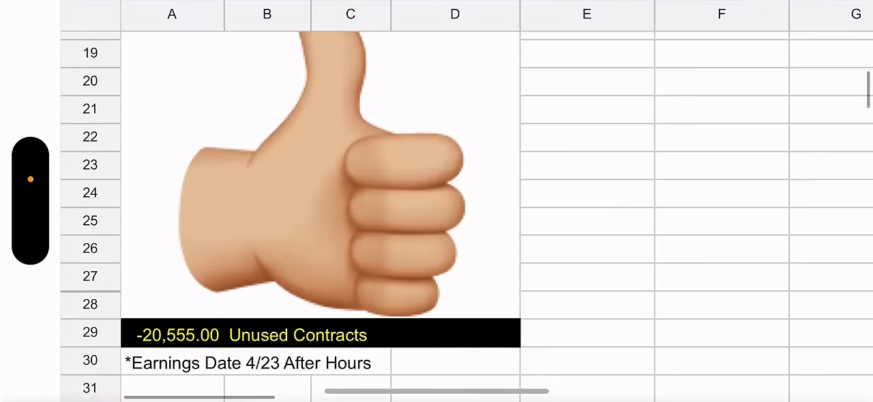
scroll(down, 3)
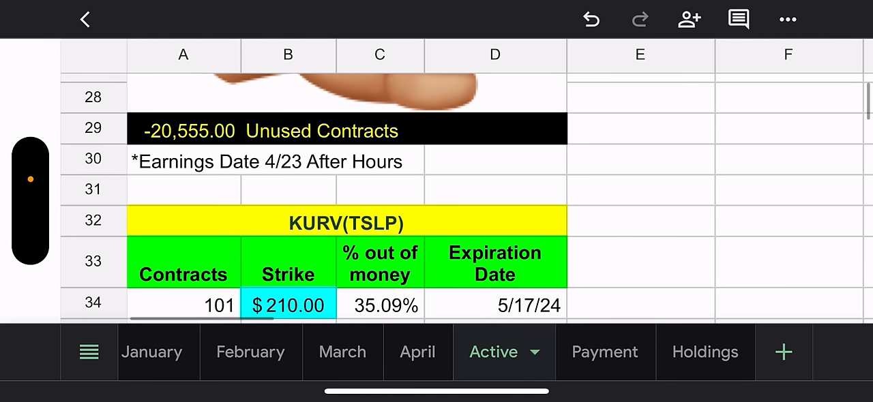
scroll(down, 3)
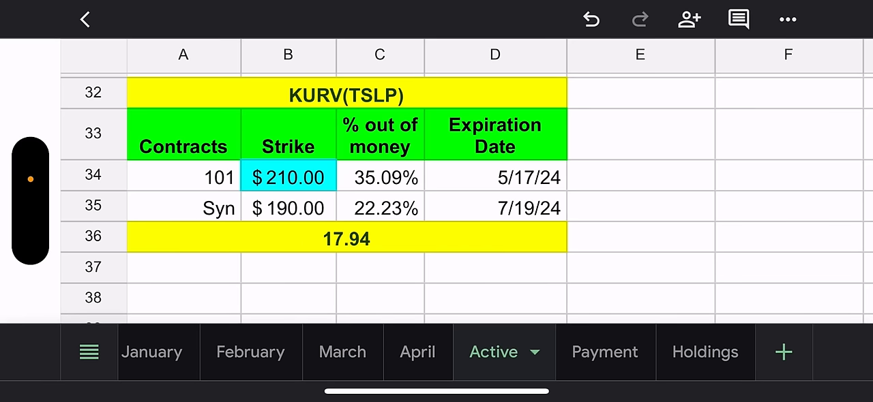
scroll(down, 3)
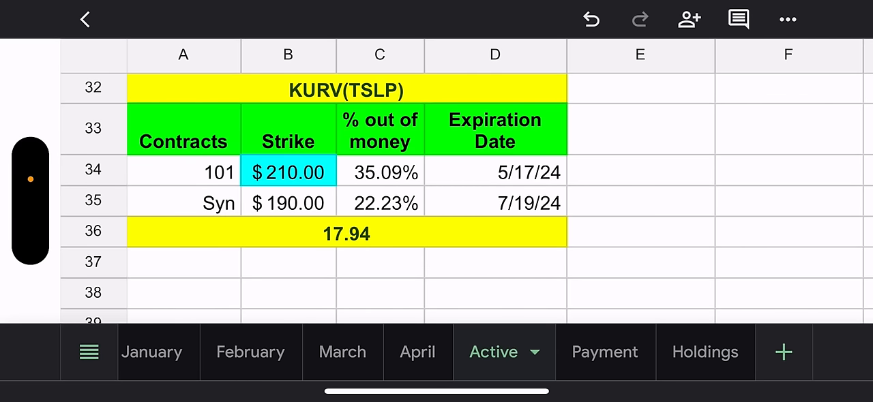
click(603, 352)
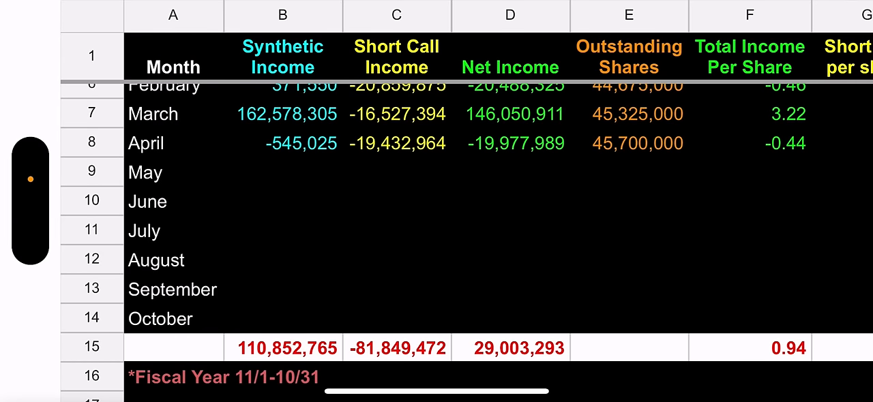
scroll(down, 3)
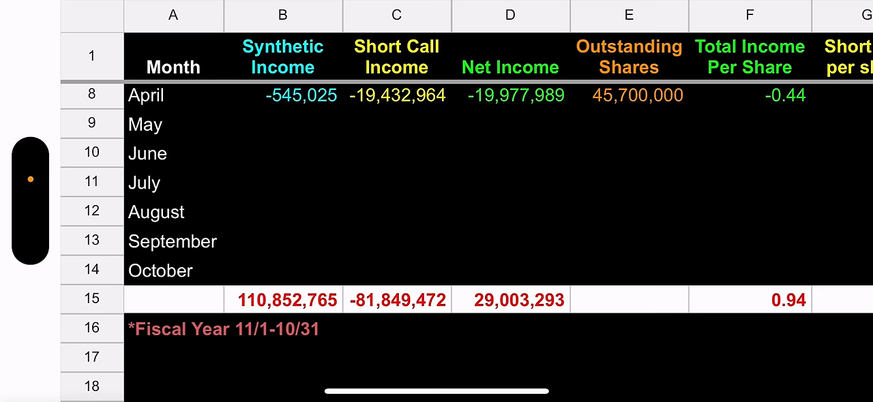
scroll(right, 3)
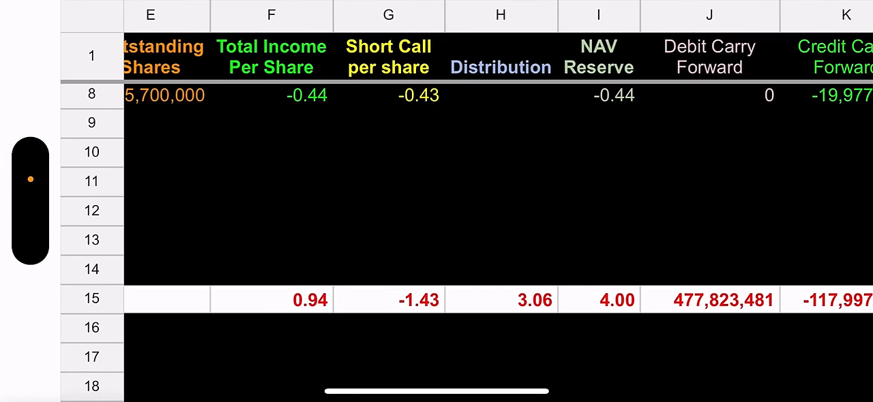
scroll(right, 3)
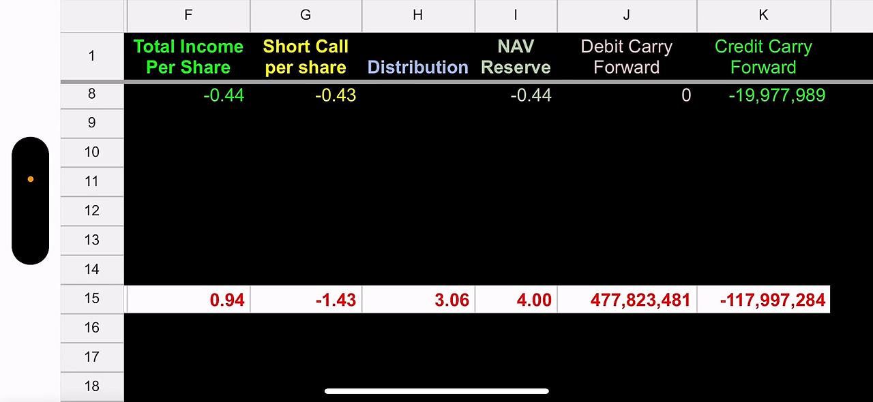
scroll(left, 3)
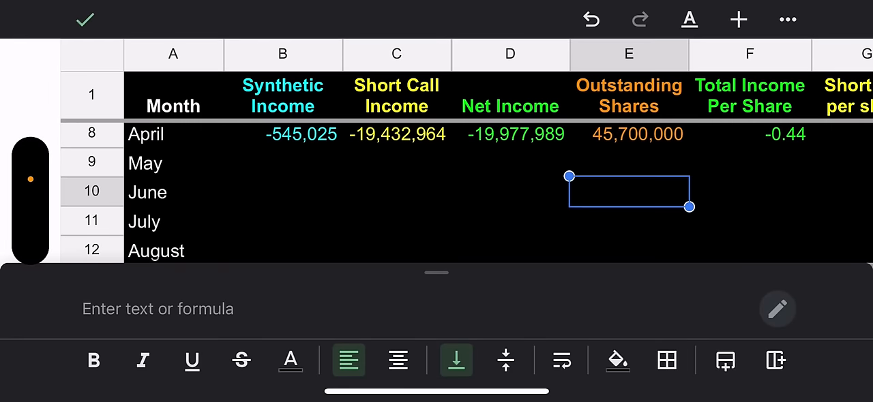
click(84, 20)
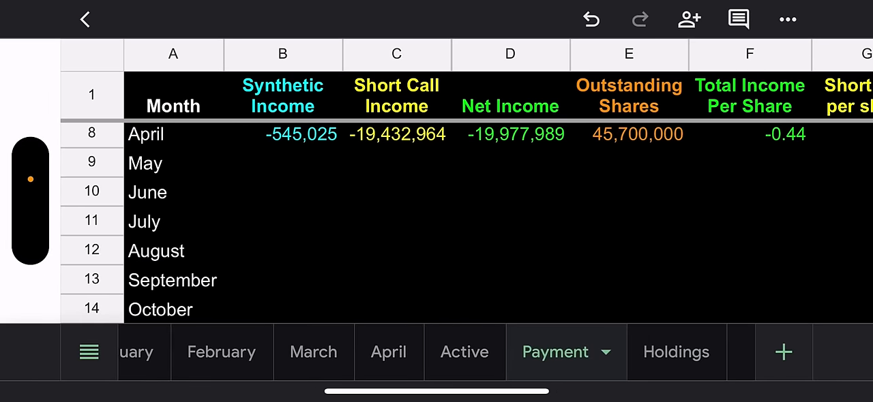
Review the Holdings sheet, scrolling through the listed positions
click(677, 352)
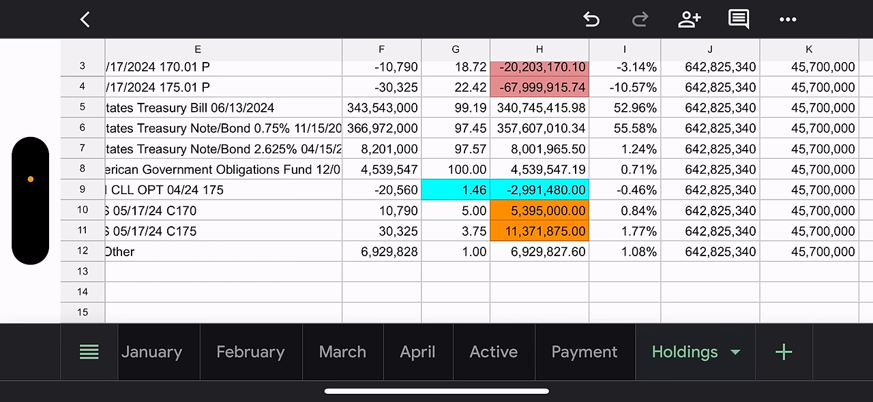
scroll(down, 3)
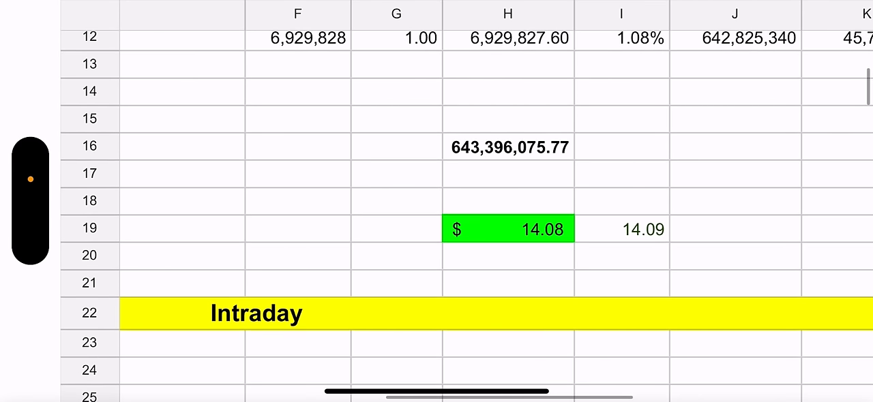
scroll(down, 3)
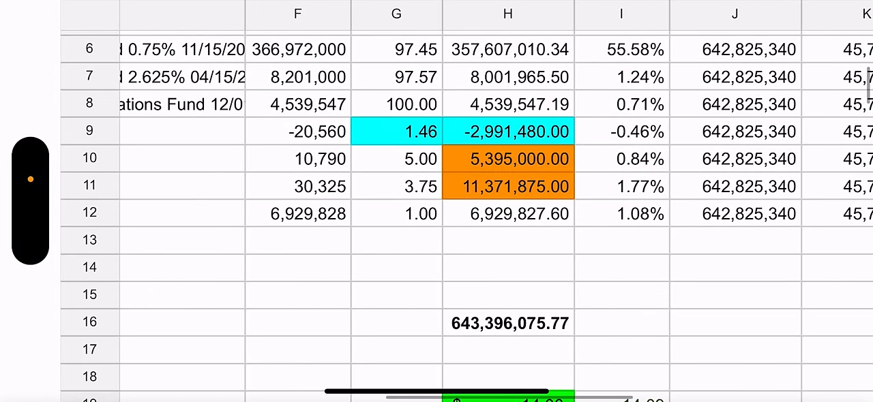
scroll(up, 3)
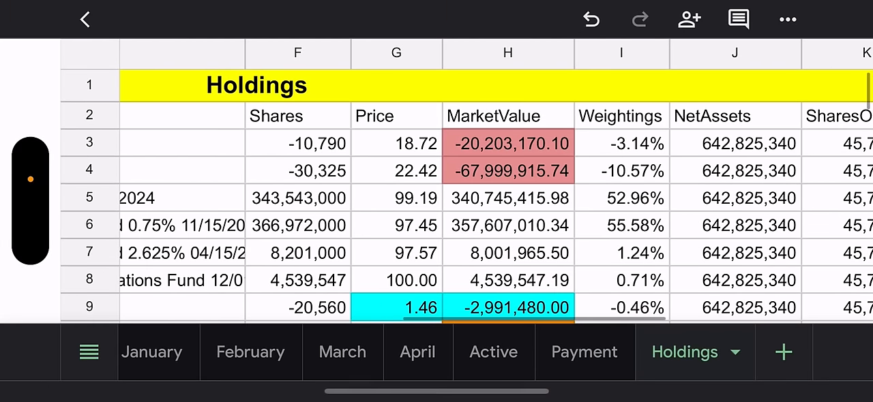
scroll(down, 3)
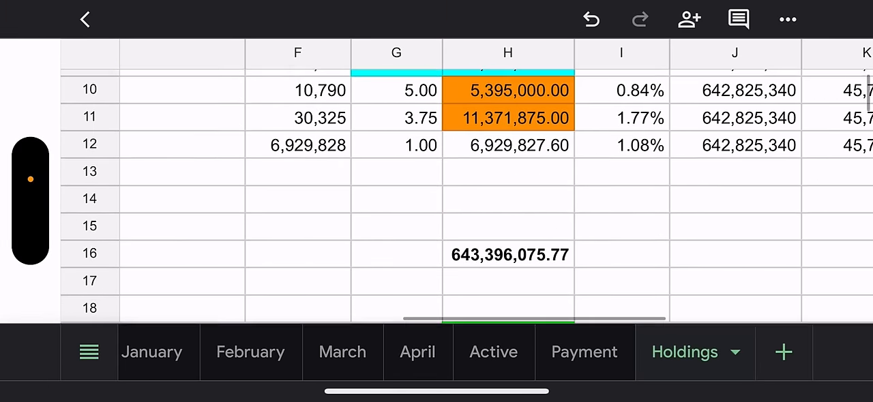
scroll(down, 3)
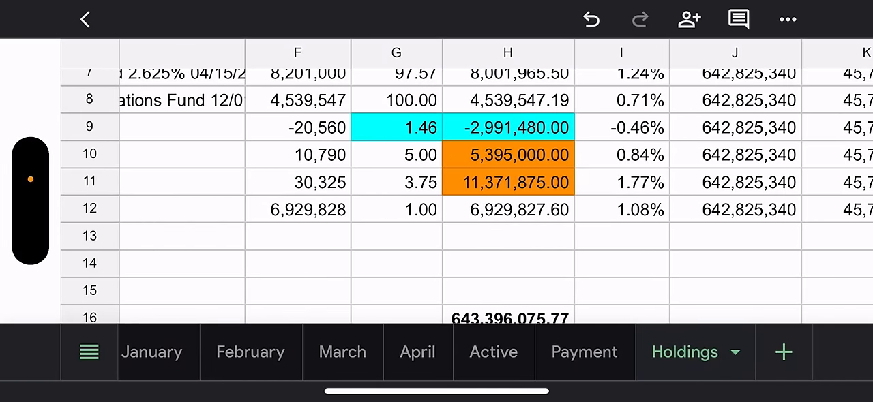
scroll(down, 3)
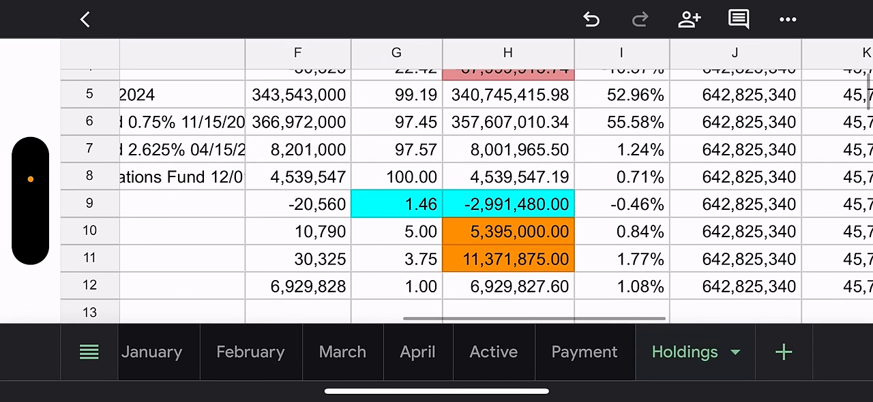
scroll(down, 3)
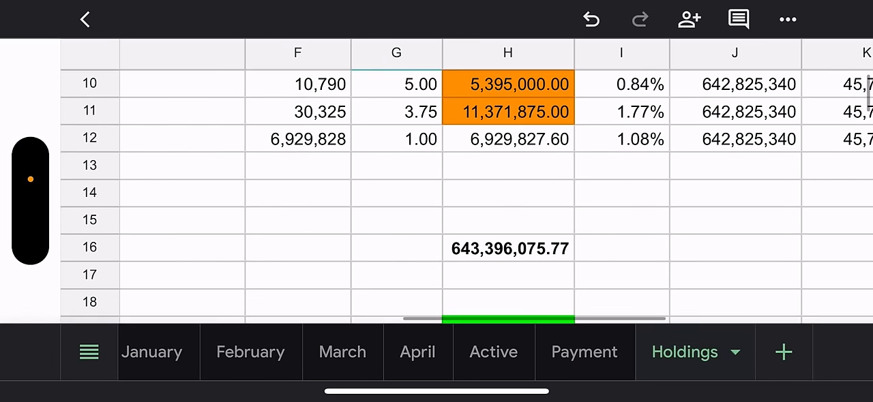
scroll(down, 3)
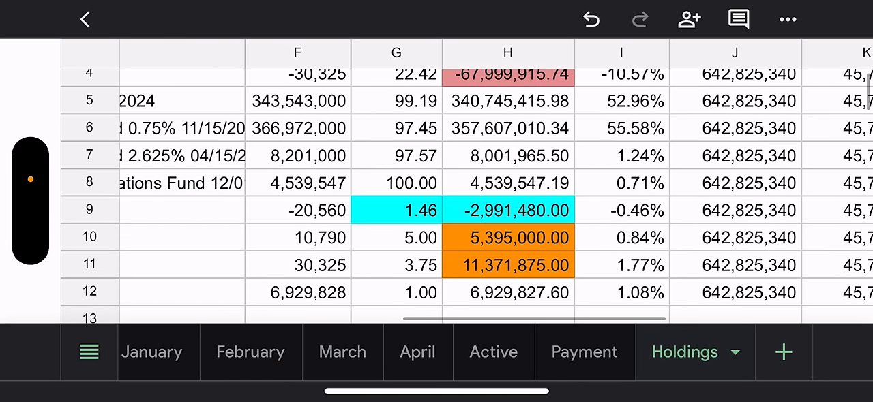
scroll(down, 3)
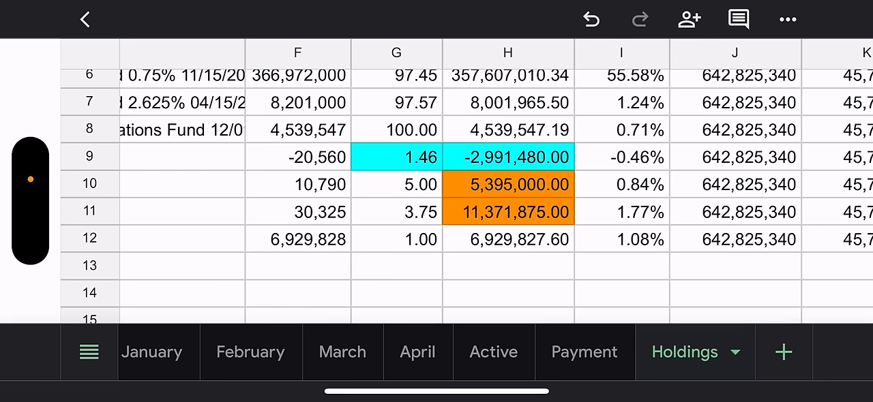
scroll(down, 3)
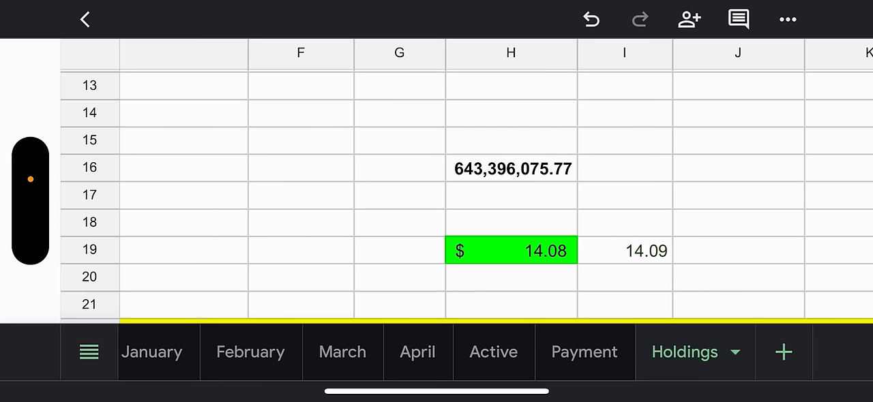
Return to the Sheets file list and open the MSTY 2024 spreadsheet
click(85, 19)
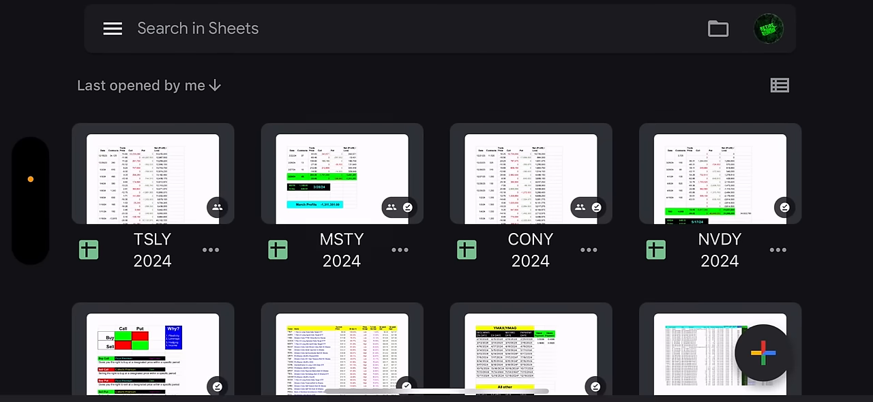
click(153, 180)
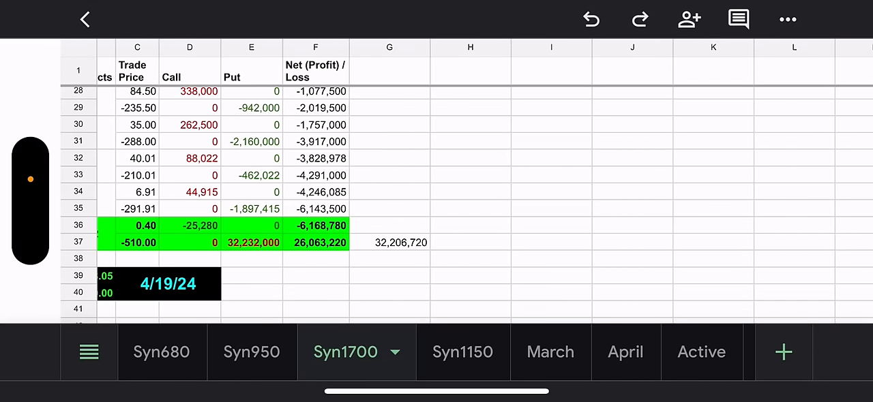
Scroll the Syn1700 sheet down through the March and April Profits blocks
scroll(down, 3)
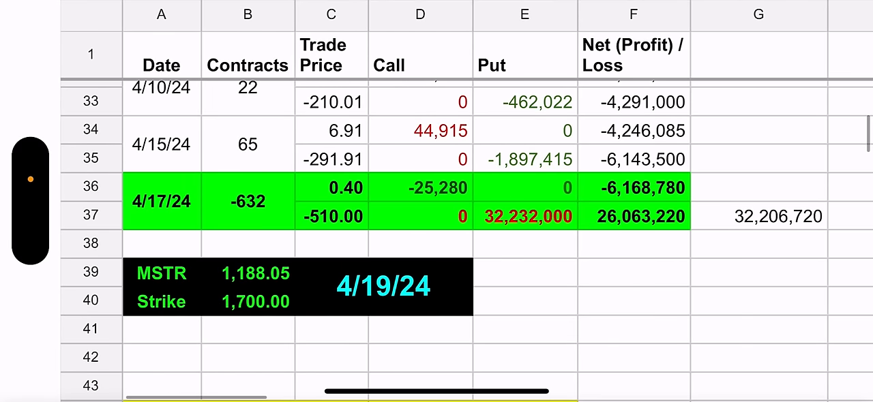
scroll(down, 3)
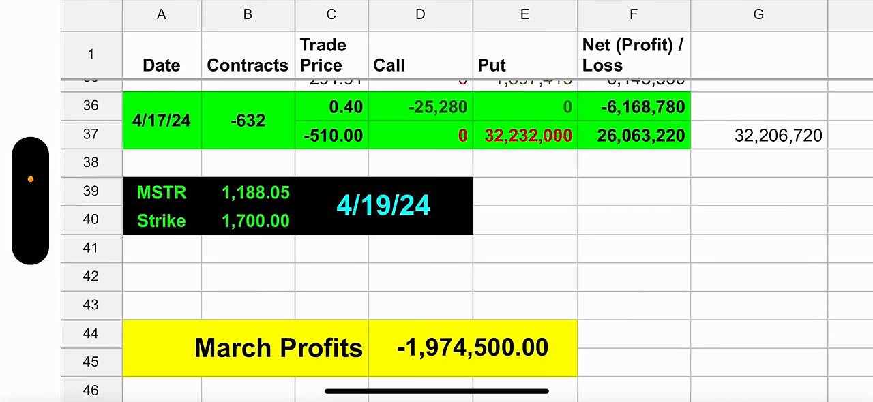
scroll(down, 3)
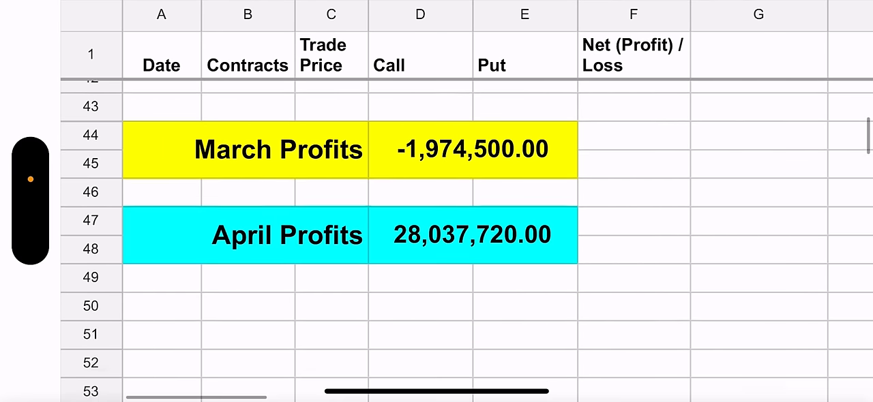
scroll(down, 3)
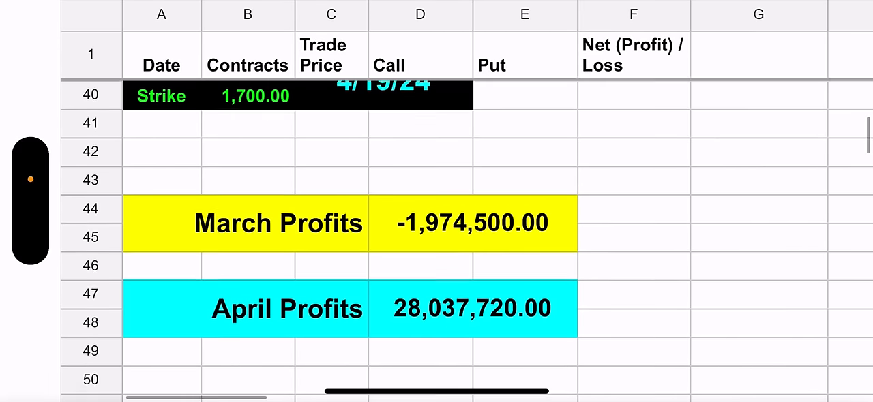
scroll(down, 3)
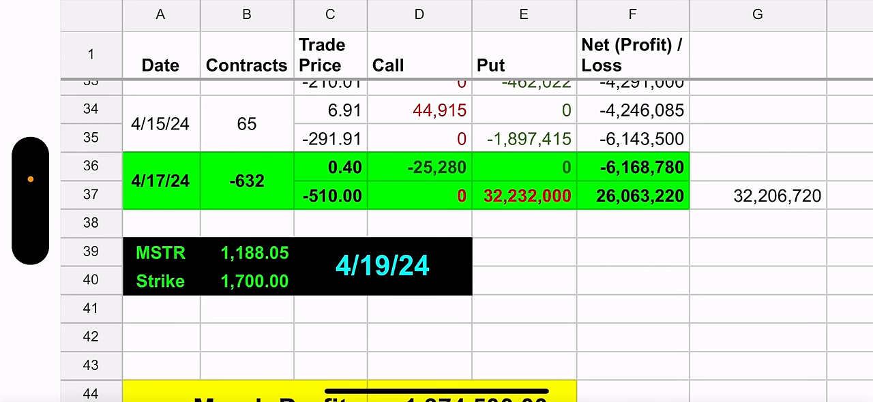
scroll(down, 3)
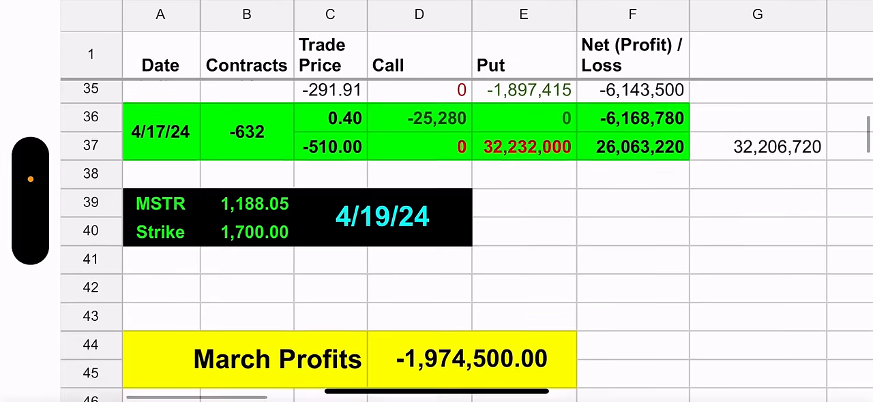
scroll(down, 3)
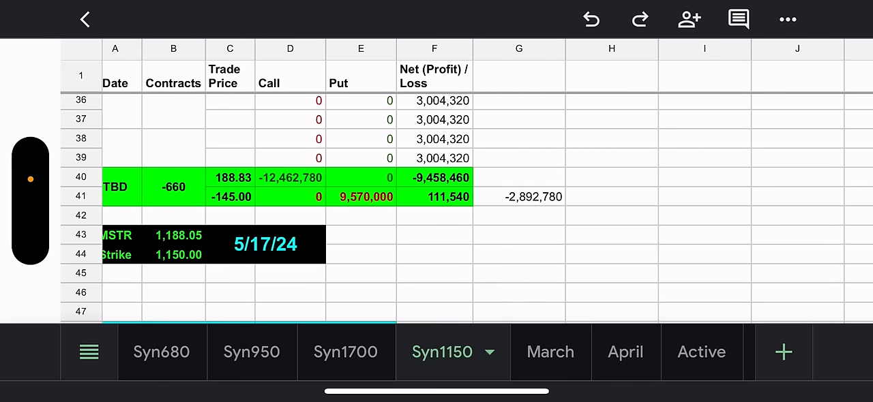
scroll(down, 3)
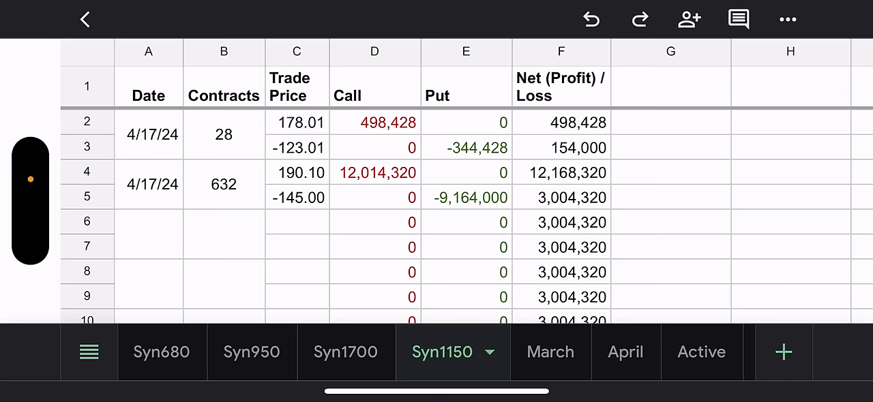
scroll(down, 3)
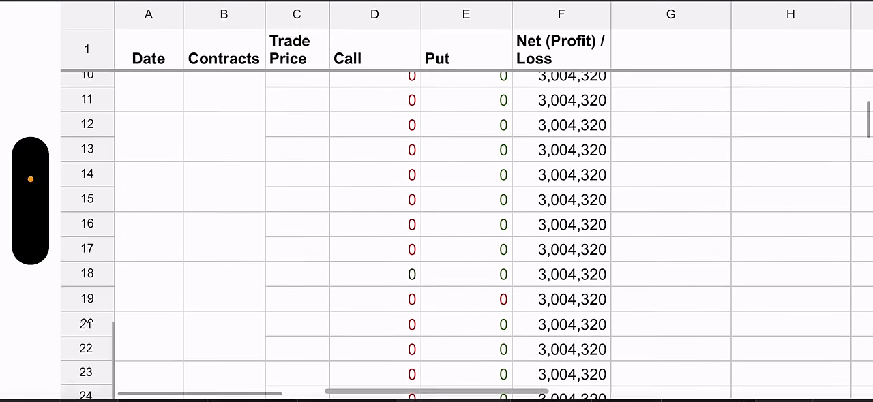
scroll(down, 3)
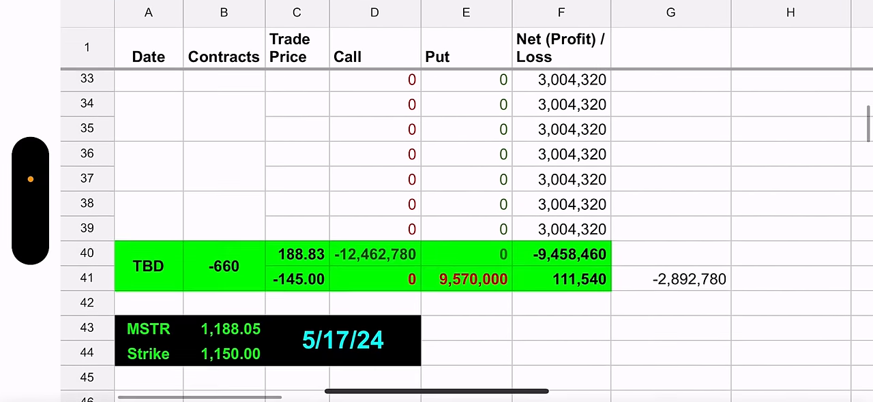
scroll(down, 3)
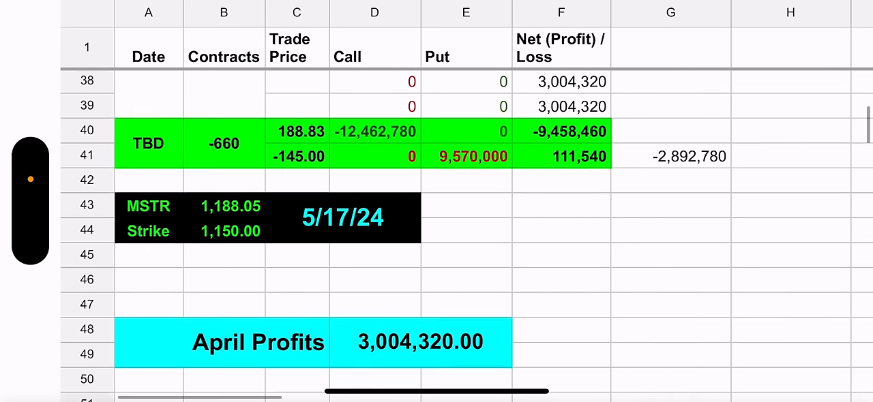
scroll(down, 3)
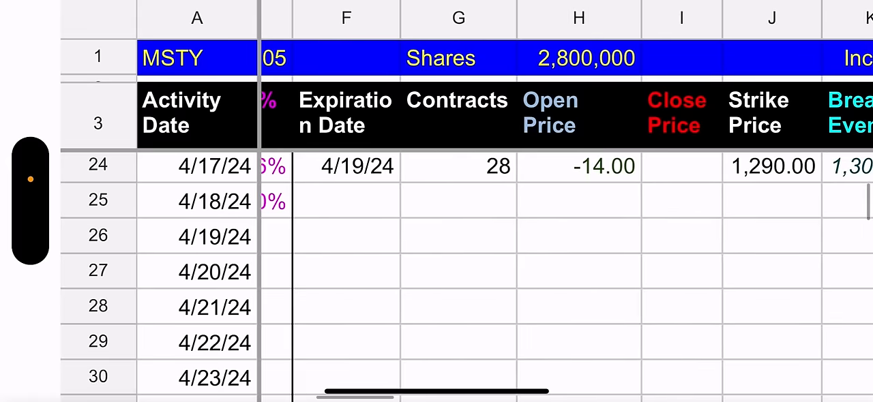
Scroll the April 4/17/24 row from Open Price to Change, then return to Syn1700
scroll(right, 3)
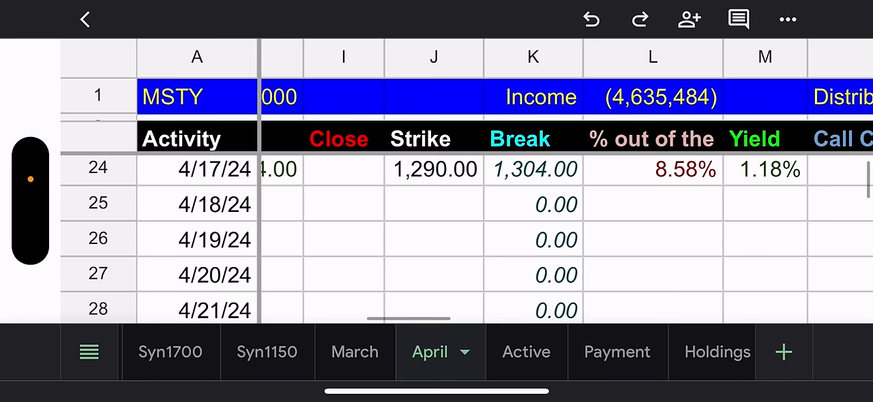
scroll(right, 3)
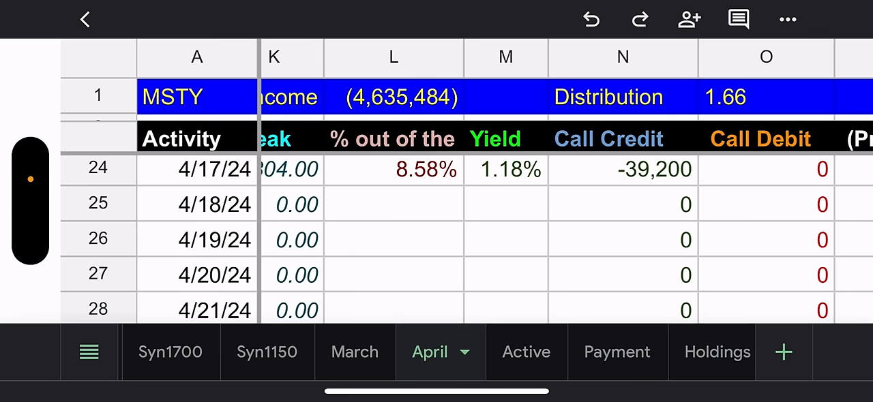
scroll(right, 3)
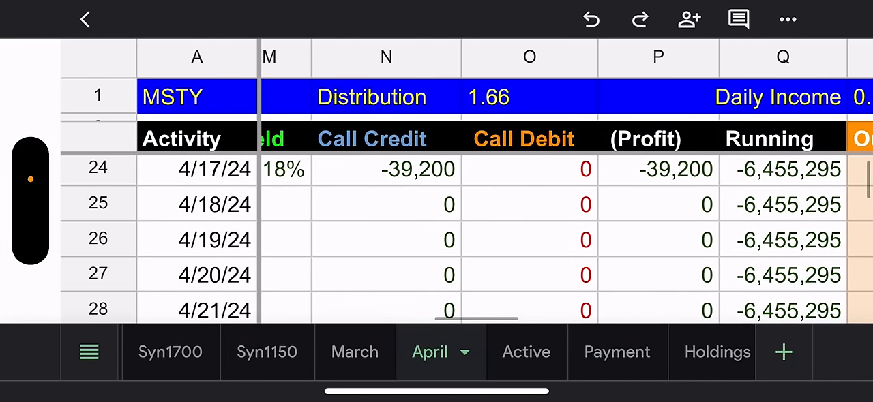
scroll(right, 3)
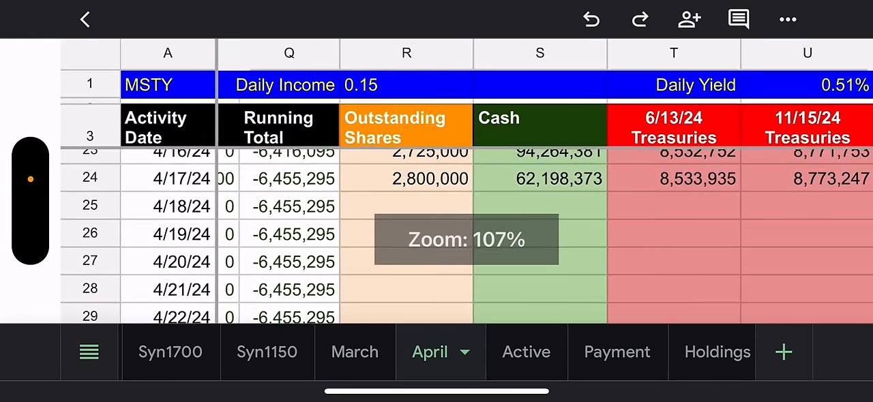
scroll(right, 3)
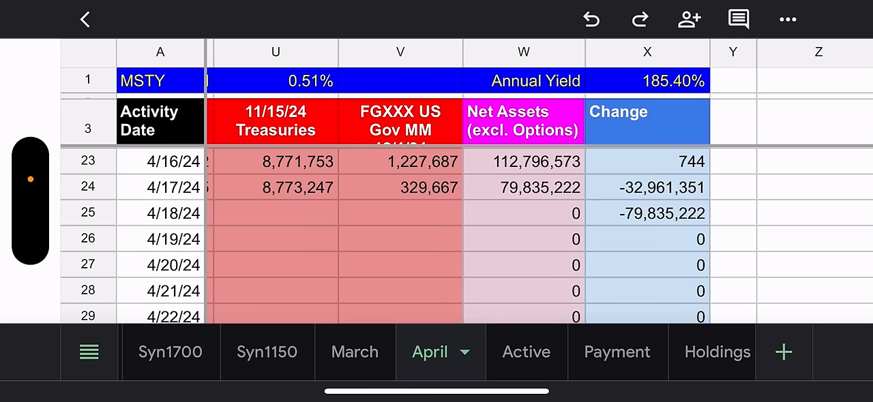
click(169, 352)
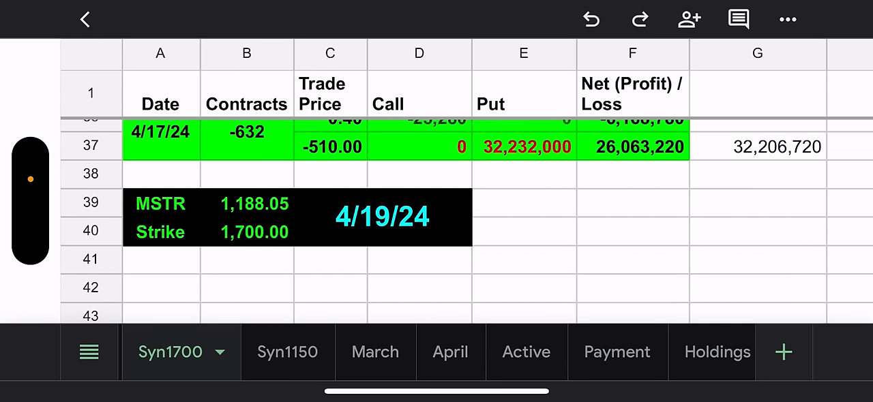
click(430, 352)
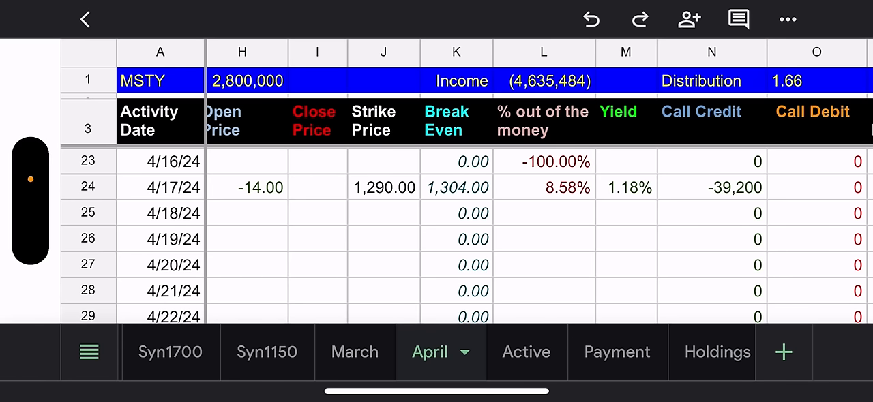
scroll(right, 3)
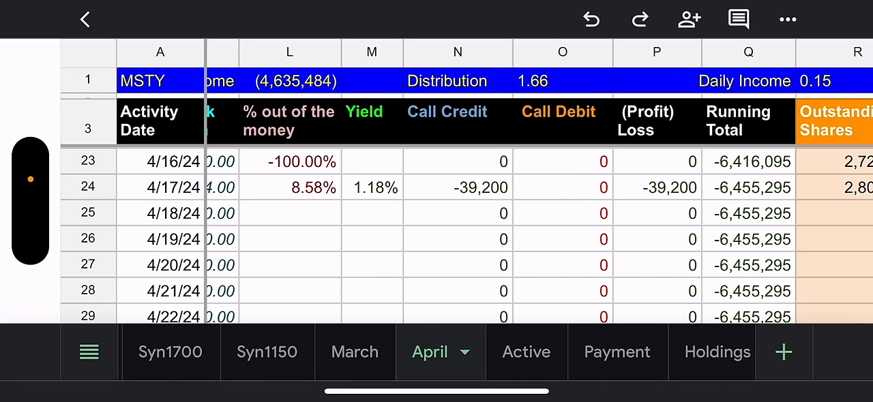
scroll(right, 3)
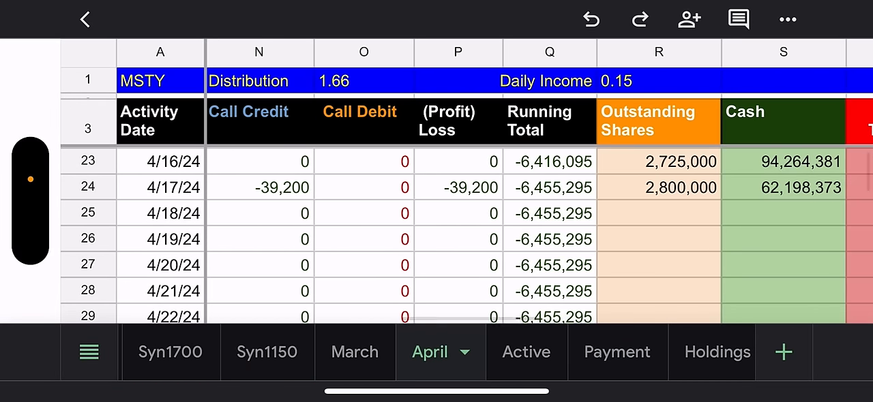
scroll(right, 3)
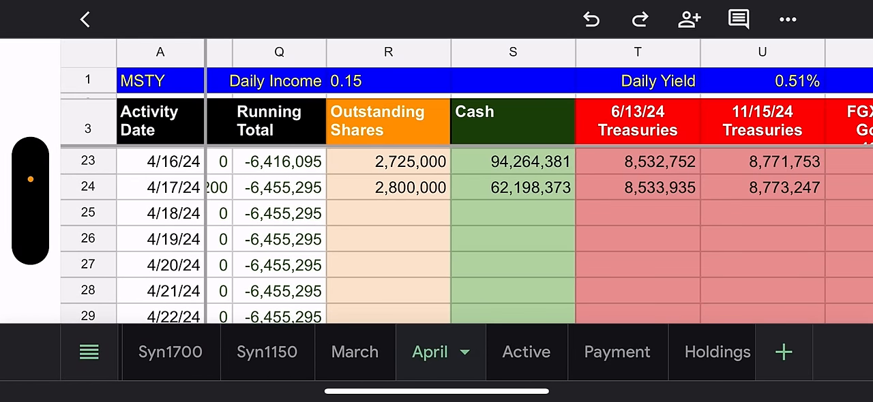
scroll(right, 3)
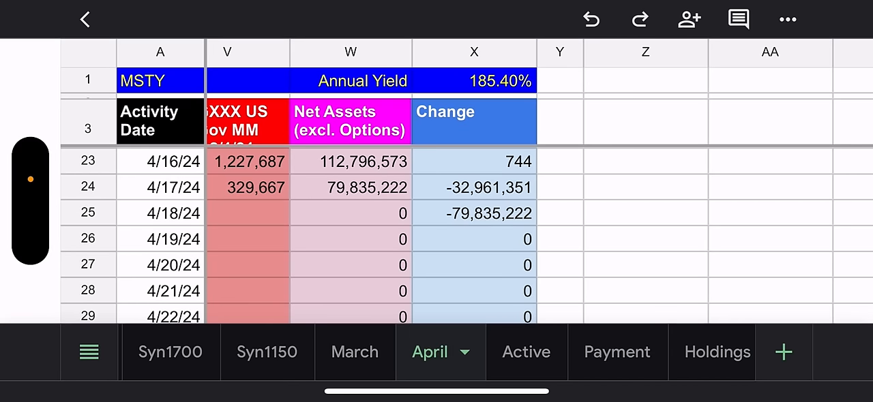
Review the Active sheet: MSTR 1,188.05, IV 124.63%, 660 contracts, allocation table and Reaction section
click(504, 352)
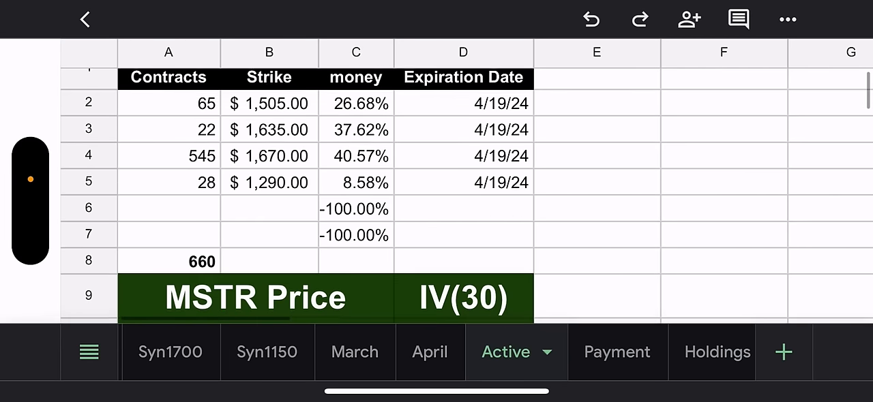
scroll(down, 3)
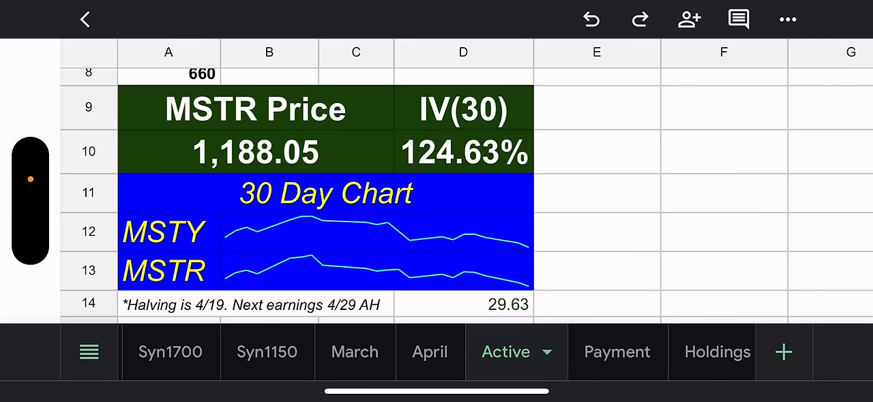
scroll(down, 3)
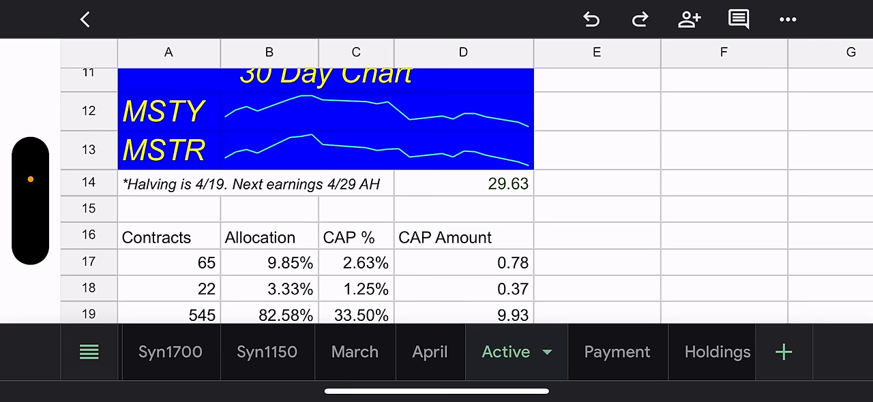
scroll(down, 3)
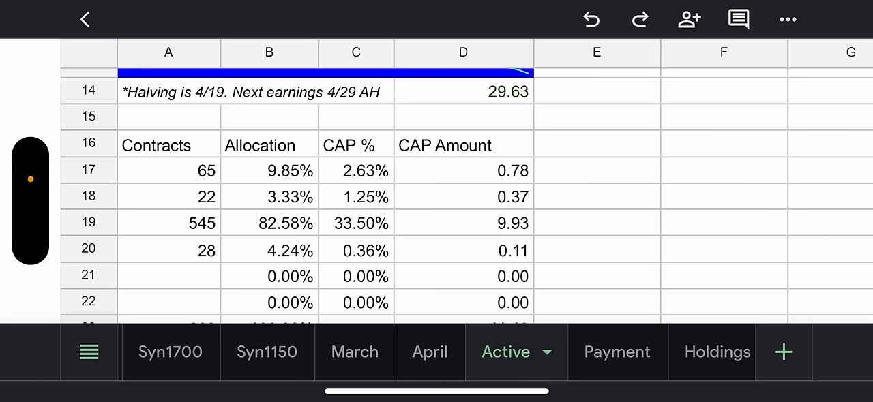
scroll(down, 3)
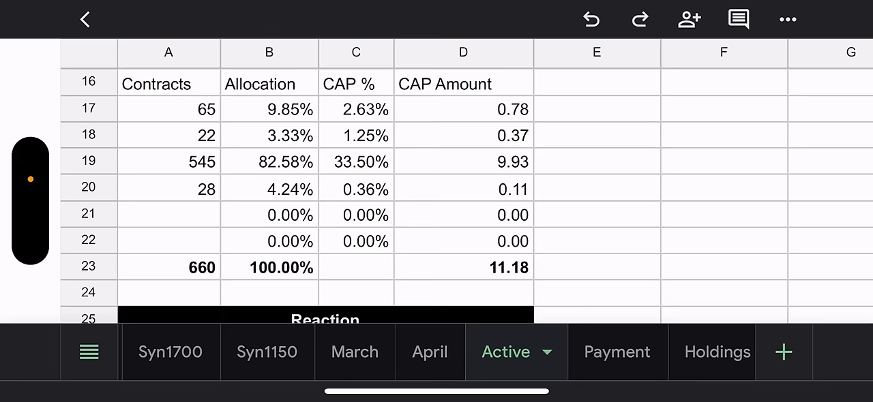
scroll(up, 3)
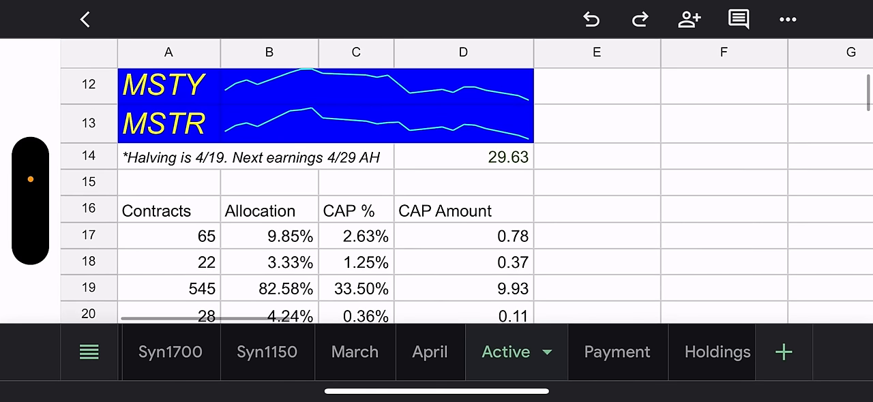
scroll(down, 3)
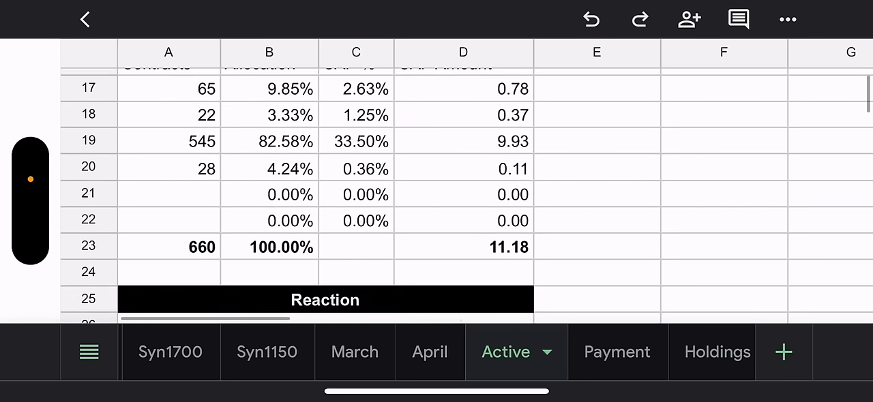
scroll(down, 3)
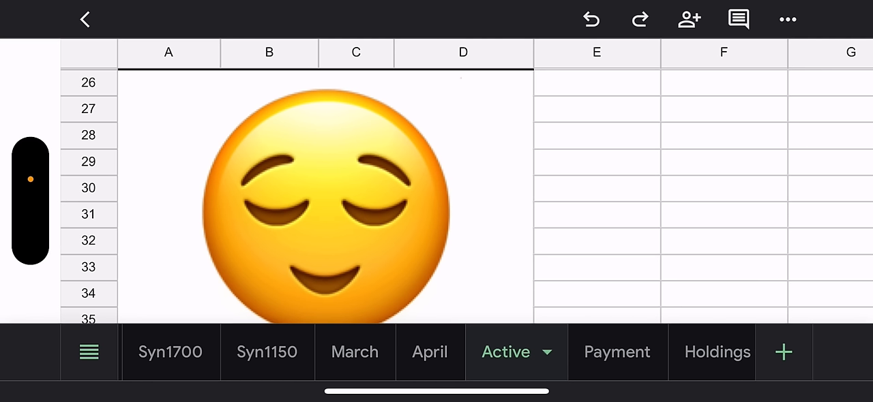
Swipe through the Holdings table of 660 contracts at 188.83 and 82,549,880 net assets
scroll(down, 3)
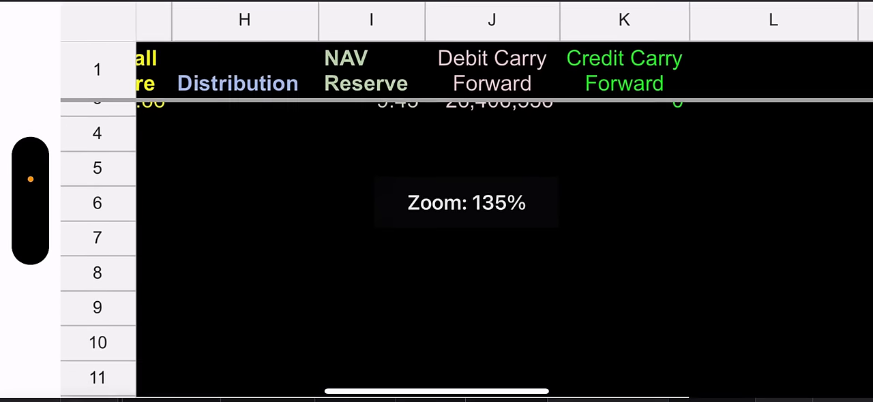
scroll(left, 3)
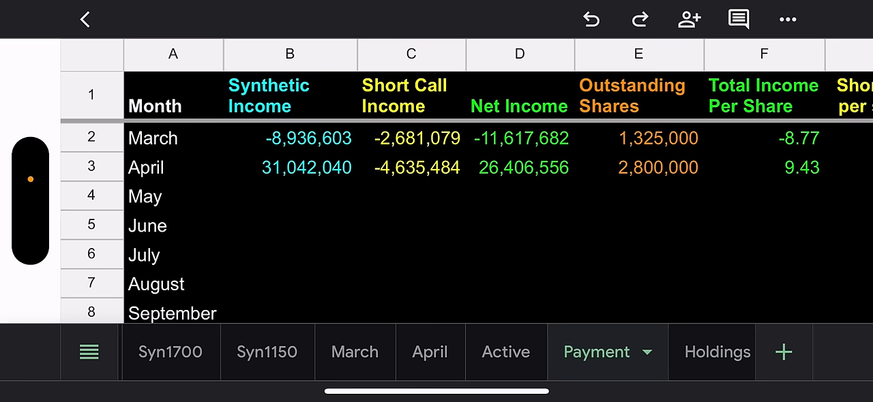
scroll(right, 3)
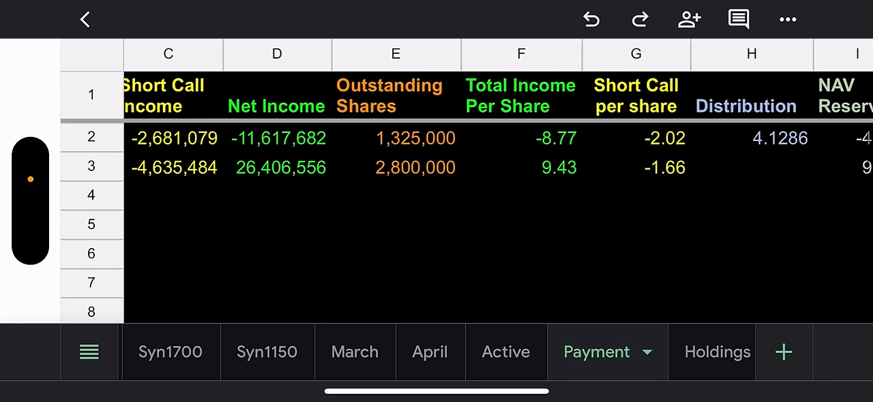
scroll(right, 3)
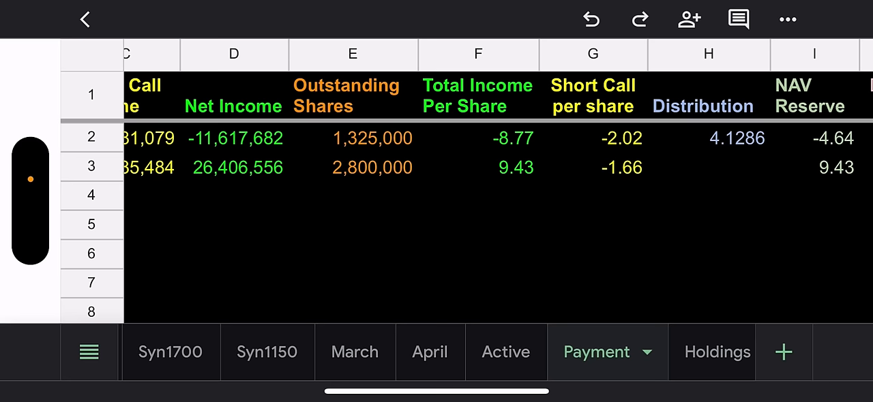
scroll(right, 3)
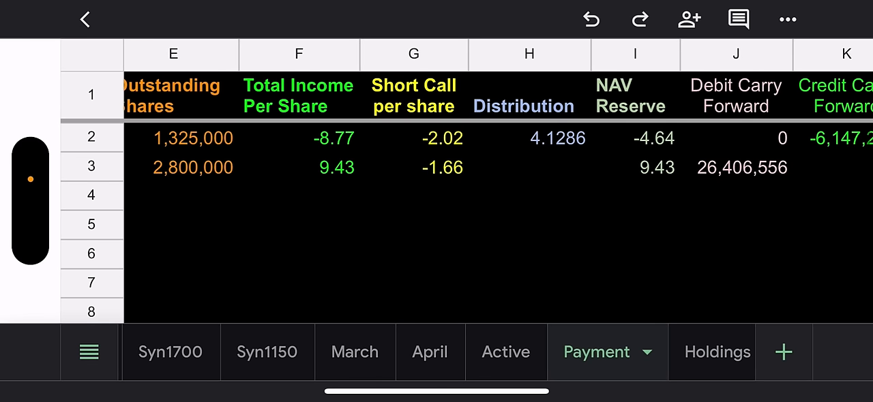
scroll(right, 3)
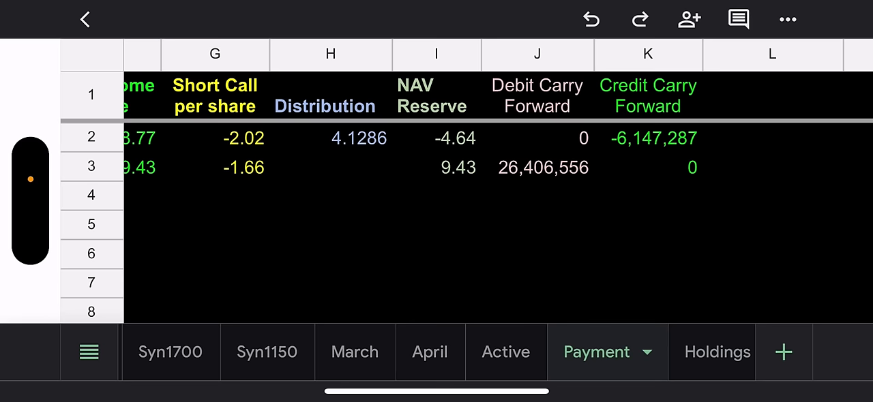
scroll(left, 3)
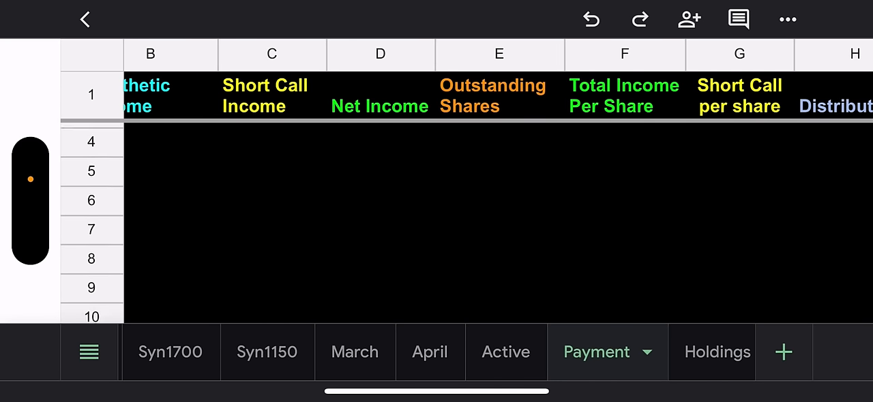
scroll(down, 3)
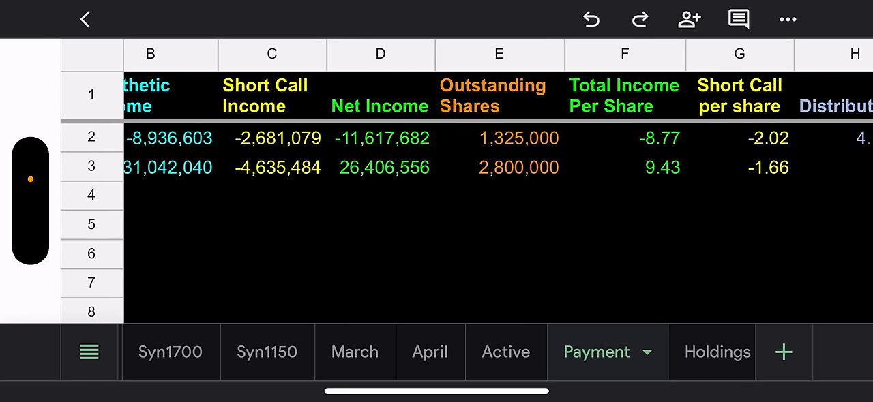
scroll(right, 3)
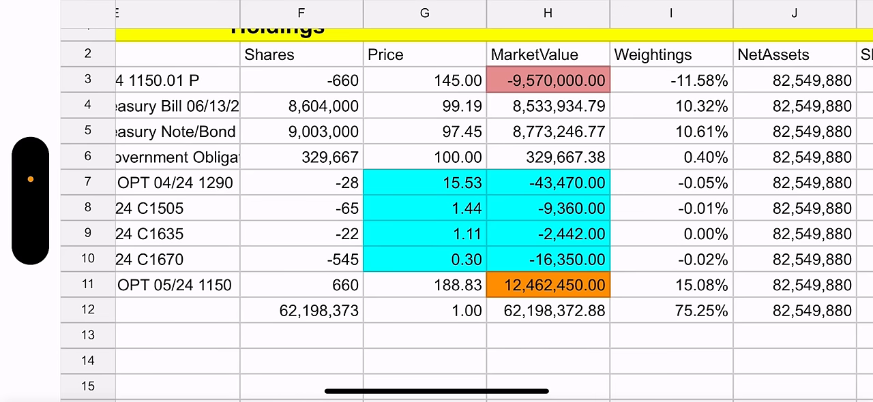
Scroll through the rest of the MSTY holdings table
scroll(left, 3)
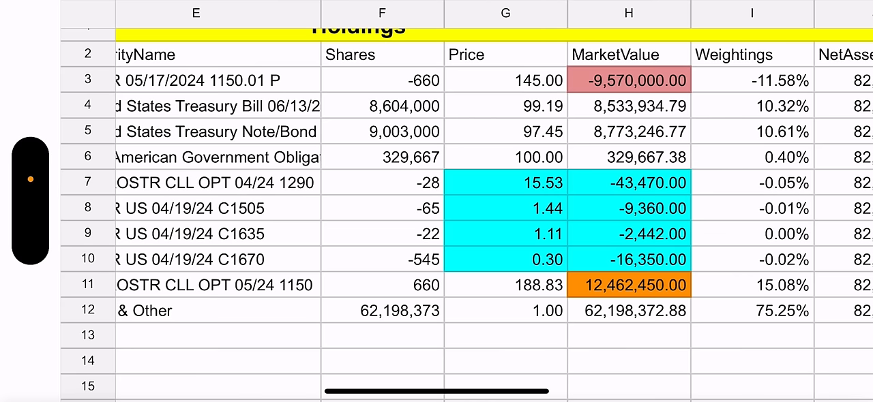
scroll(down, 3)
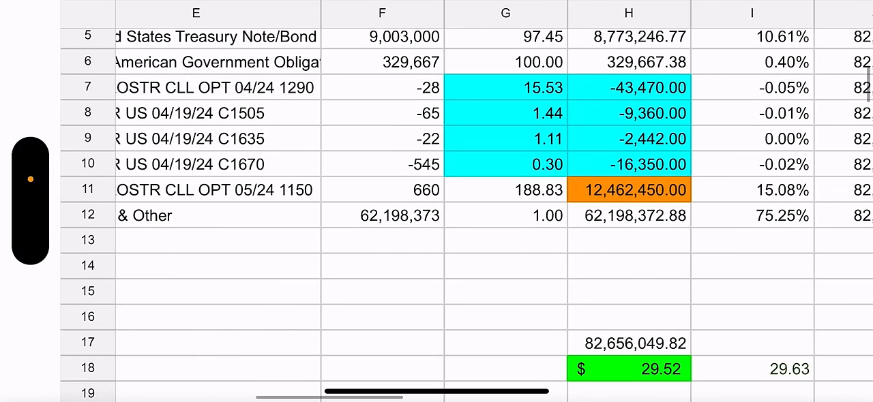
scroll(down, 3)
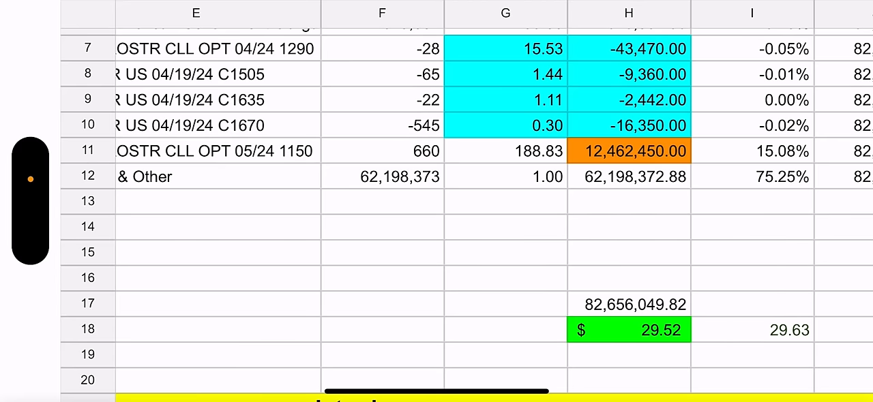
scroll(left, 3)
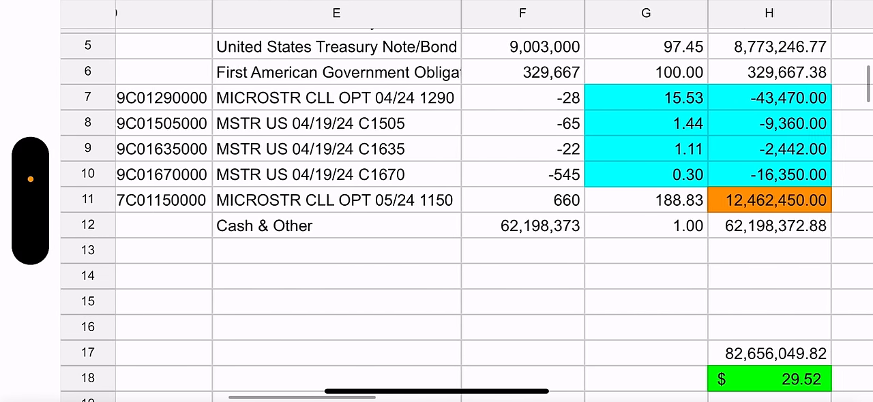
scroll(right, 3)
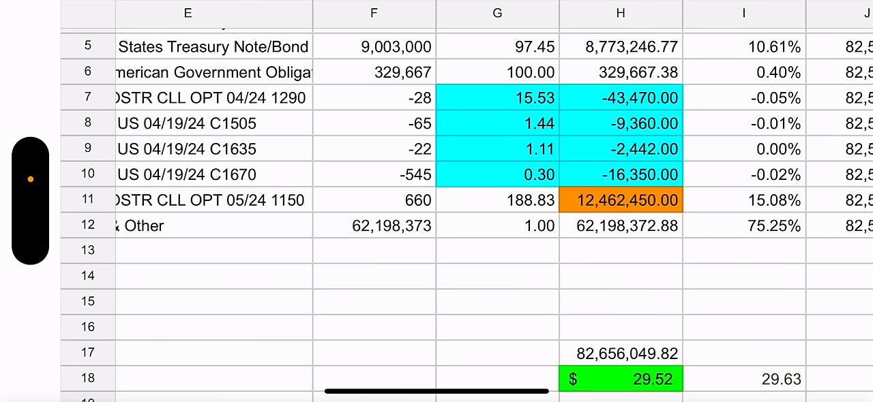
scroll(down, 3)
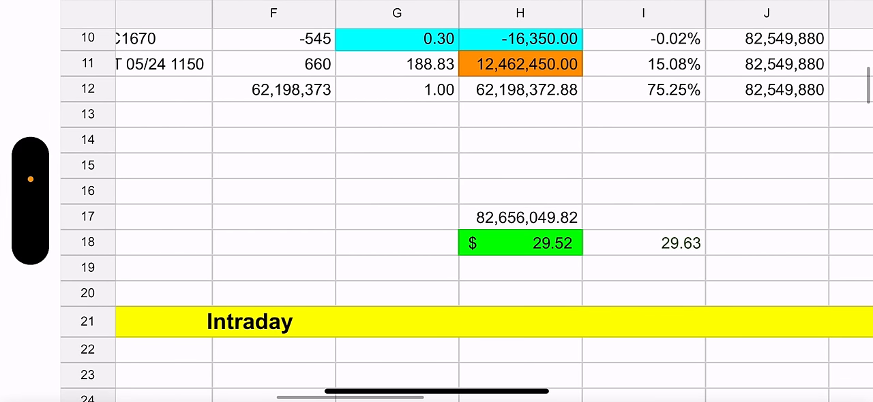
scroll(down, 3)
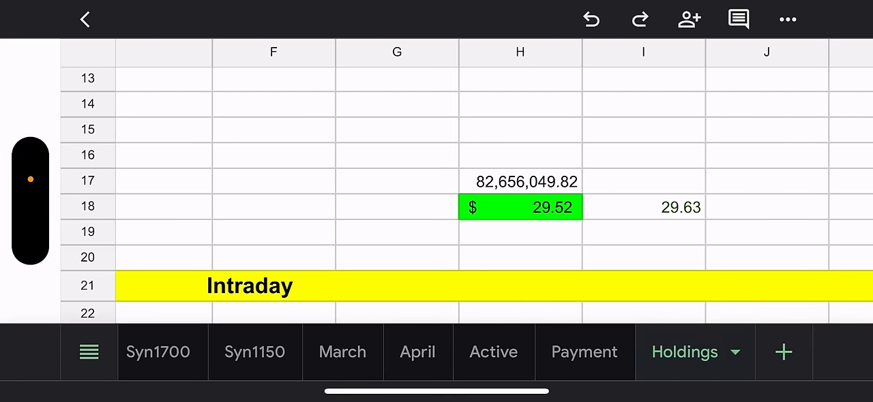
Return to the Sheets file list and open the CONY 2024 spreadsheet
click(85, 19)
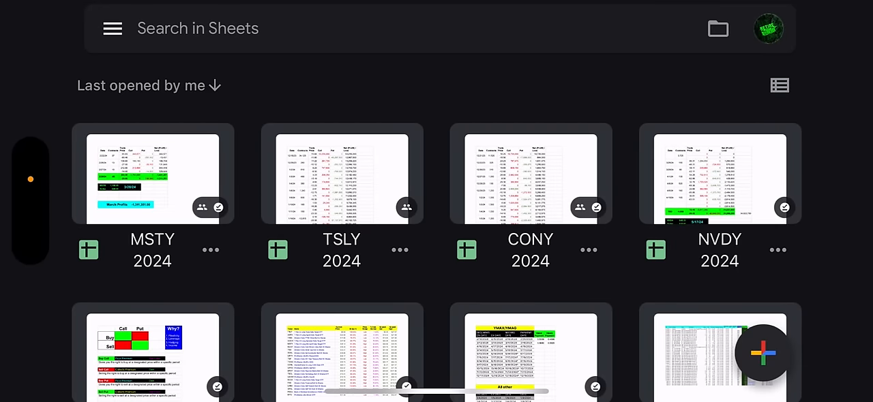
click(529, 174)
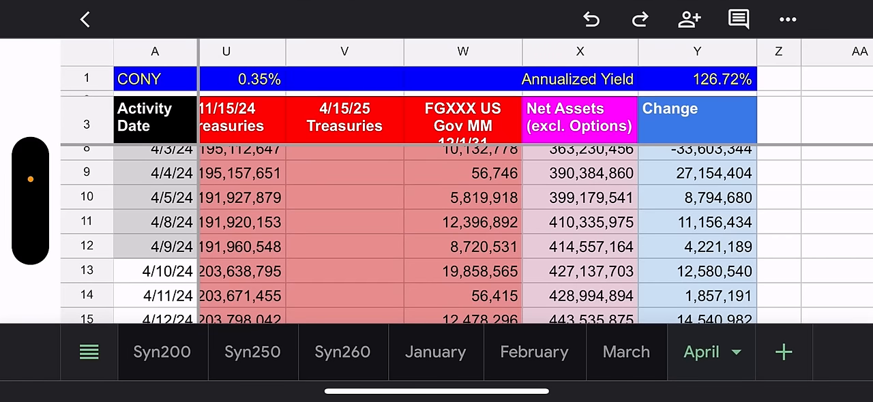
Review the Syn260 sheet's COIN trades of 4/12/24 and 4/16/24 down to the 71,720,180 net profit summary
click(342, 352)
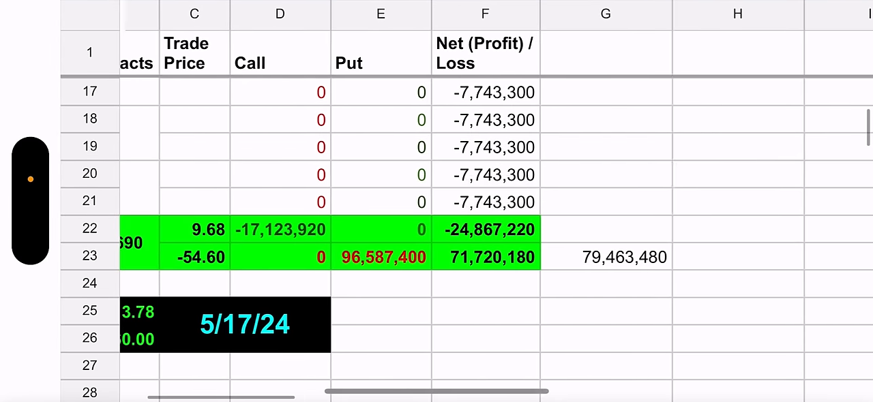
scroll(left, 3)
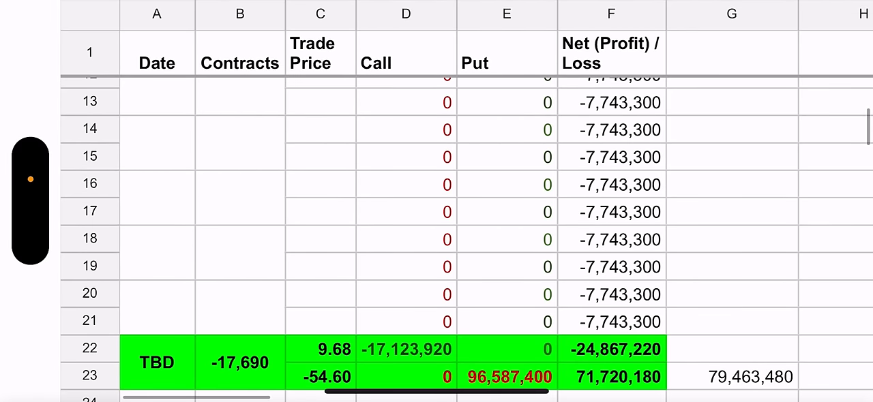
scroll(down, 3)
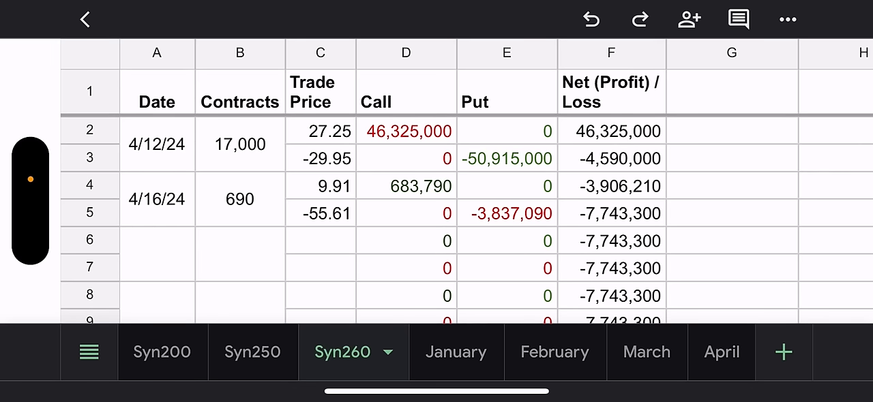
scroll(down, 3)
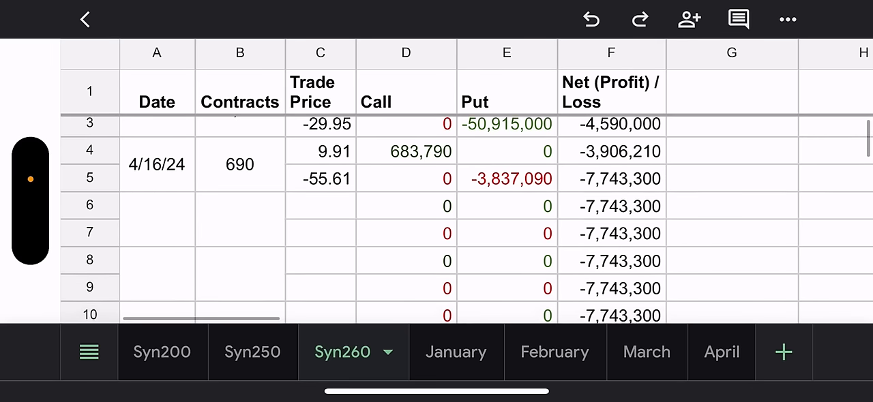
scroll(down, 3)
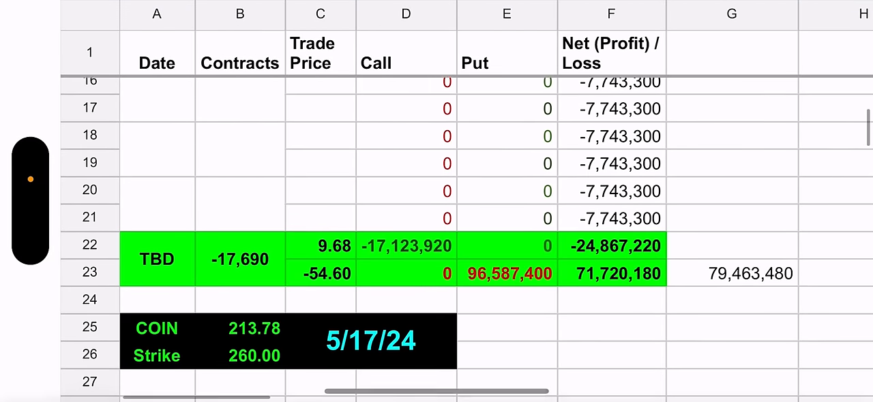
scroll(down, 3)
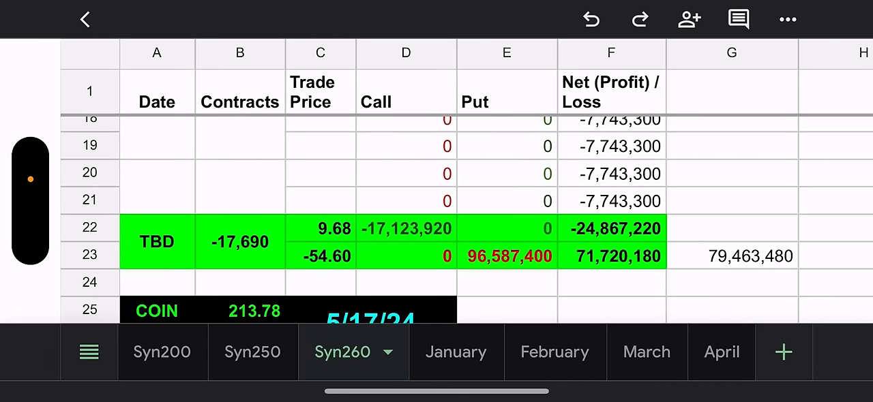
click(555, 352)
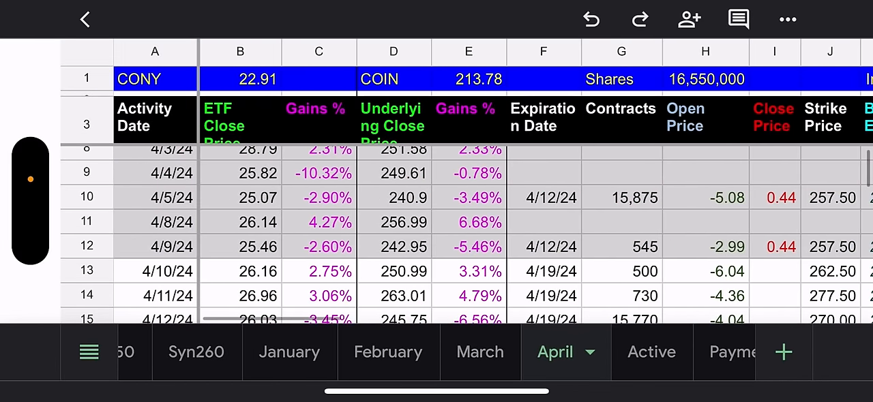
scroll(down, 3)
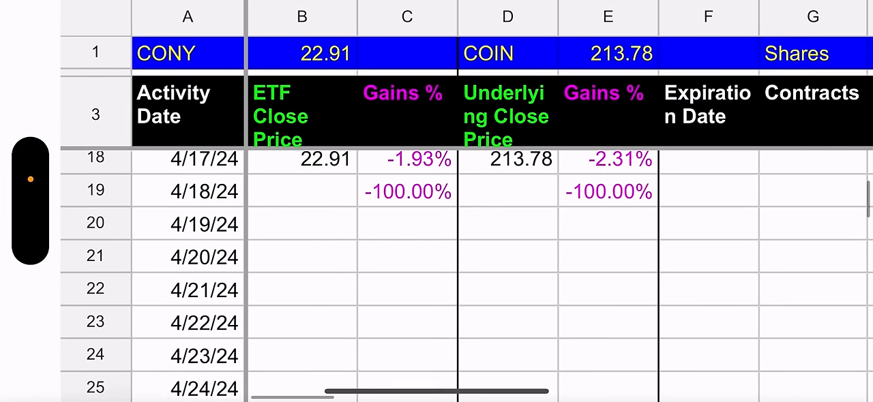
scroll(down, 3)
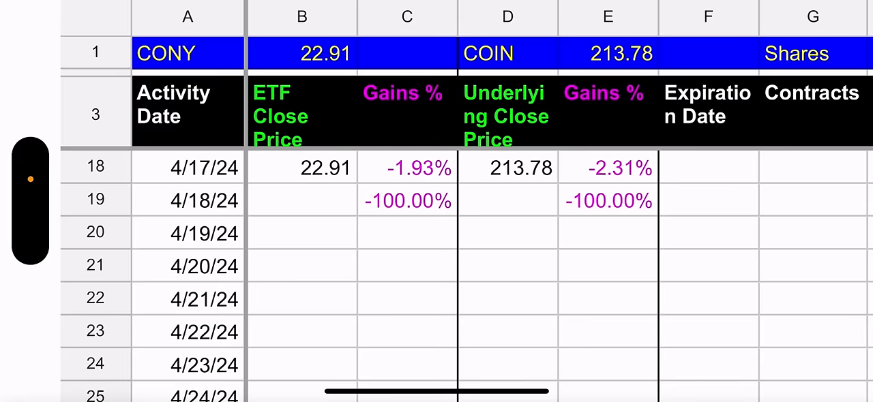
scroll(right, 3)
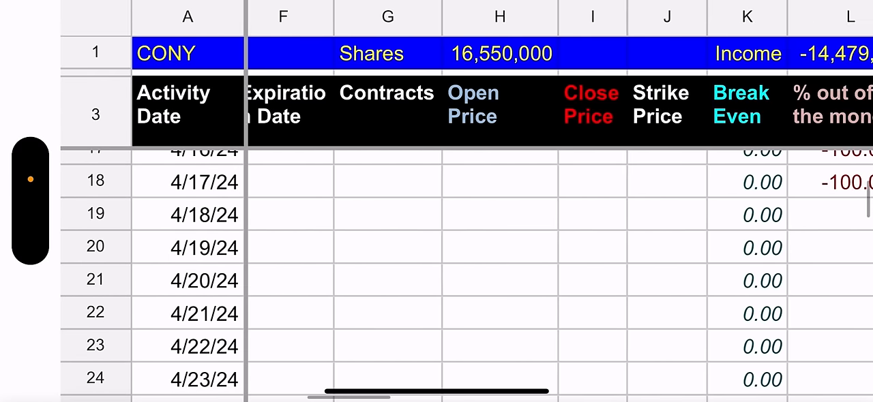
scroll(right, 3)
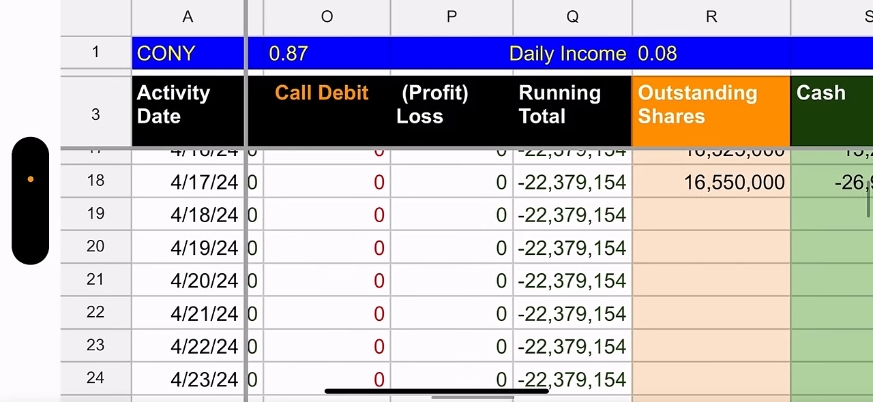
scroll(right, 3)
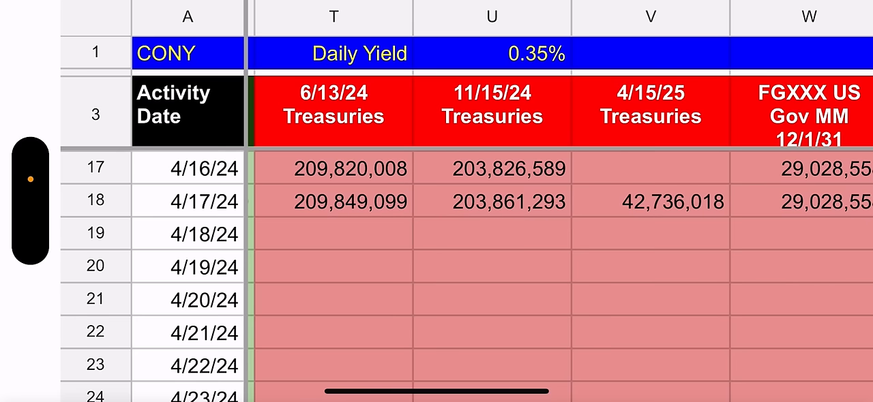
scroll(right, 3)
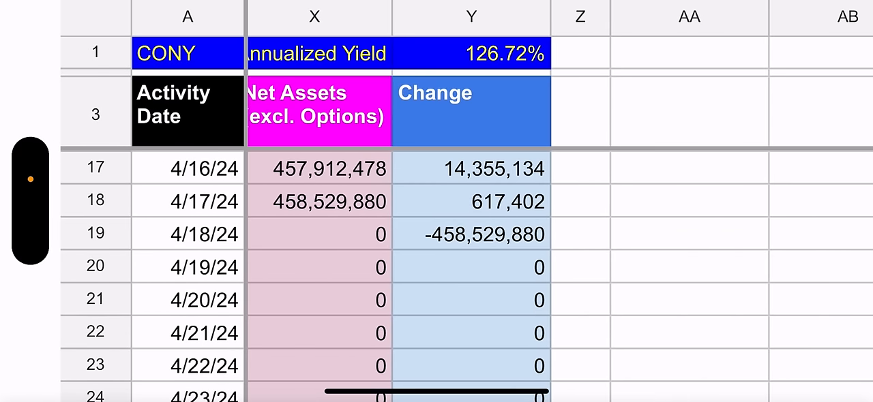
scroll(right, 3)
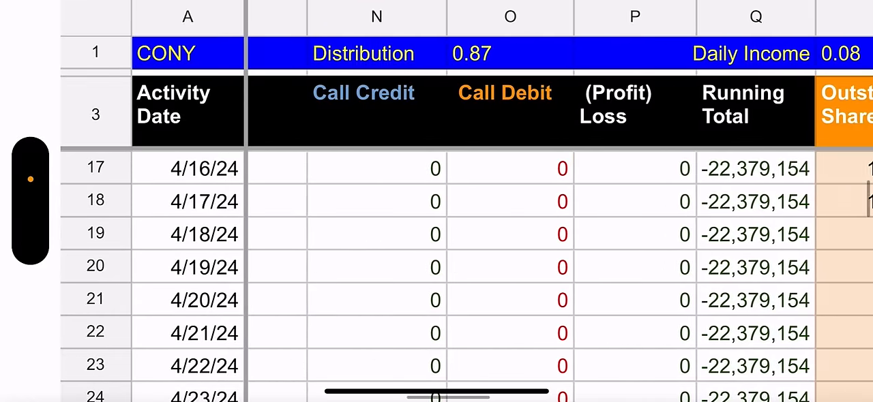
scroll(right, 3)
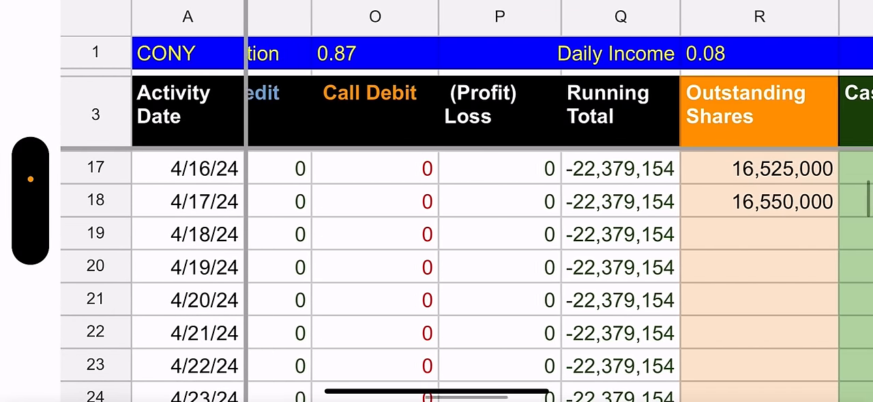
scroll(left, 3)
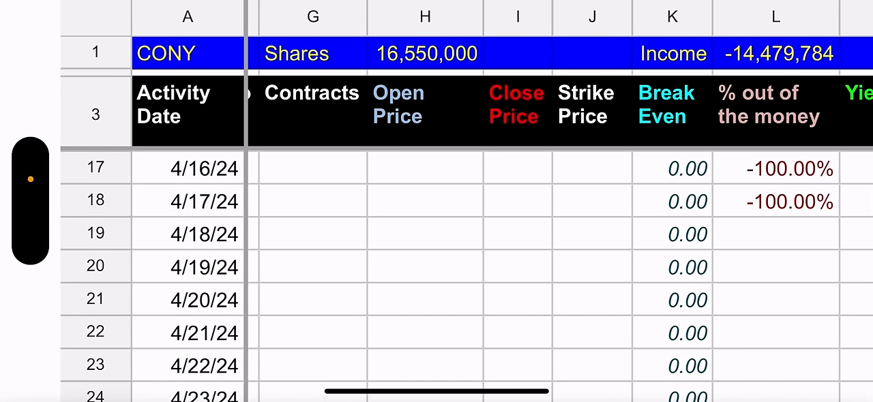
scroll(right, 3)
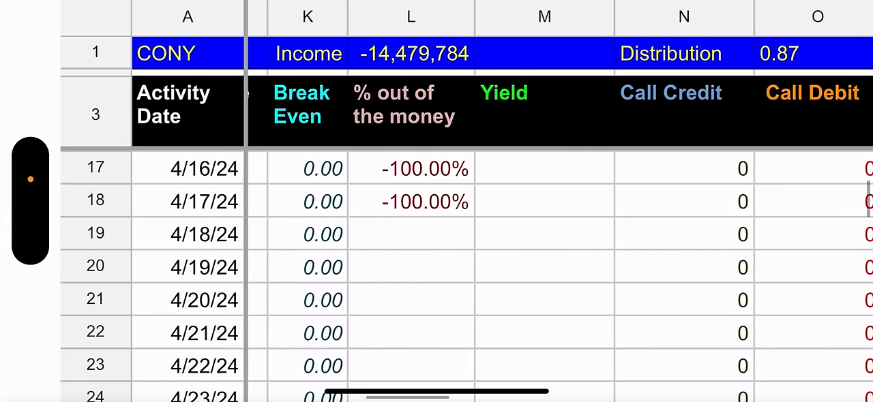
scroll(right, 3)
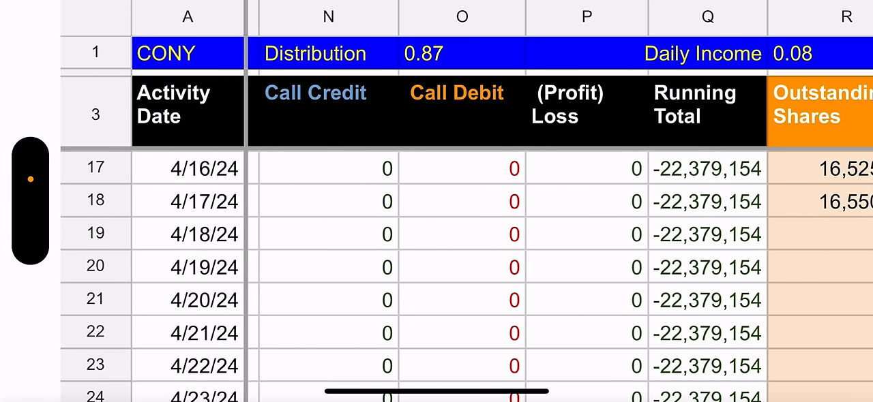
scroll(right, 3)
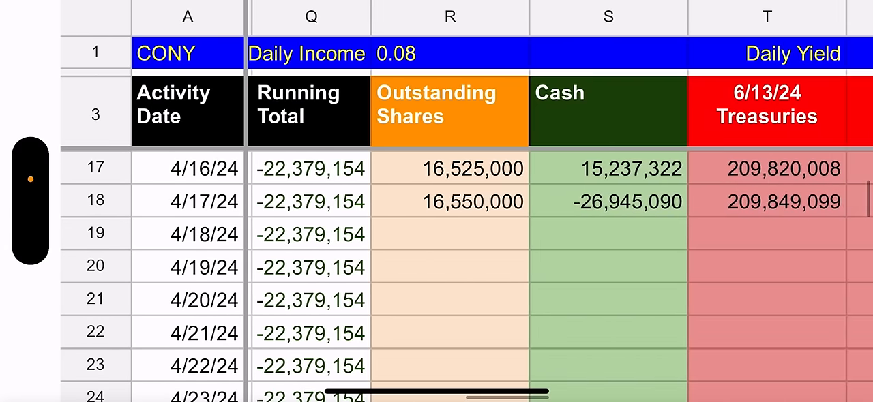
scroll(right, 3)
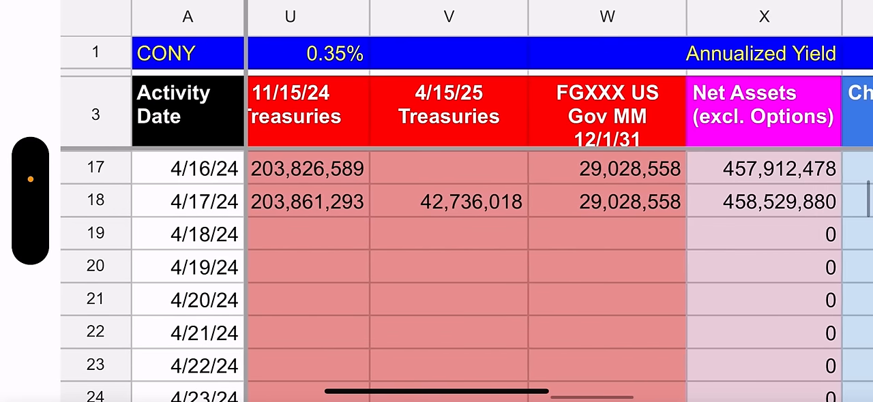
scroll(right, 3)
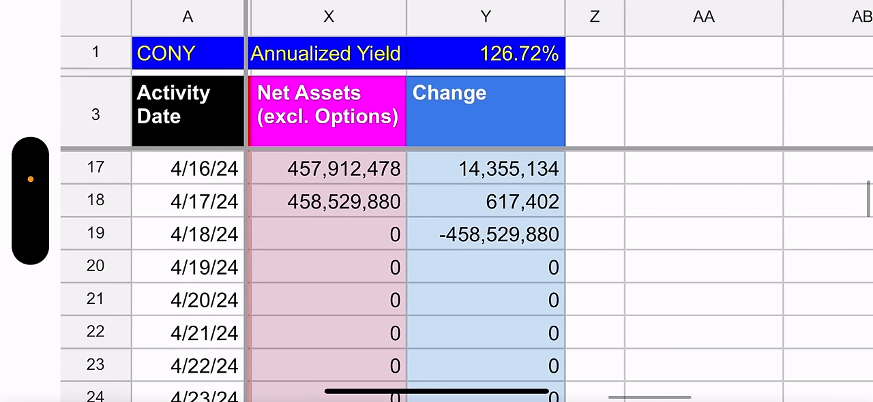
click(703, 218)
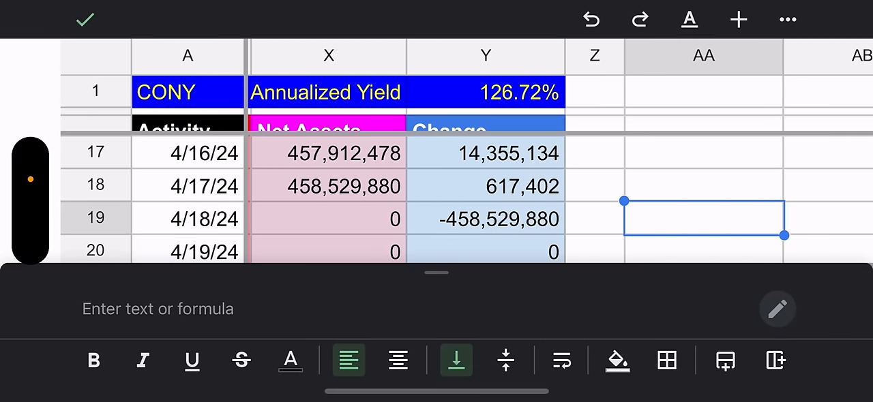
Exit cell editing and review CONY Active: 17,000 contracts, CAP 6.04, 30-day chart, -690 unused contracts
click(84, 19)
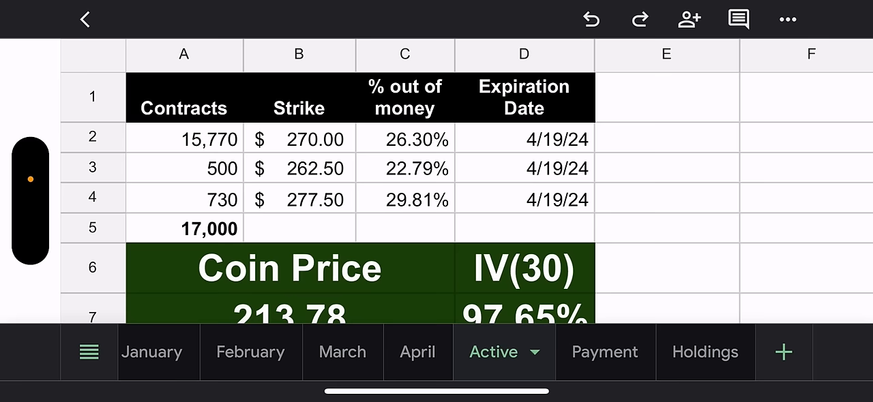
scroll(down, 3)
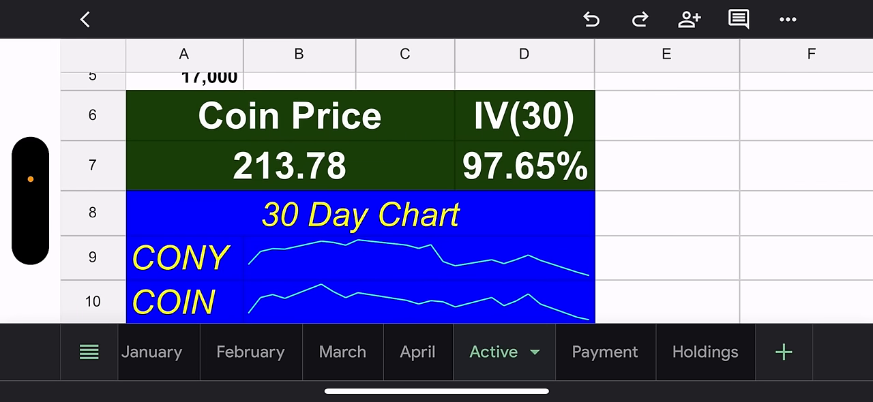
scroll(down, 3)
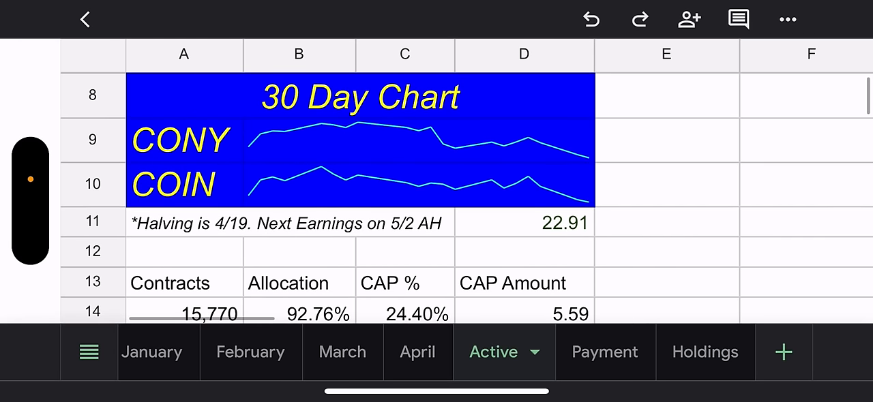
scroll(down, 3)
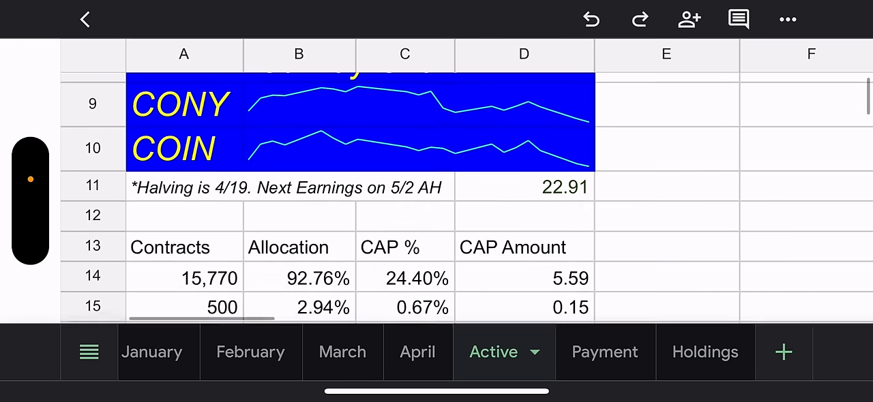
scroll(down, 3)
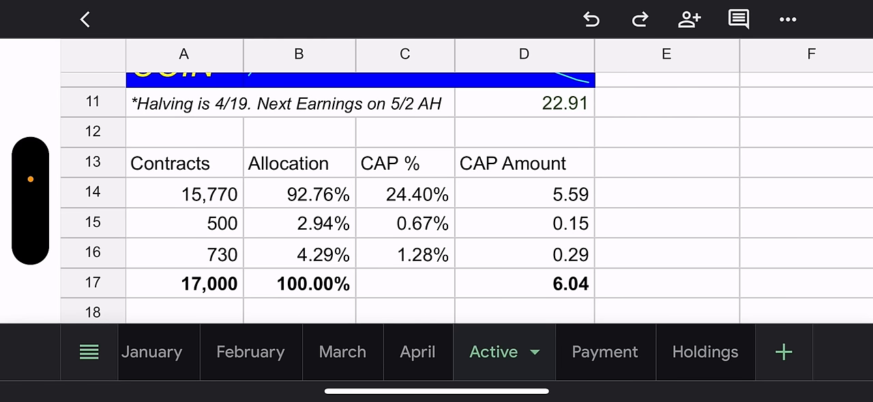
scroll(down, 3)
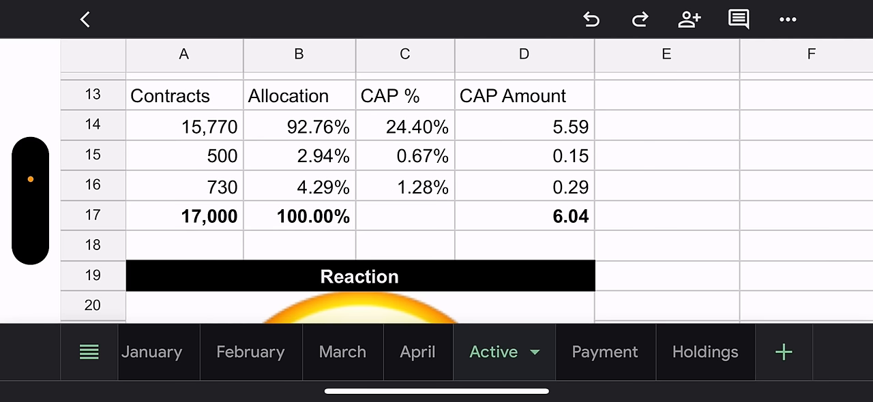
scroll(down, 3)
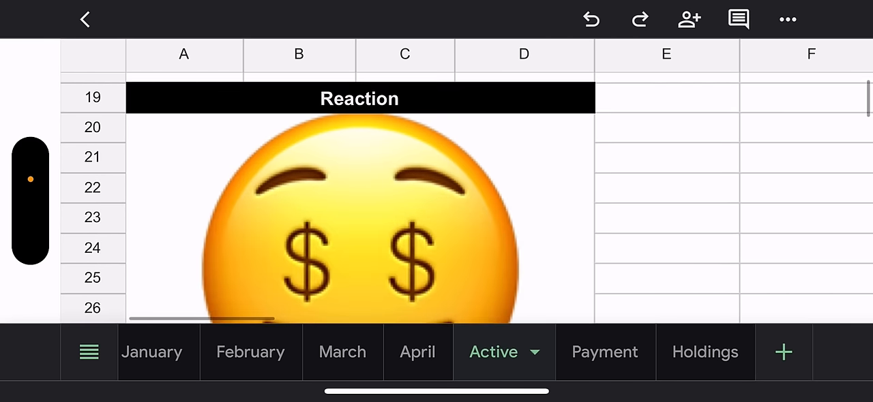
scroll(down, 3)
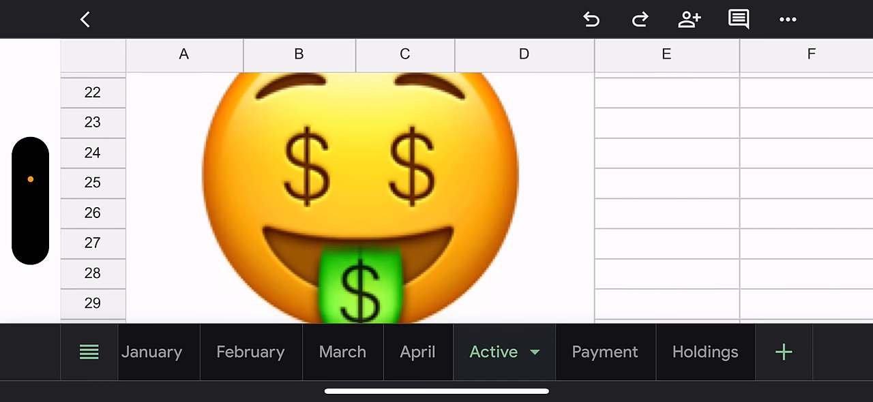
scroll(down, 3)
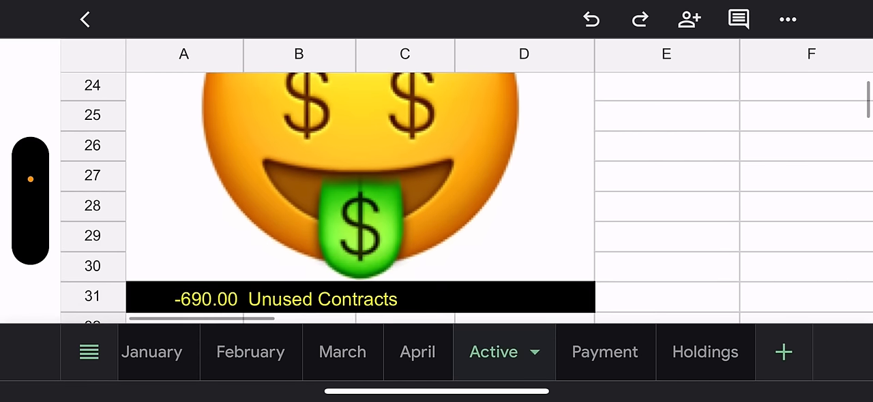
scroll(down, 3)
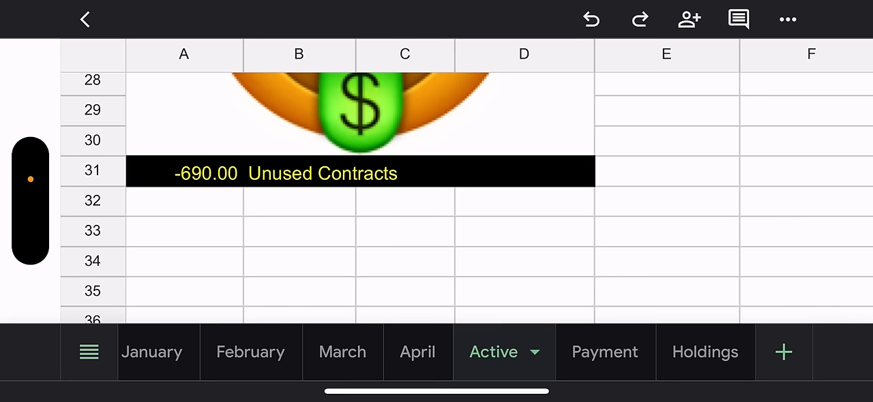
Review CONY Payment: April net income -32,455,584, -1.96 per share, 2.7944 March distribution, carry forward
click(595, 352)
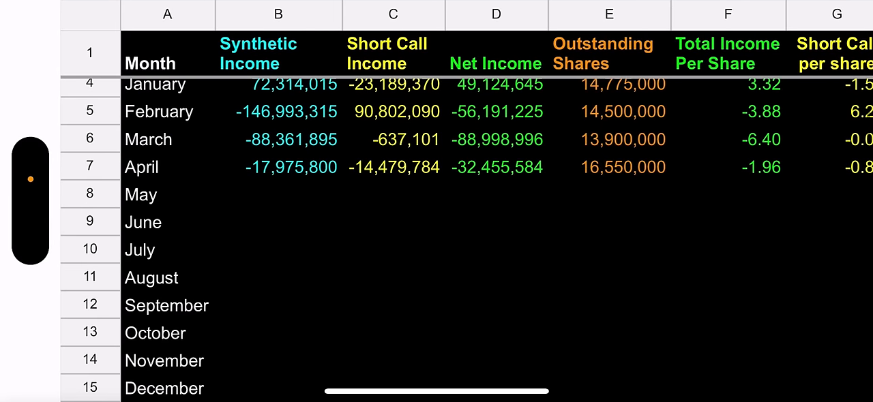
scroll(down, 3)
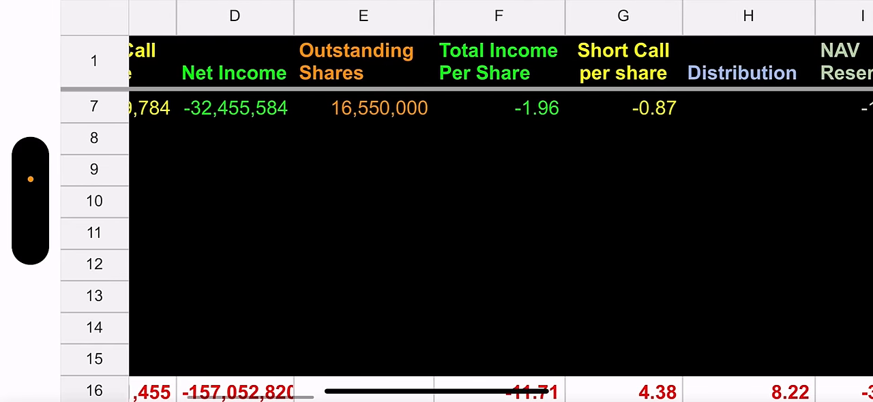
scroll(right, 3)
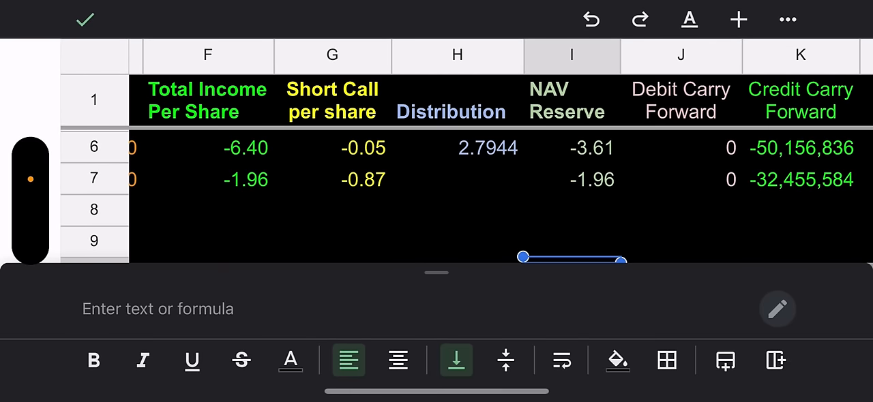
click(84, 19)
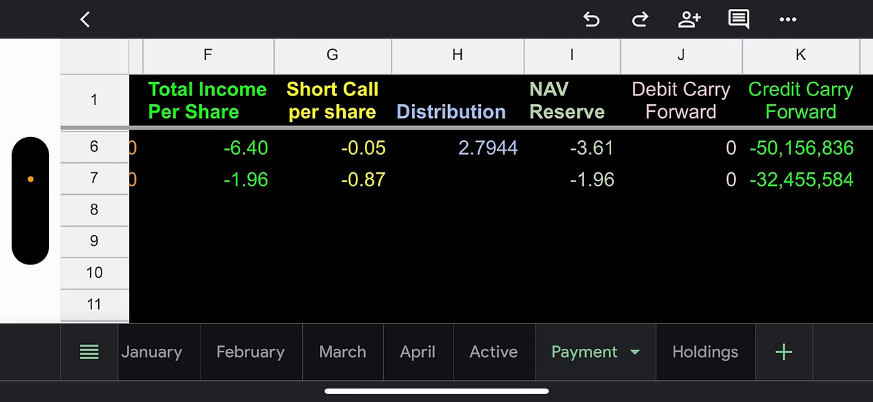
Review CONY Holdings with its 22.90 NAV, then close the workbook back to the recent files list
click(704, 352)
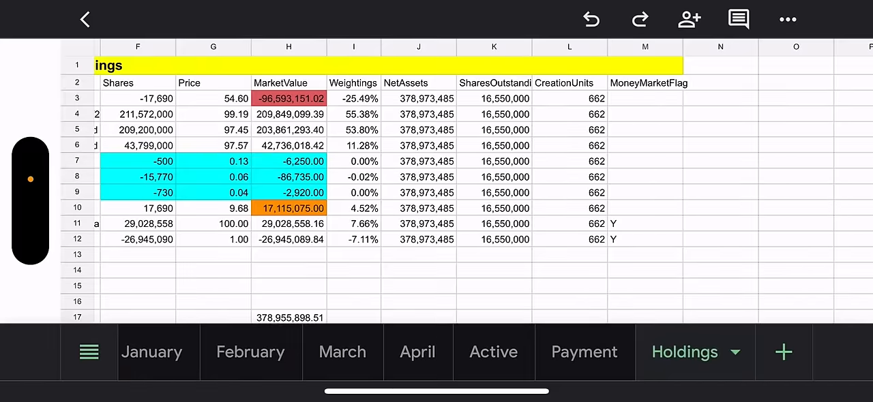
scroll(left, 3)
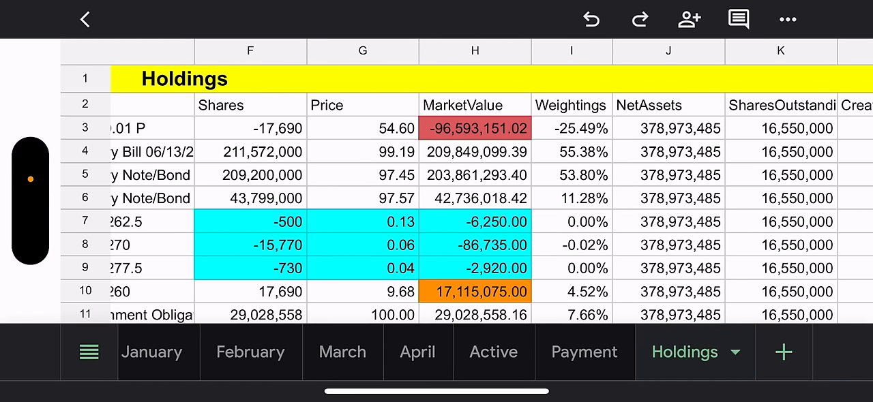
scroll(down, 3)
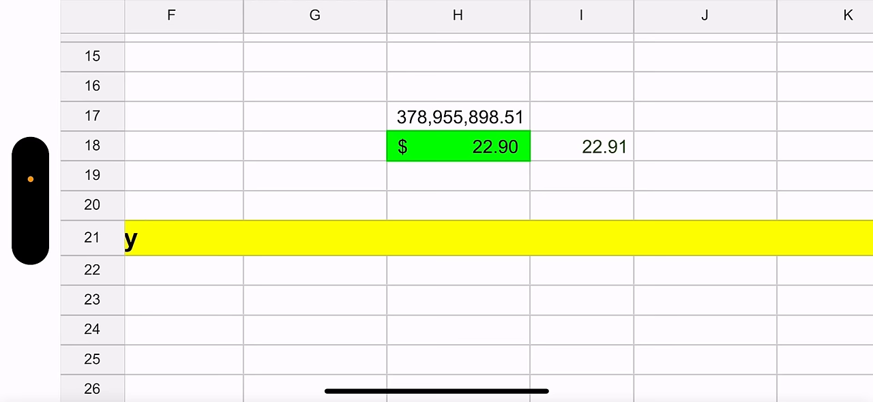
click(703, 146)
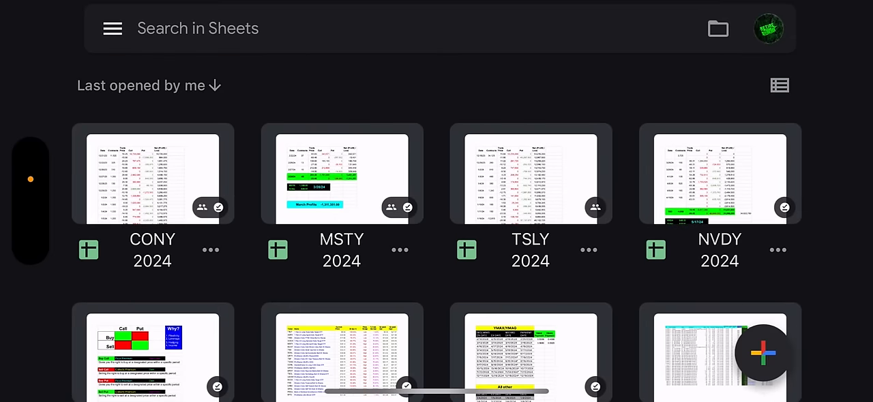
Open the NVDY 2024 spreadsheet, landing on its Syn915 sheet with NVDA 840.35
click(720, 176)
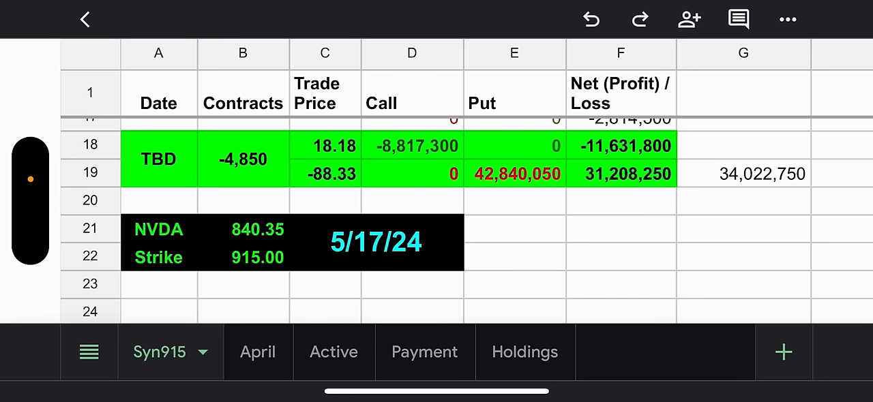
click(248, 352)
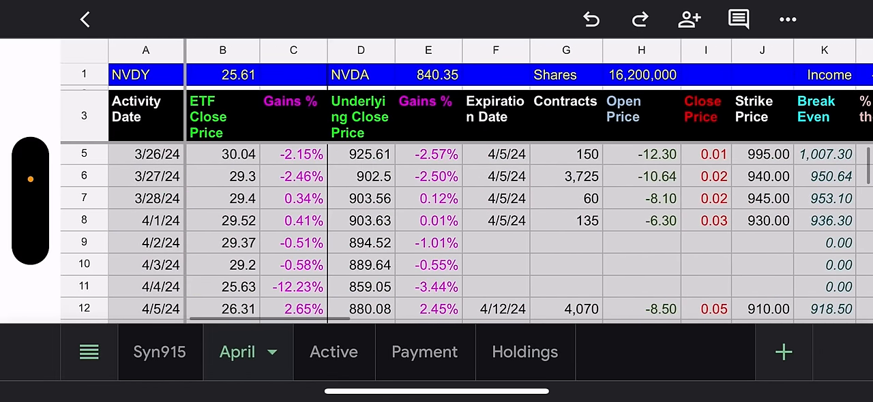
scroll(down, 3)
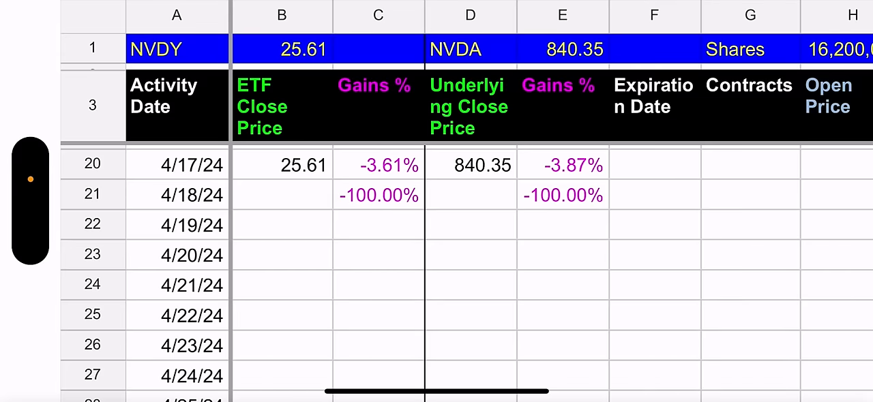
scroll(right, 3)
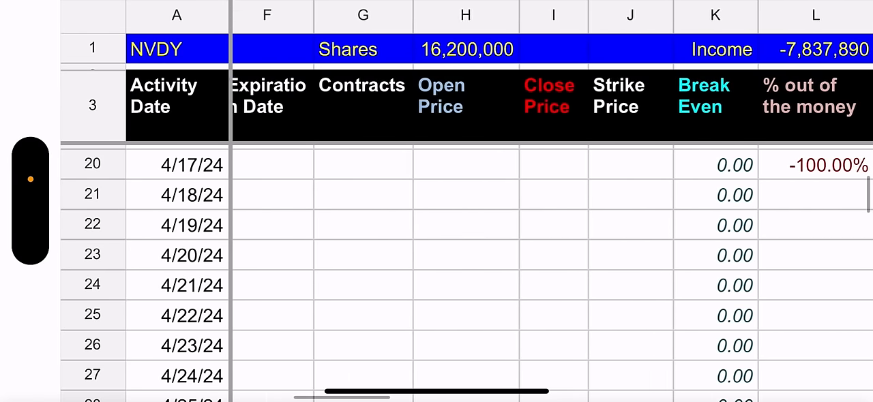
scroll(right, 3)
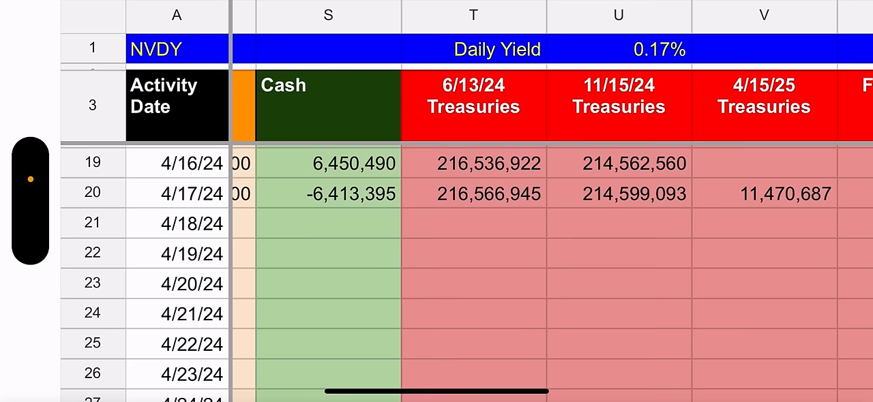
scroll(right, 3)
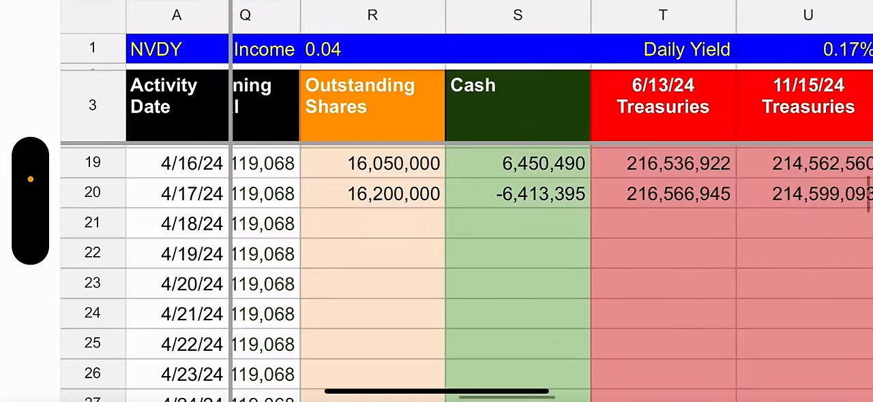
scroll(left, 3)
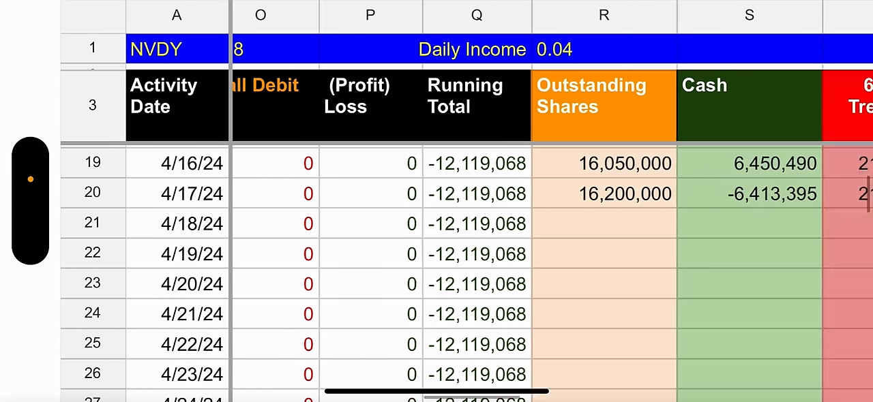
scroll(right, 3)
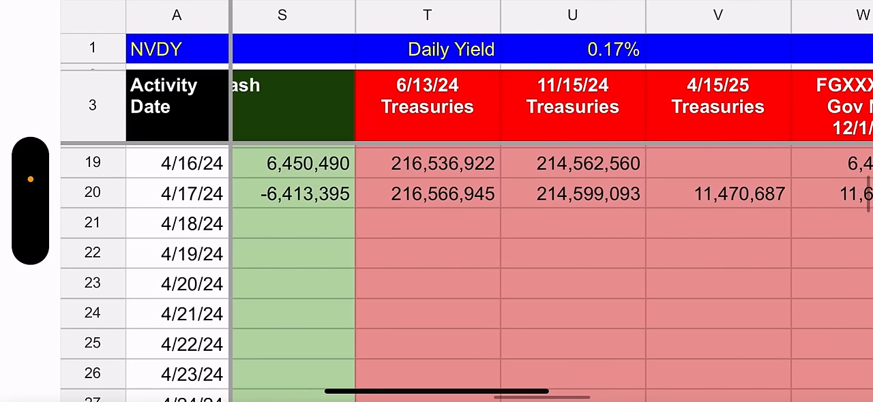
scroll(right, 3)
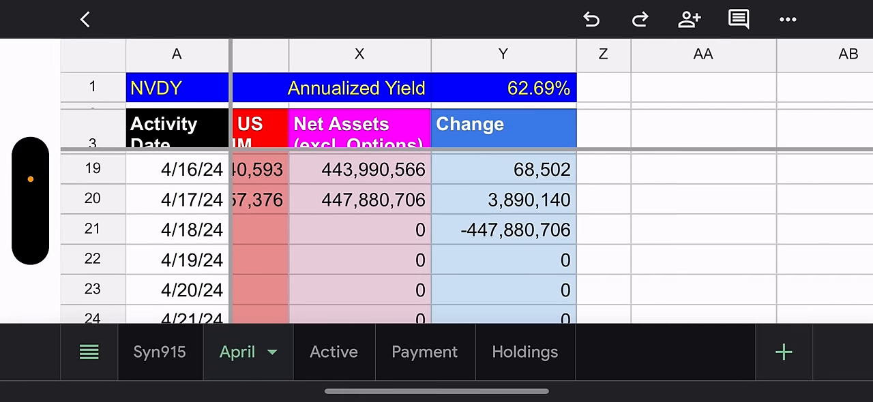
Review NVDY Active: 4,750 and 100 contracts totaling 4,850, NVDA 840.35, 30 Day Chart, CAP 2.41
click(314, 352)
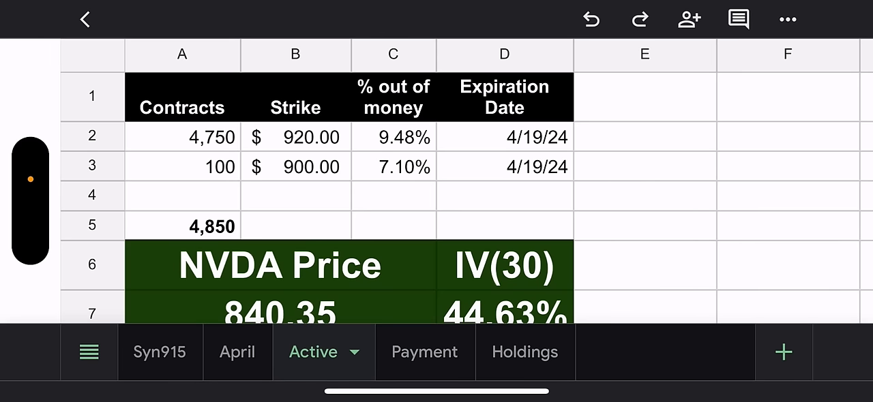
scroll(down, 3)
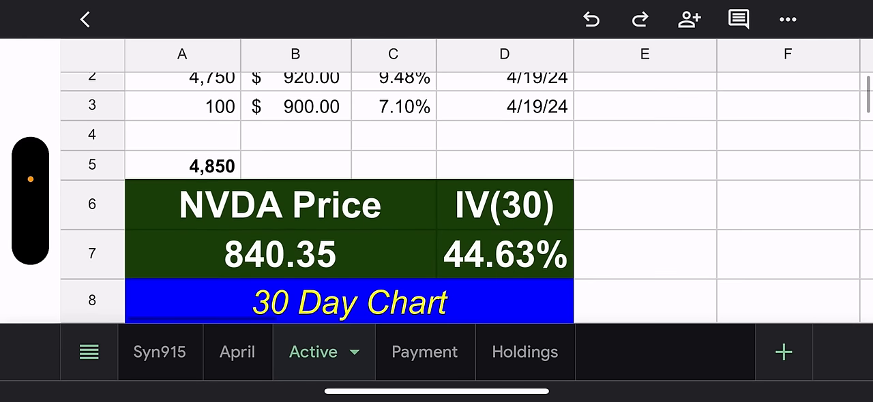
scroll(down, 3)
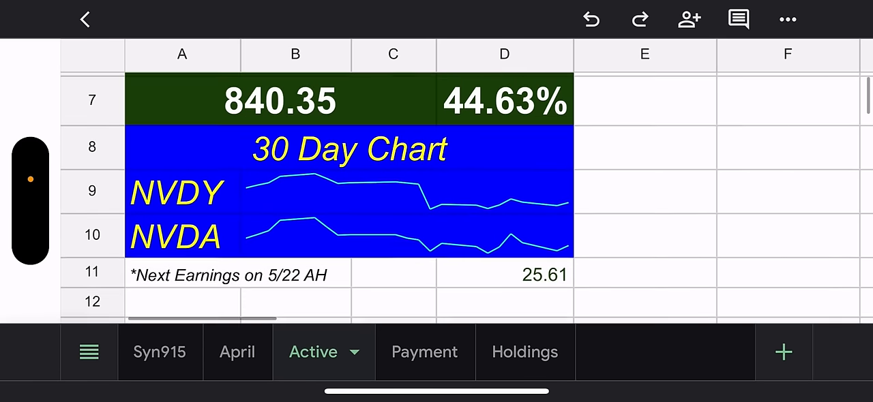
scroll(down, 3)
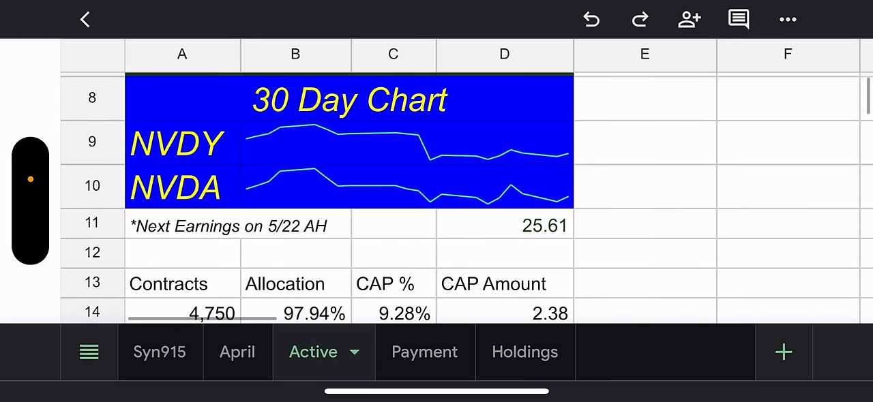
scroll(down, 3)
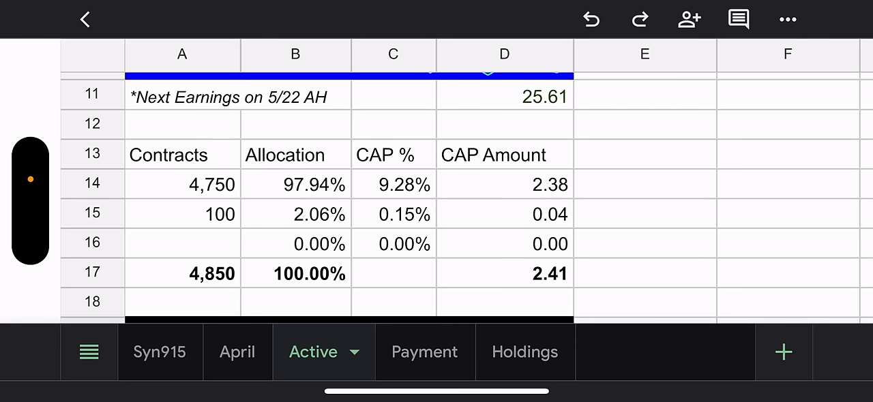
scroll(down, 3)
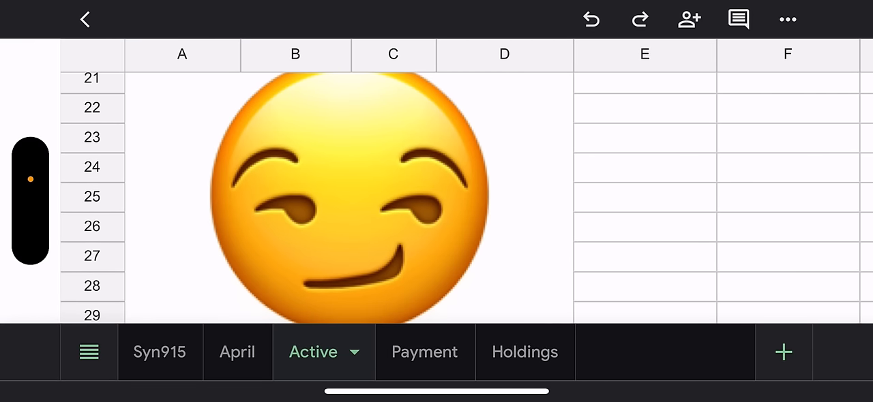
Review NVDY Payment: April net income -11,082,290, -0.68 per share, 2.61 distribution, carry forward
click(424, 352)
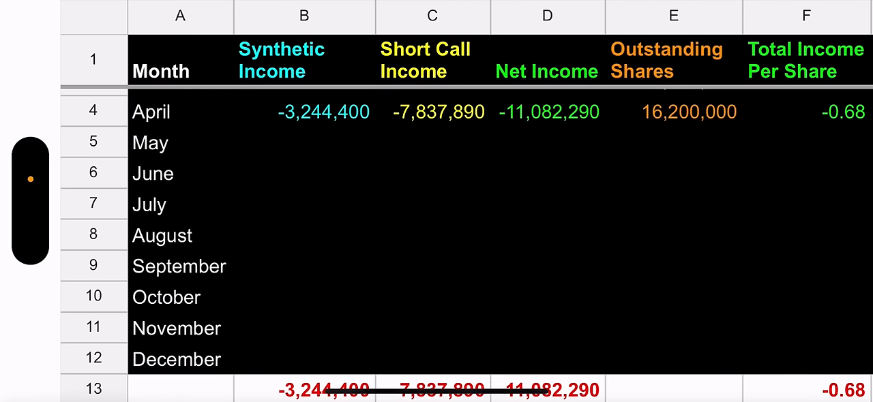
scroll(right, 3)
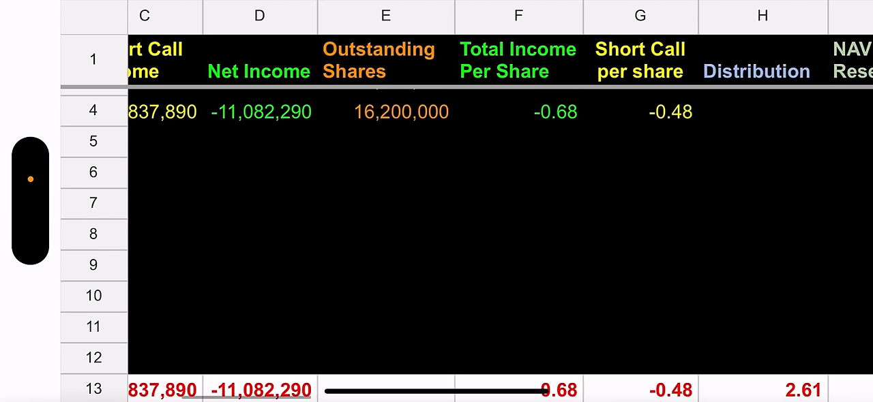
scroll(right, 3)
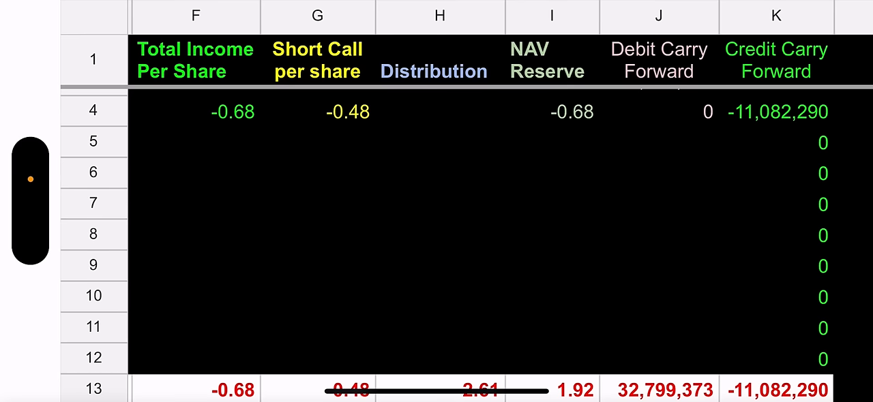
Review NVDY Holdings showing 4,850 contracts valued at 8,814,875 plus cash positions
click(439, 202)
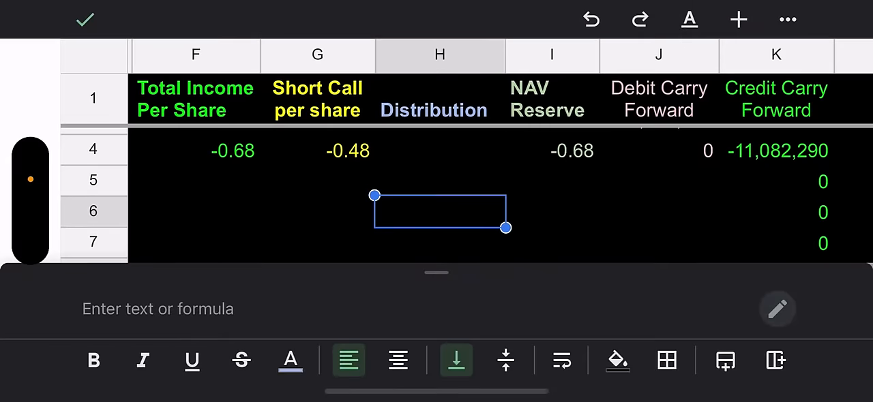
click(505, 352)
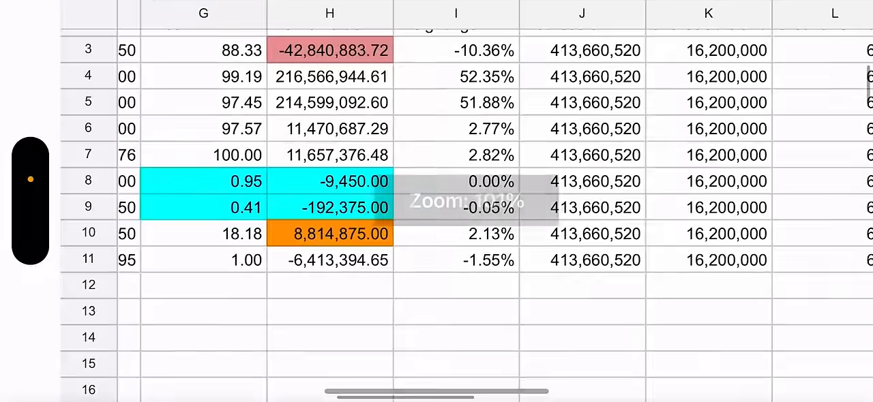
scroll(left, 3)
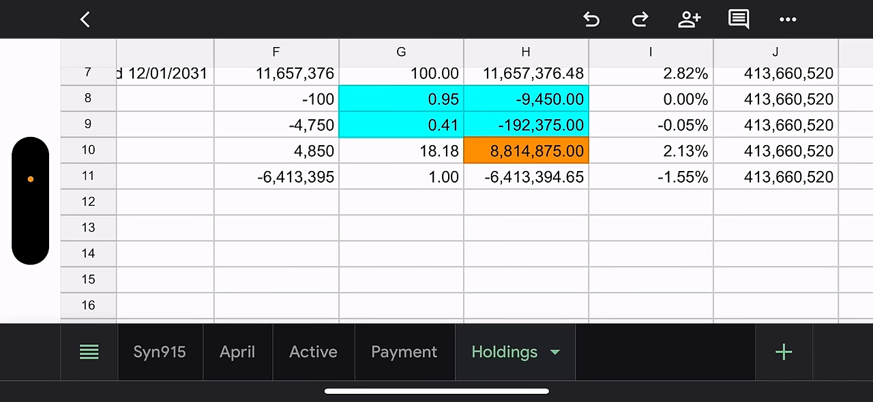
scroll(down, 3)
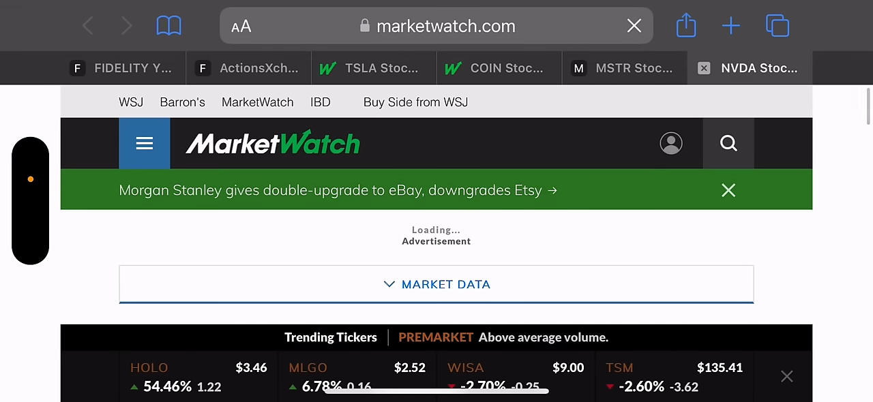
Check MarketWatch TSLA, then MSTR premarket at 1,187.00 against a 1,188.05 close
click(374, 69)
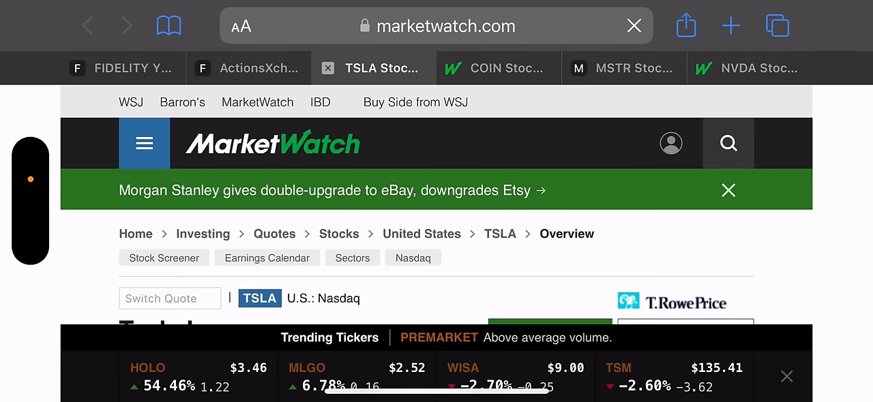
click(633, 26)
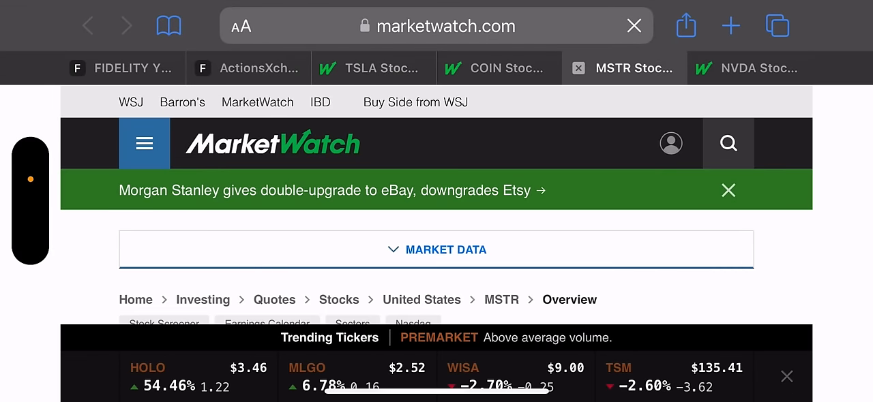
scroll(down, 3)
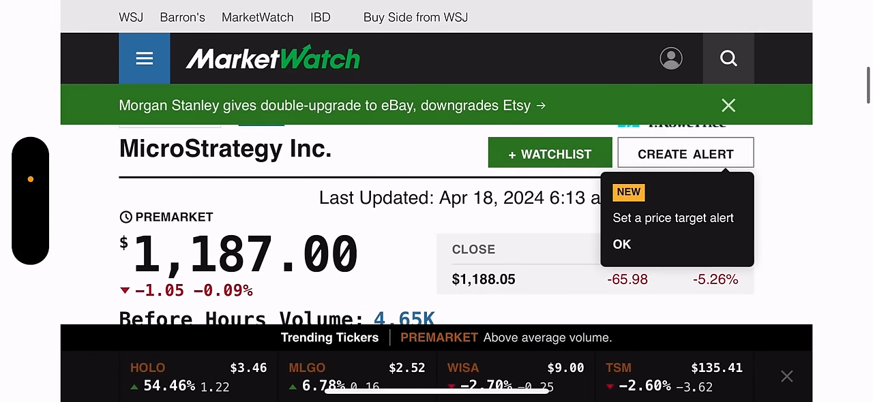
scroll(down, 3)
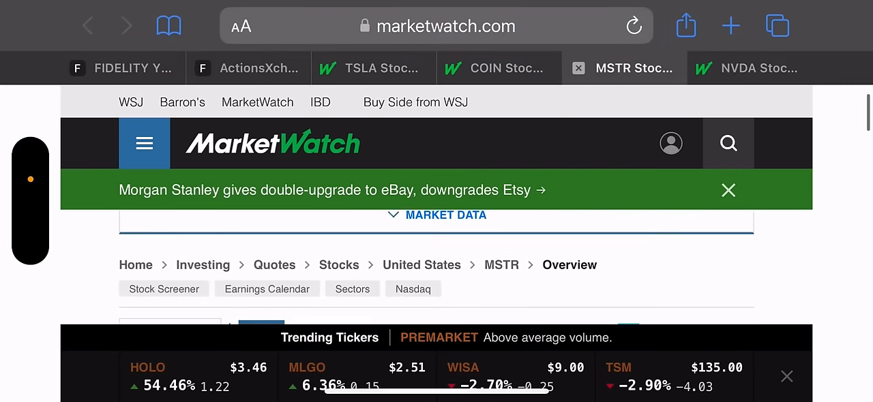
Check MarketWatch COIN, then NVDA premarket at 844.00, up 0.43%
click(498, 68)
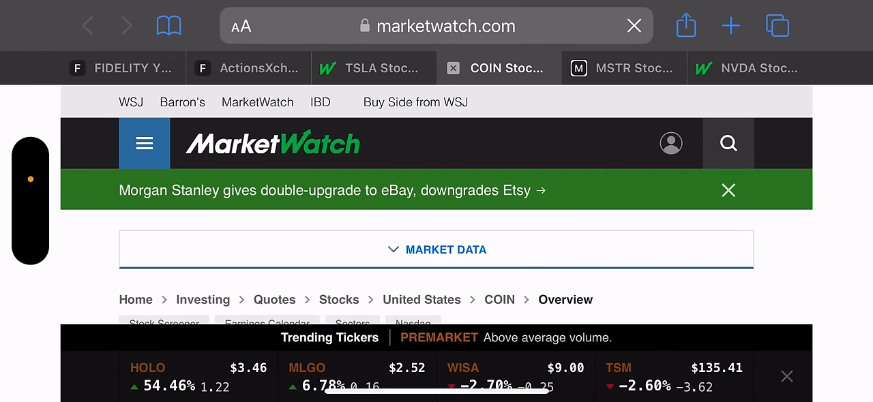
scroll(down, 3)
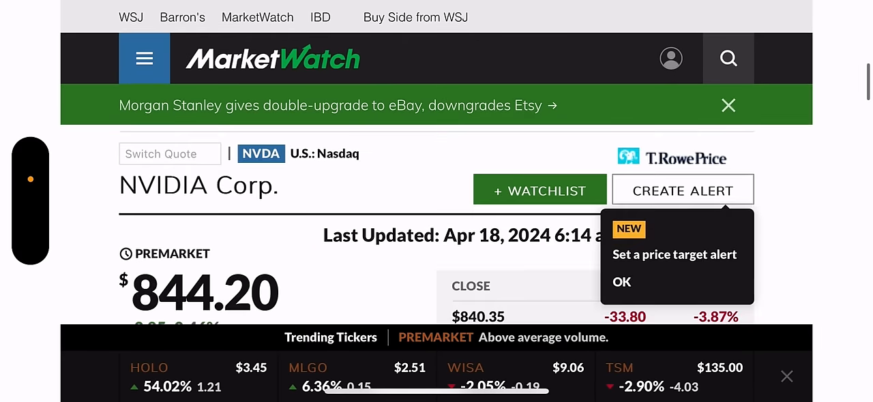
scroll(down, 3)
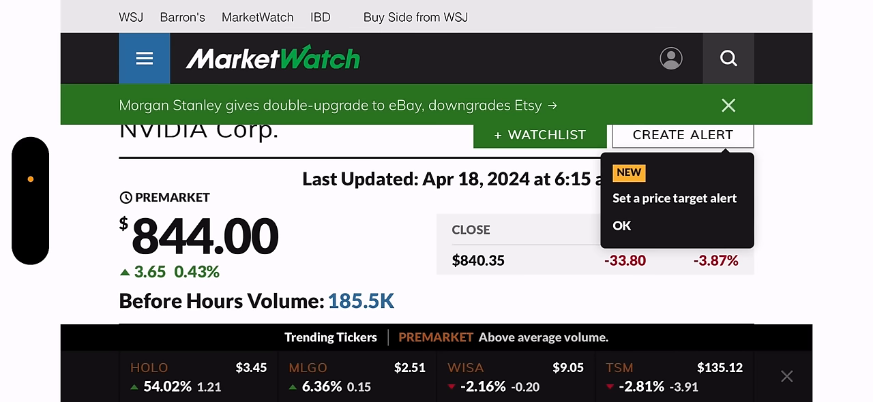
scroll(down, 3)
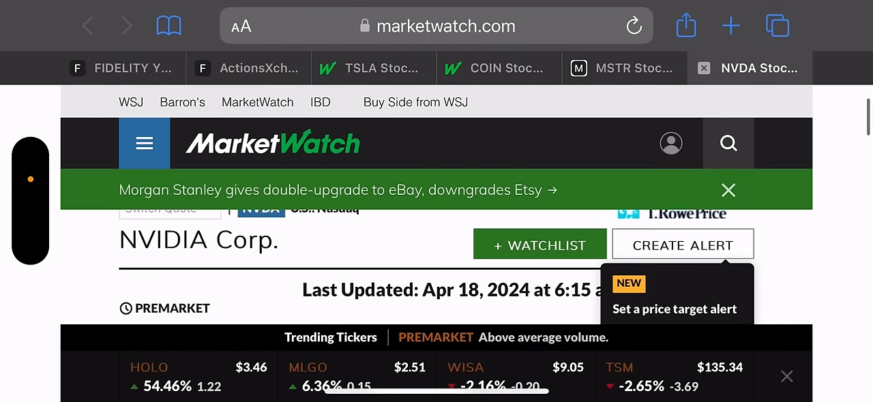
scroll(down, 3)
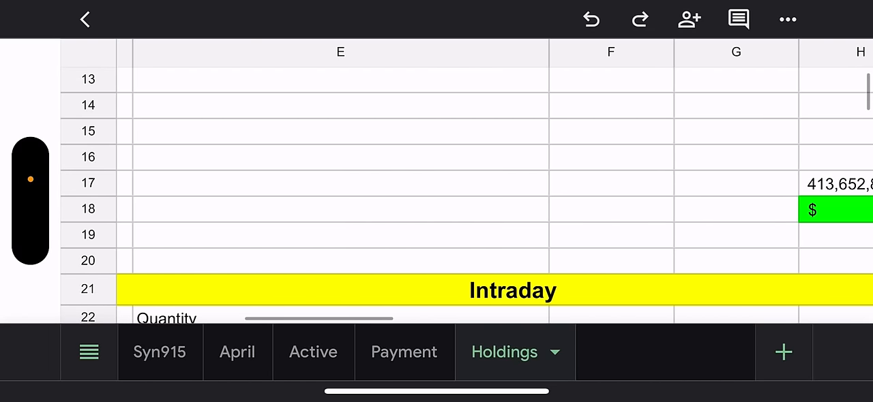
Scroll the NVDY Holdings sheet to the NVDA C900, C920, C915 call positions and cash row
scroll(down, 3)
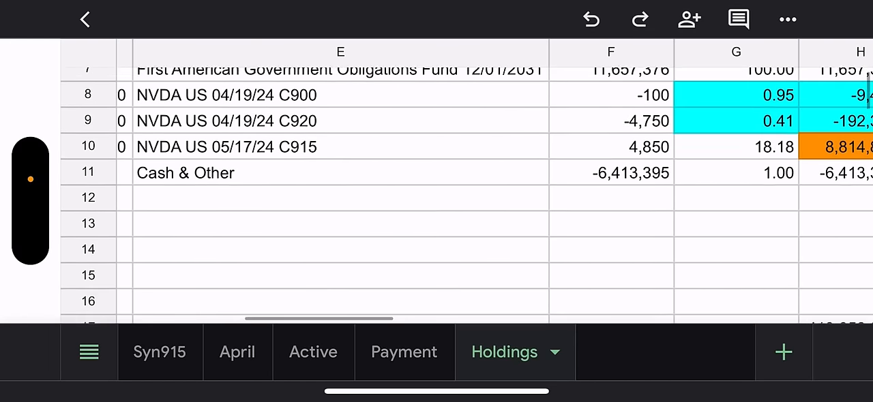